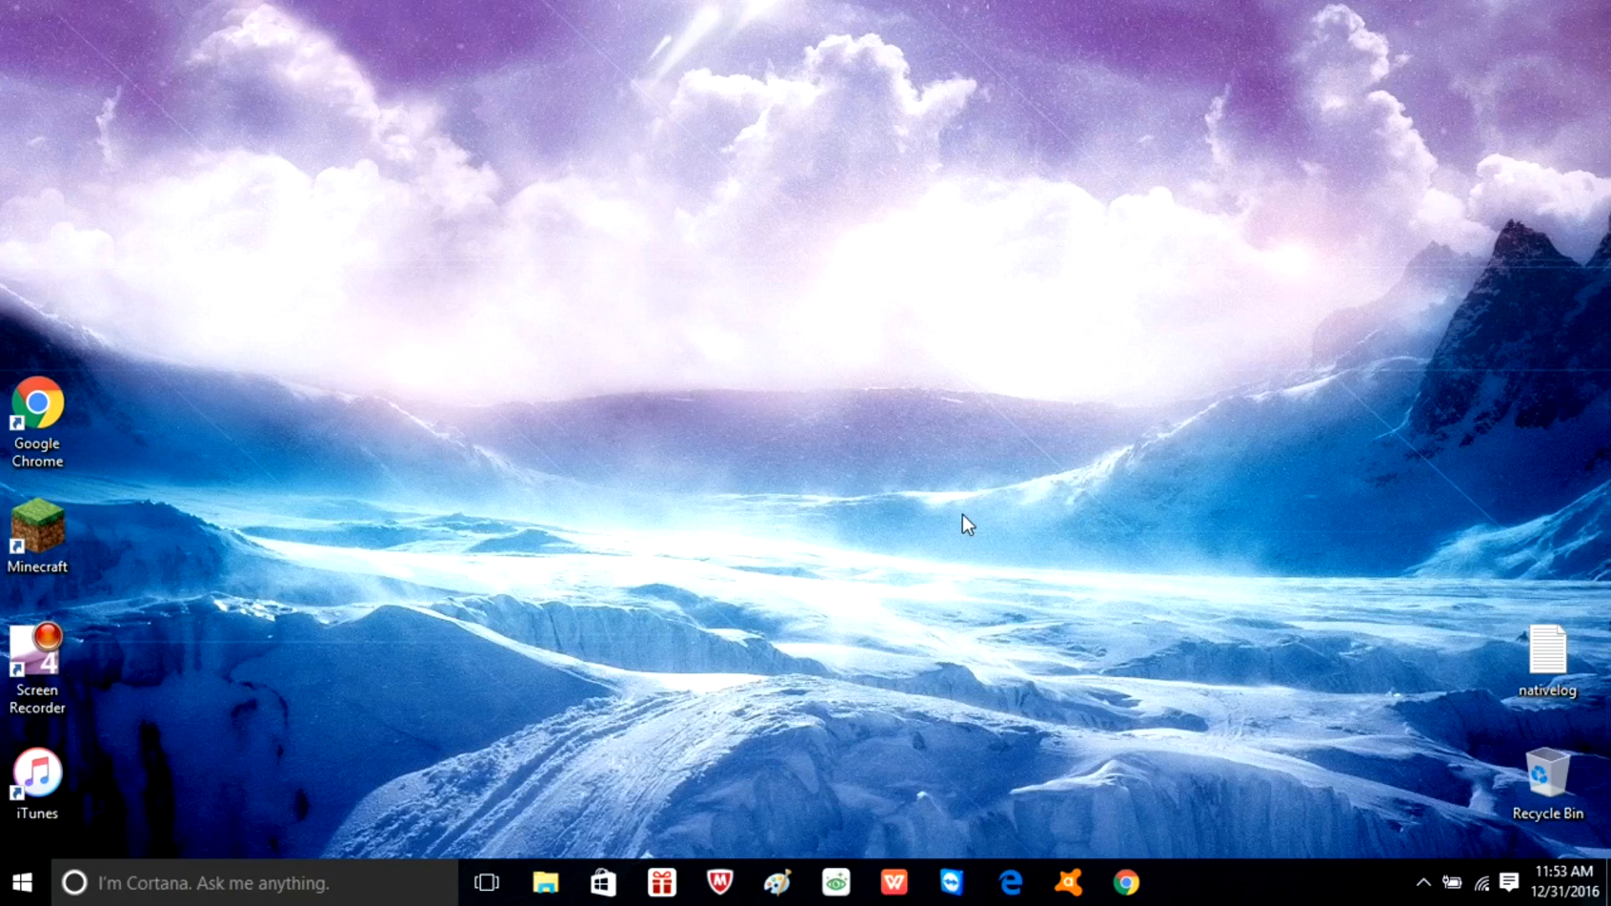
mouse_move(950, 883)
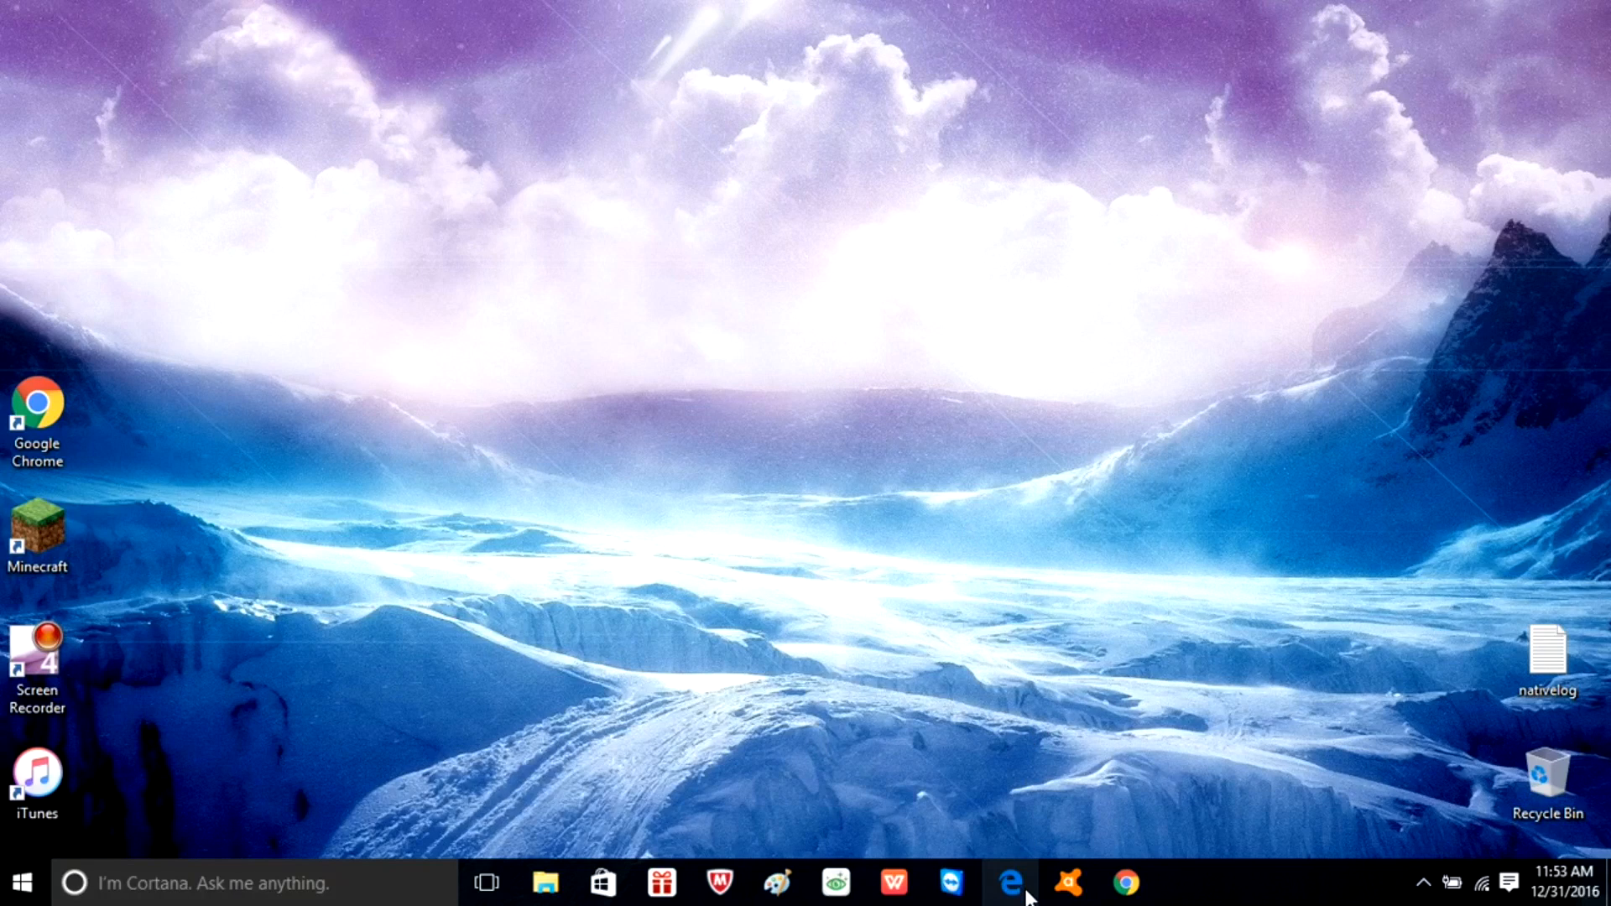
Search Bing for 'microsoft expression encoder 4' in a maximized Edge window
left_click(1010, 881)
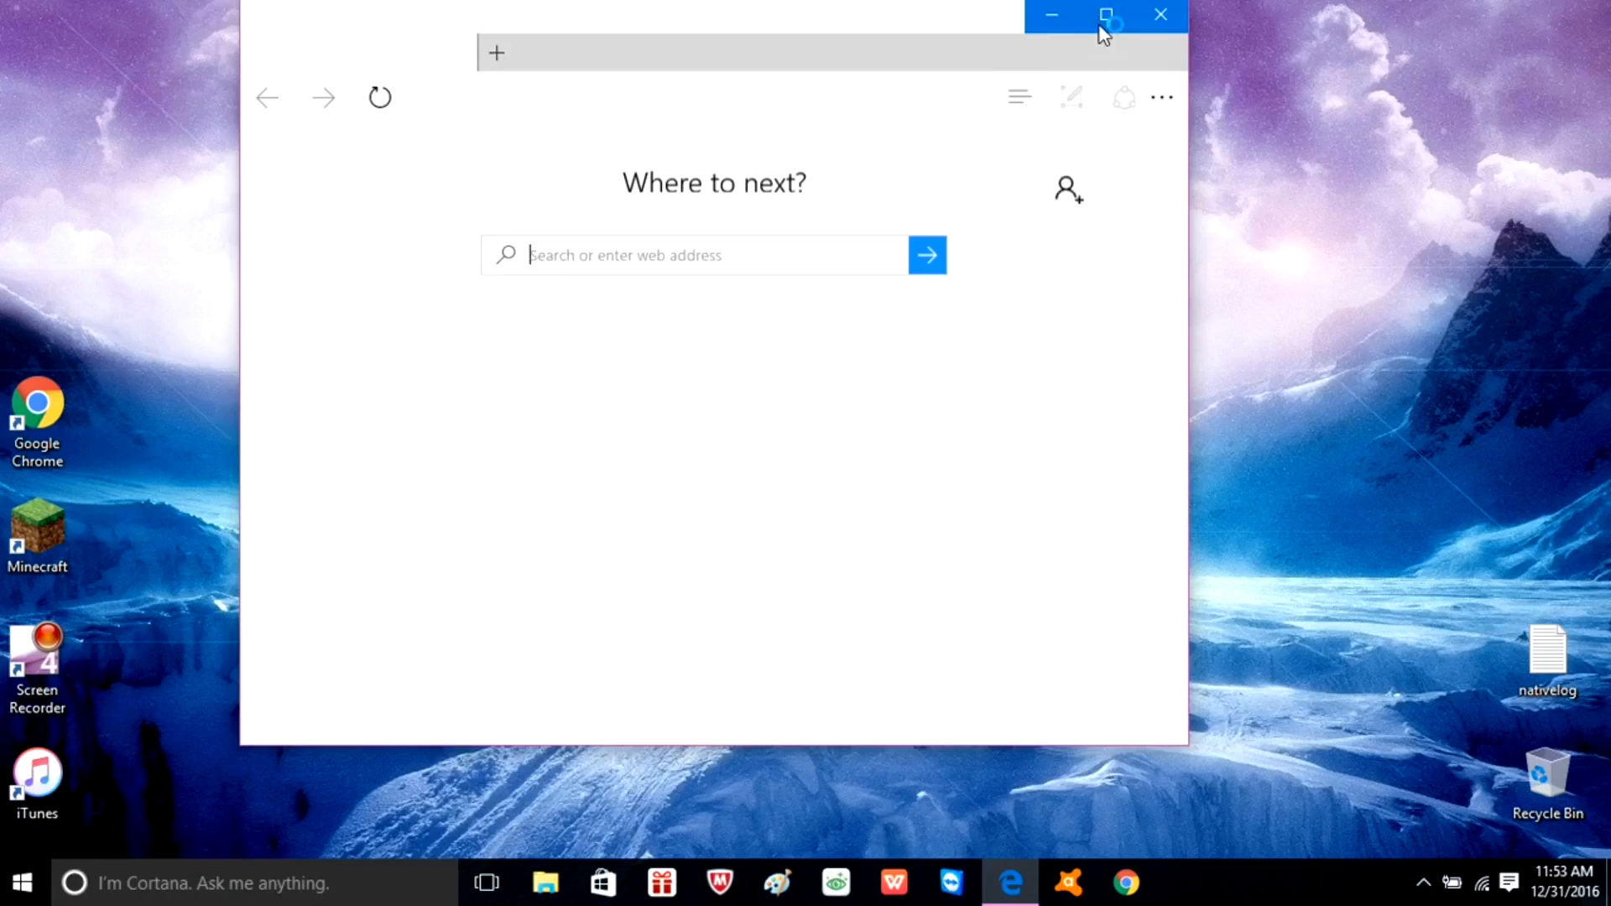
left_click(1106, 15)
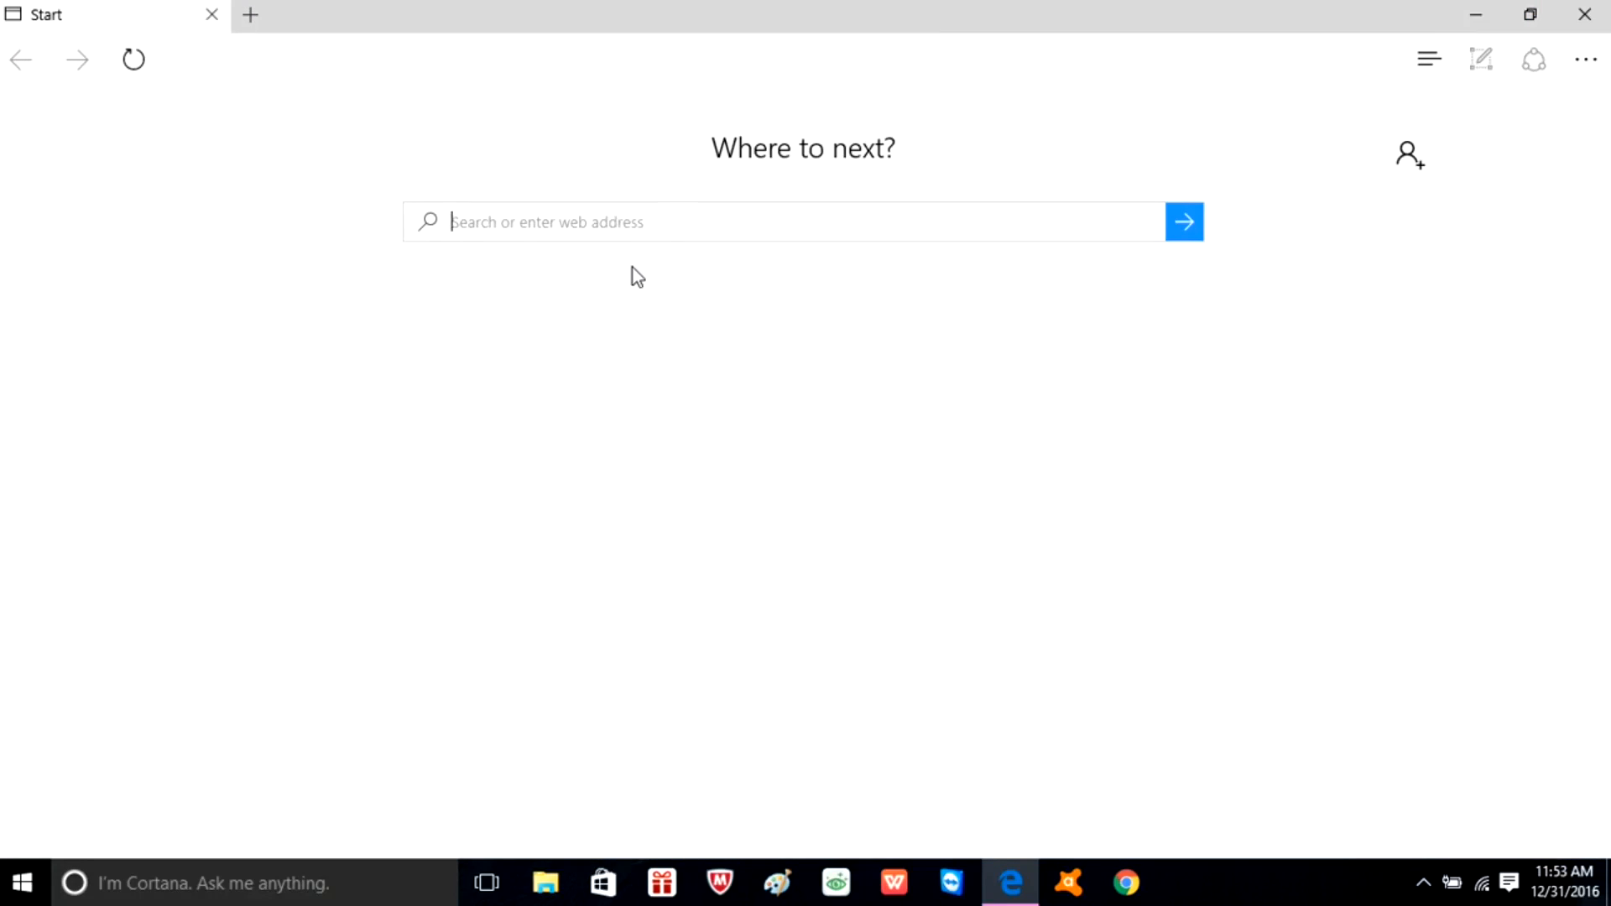
type("micro")
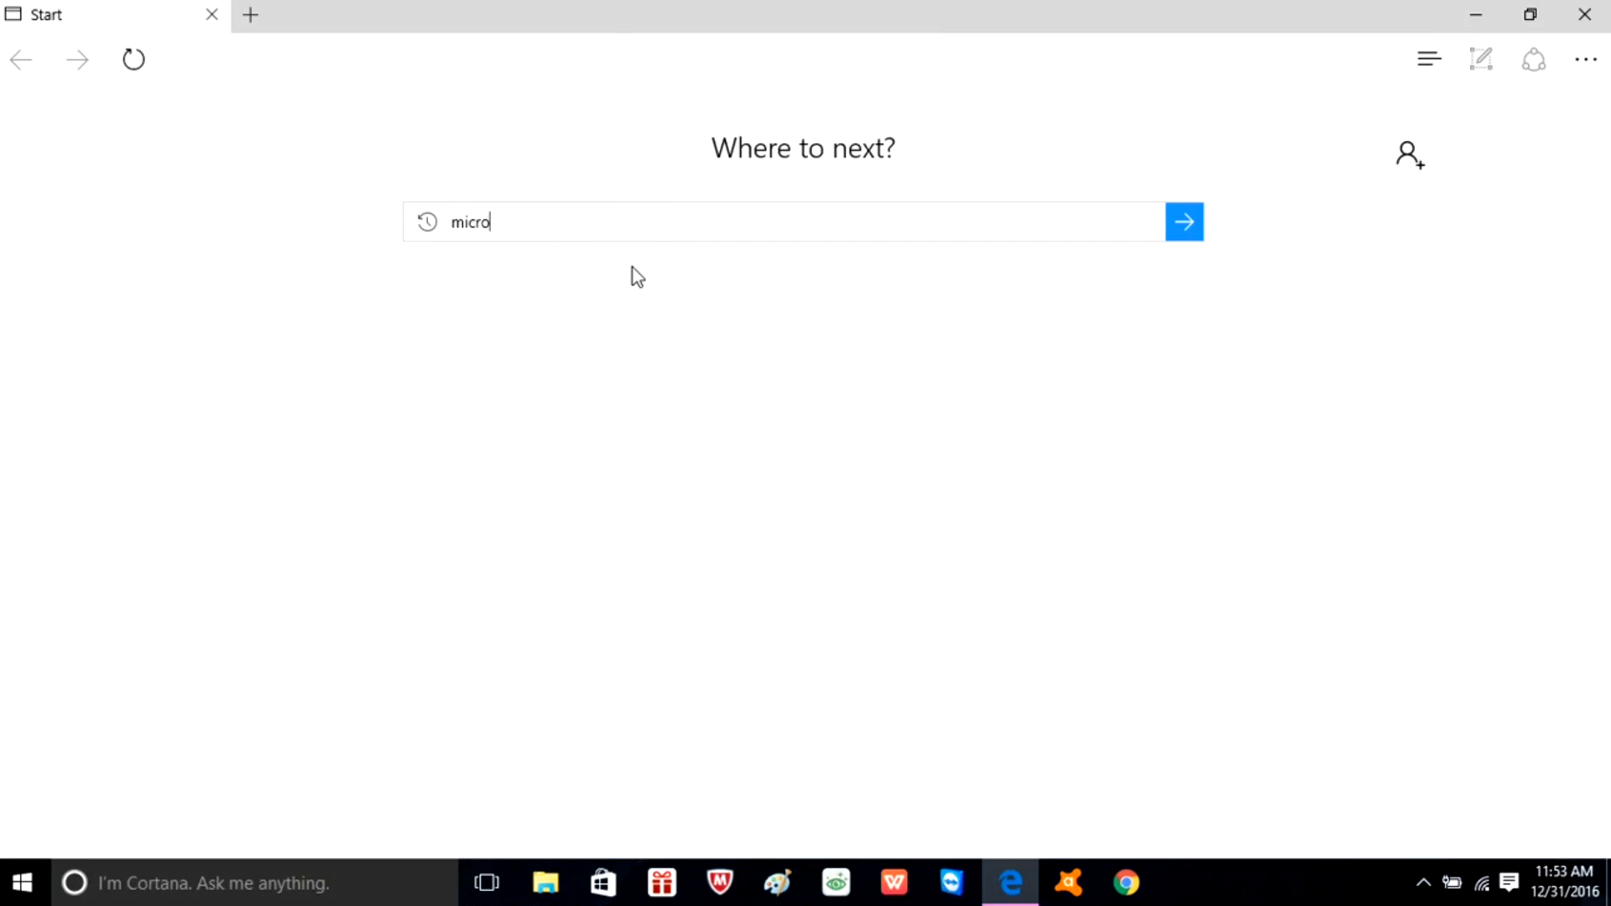
type("soft")
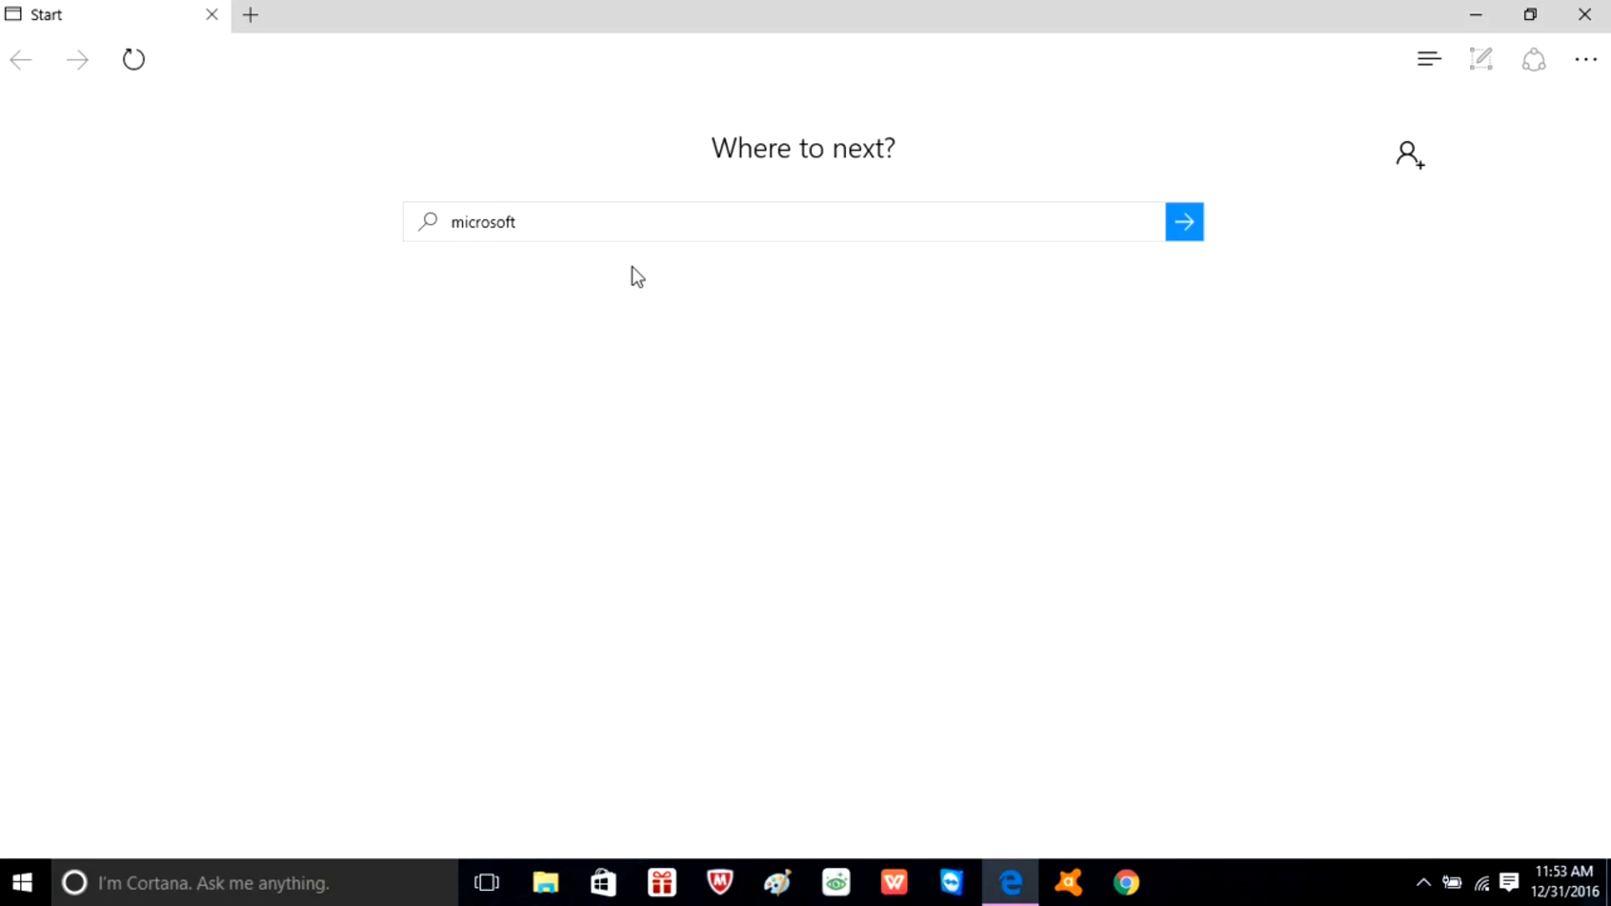
type("expression")
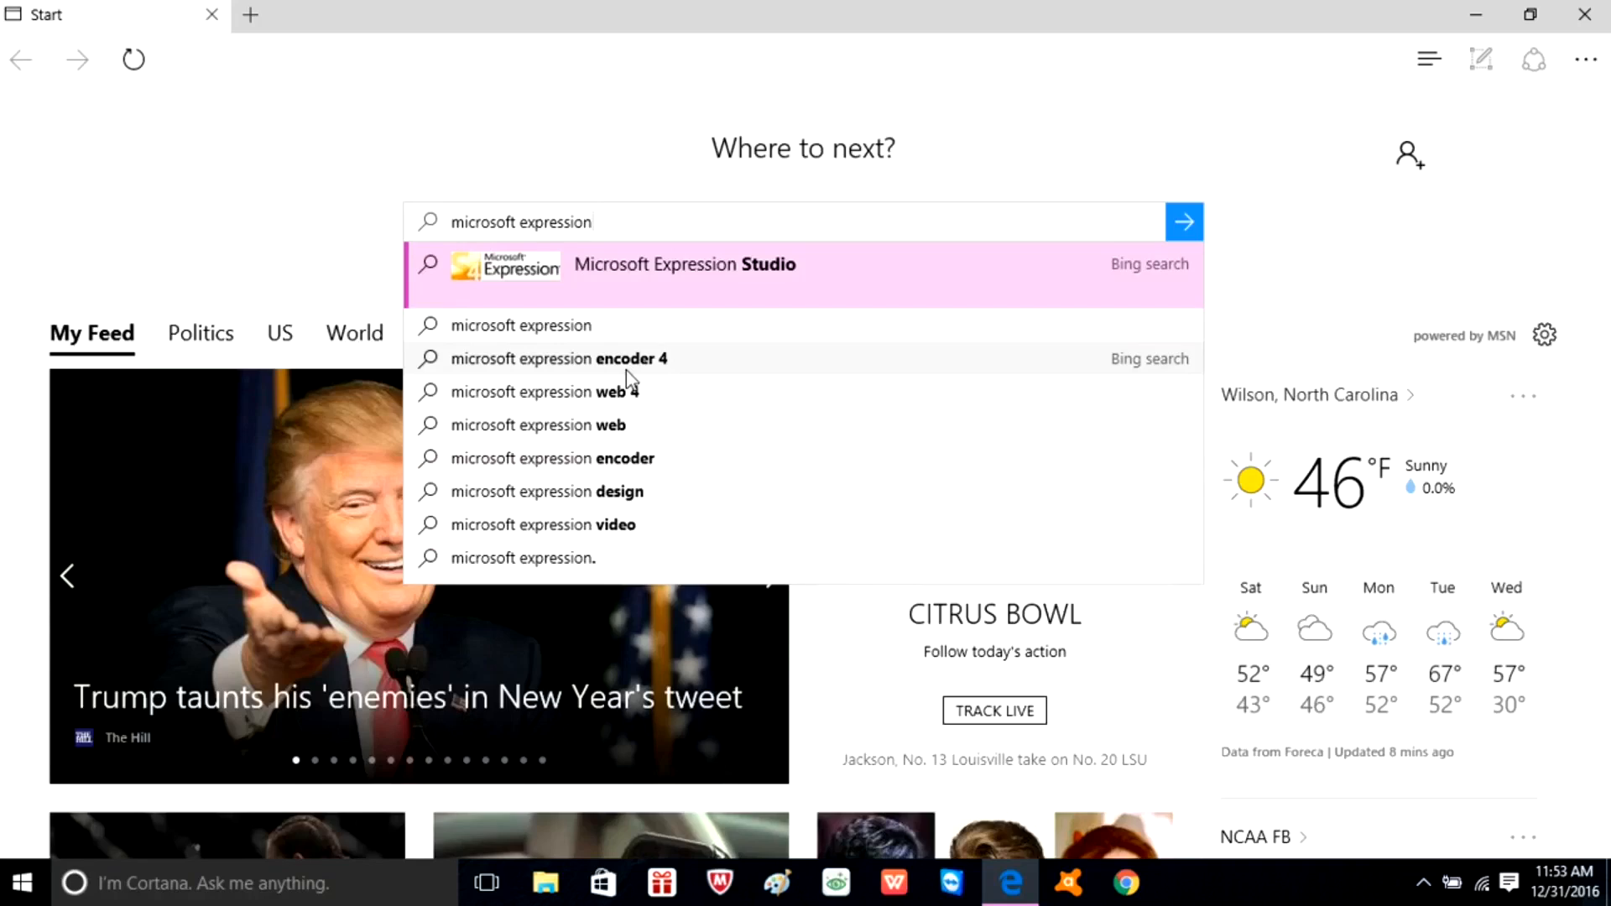
left_click(559, 359)
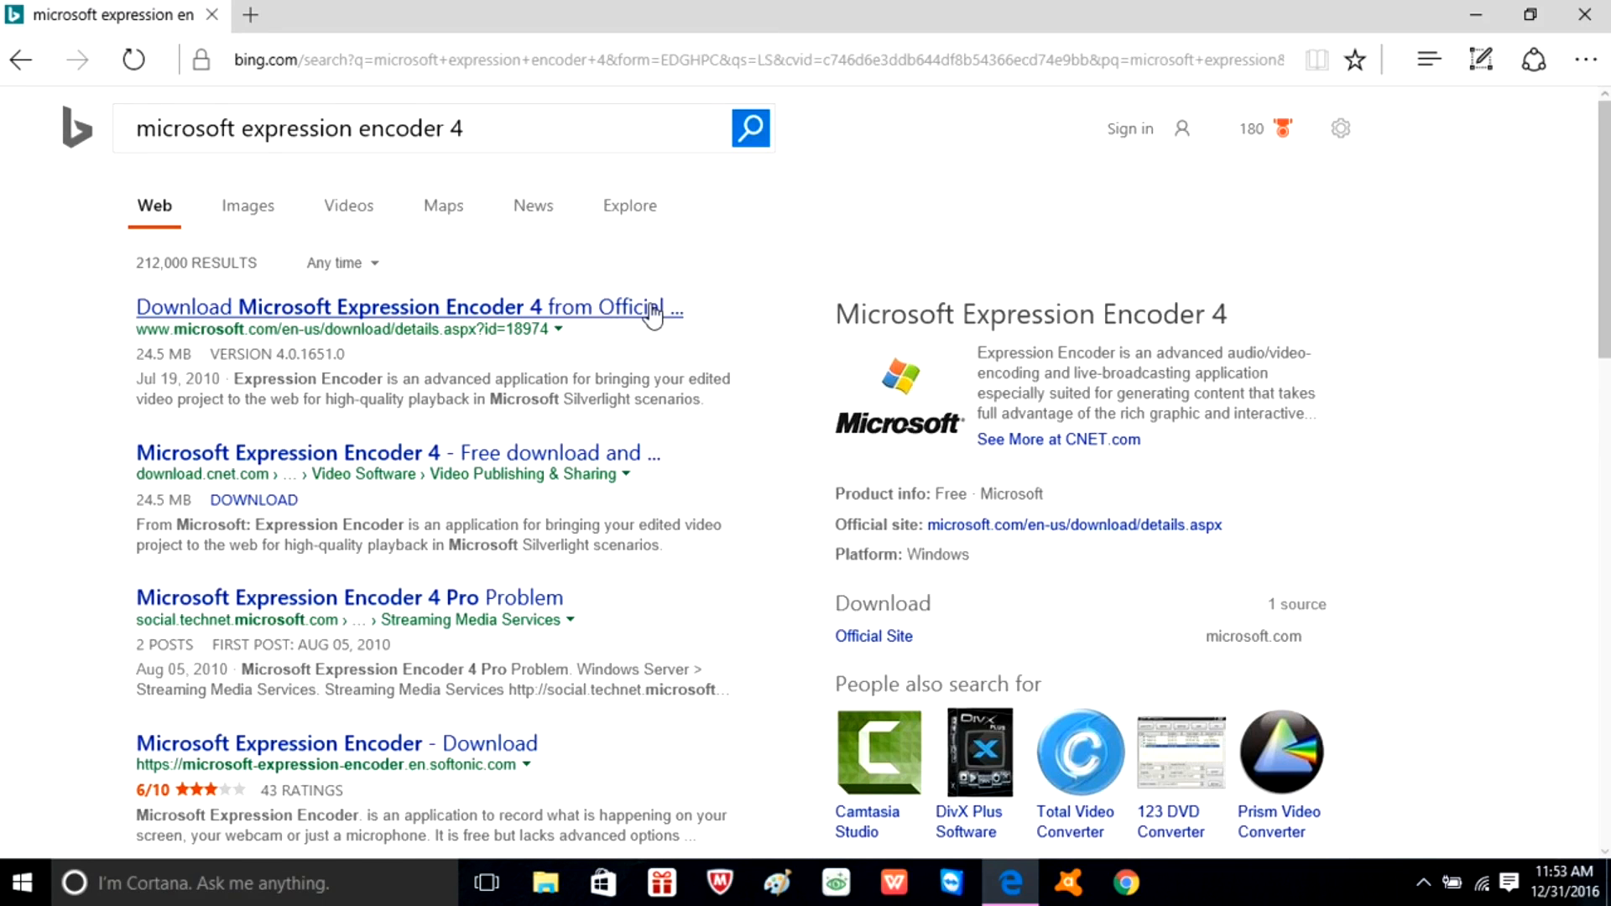
Go to the official microsoft.com download page for Expression Encoder 4
left_click(401, 307)
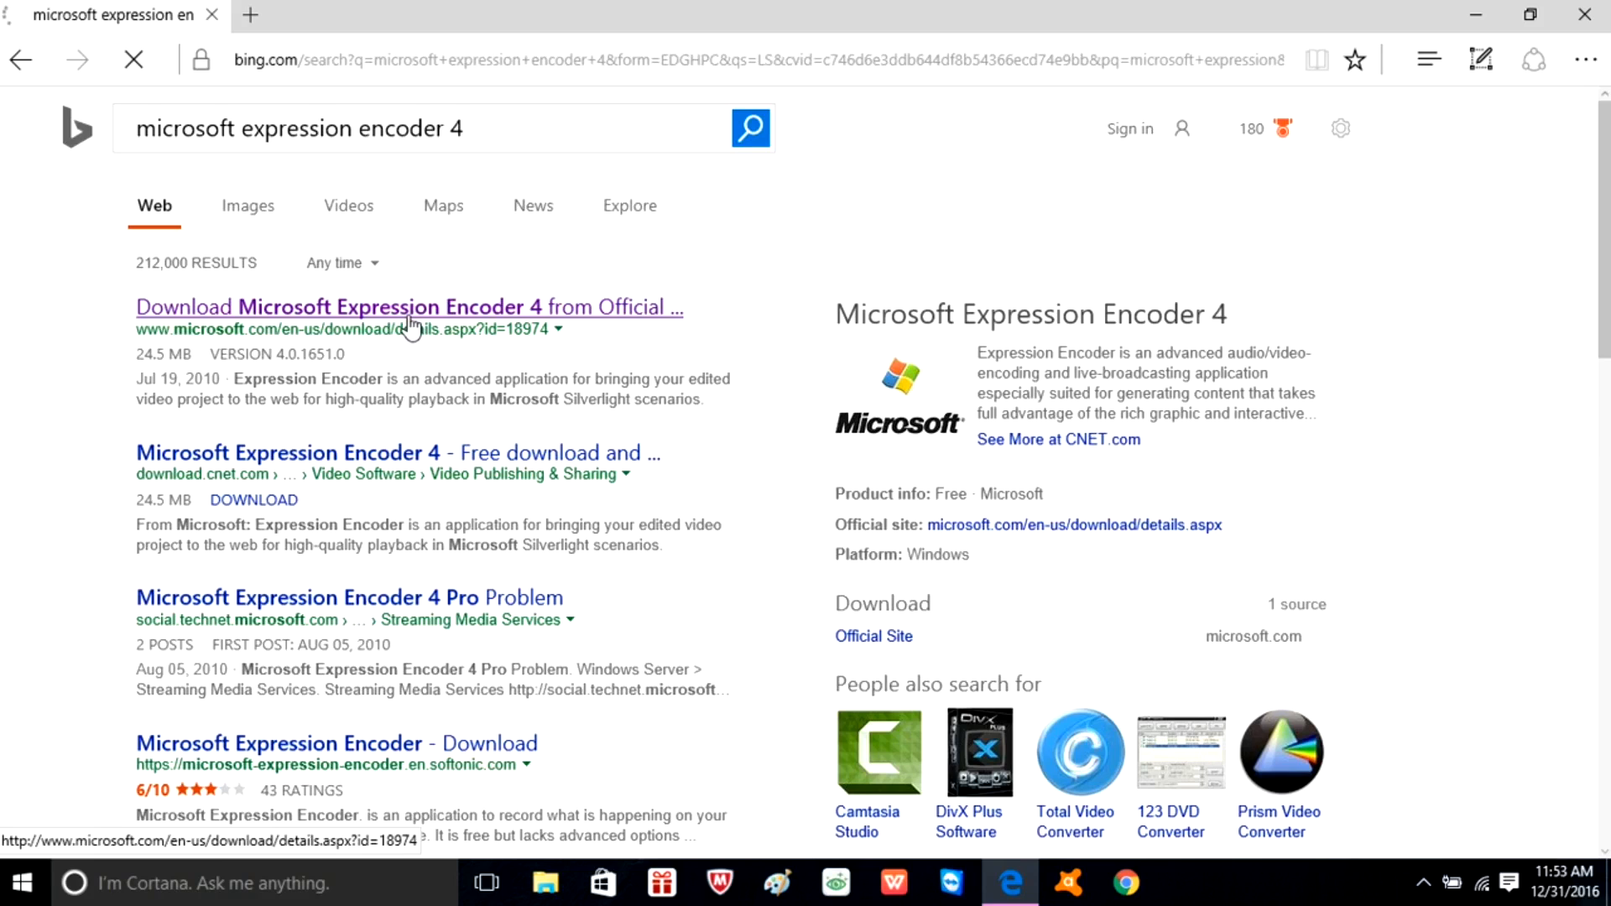
left_click(408, 305)
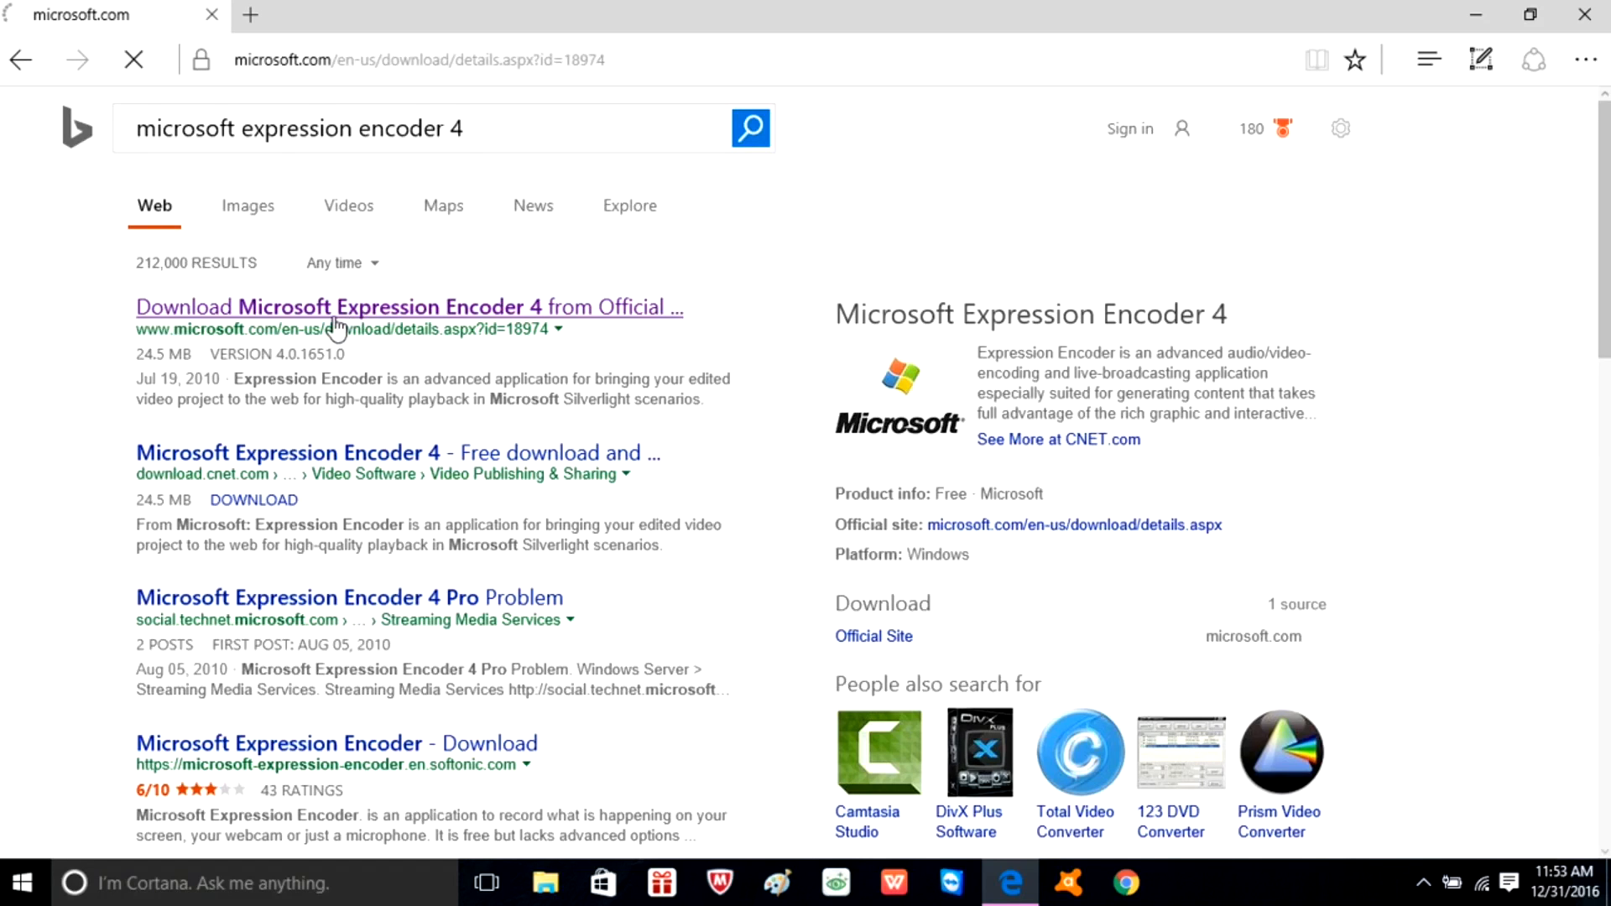
left_click(408, 307)
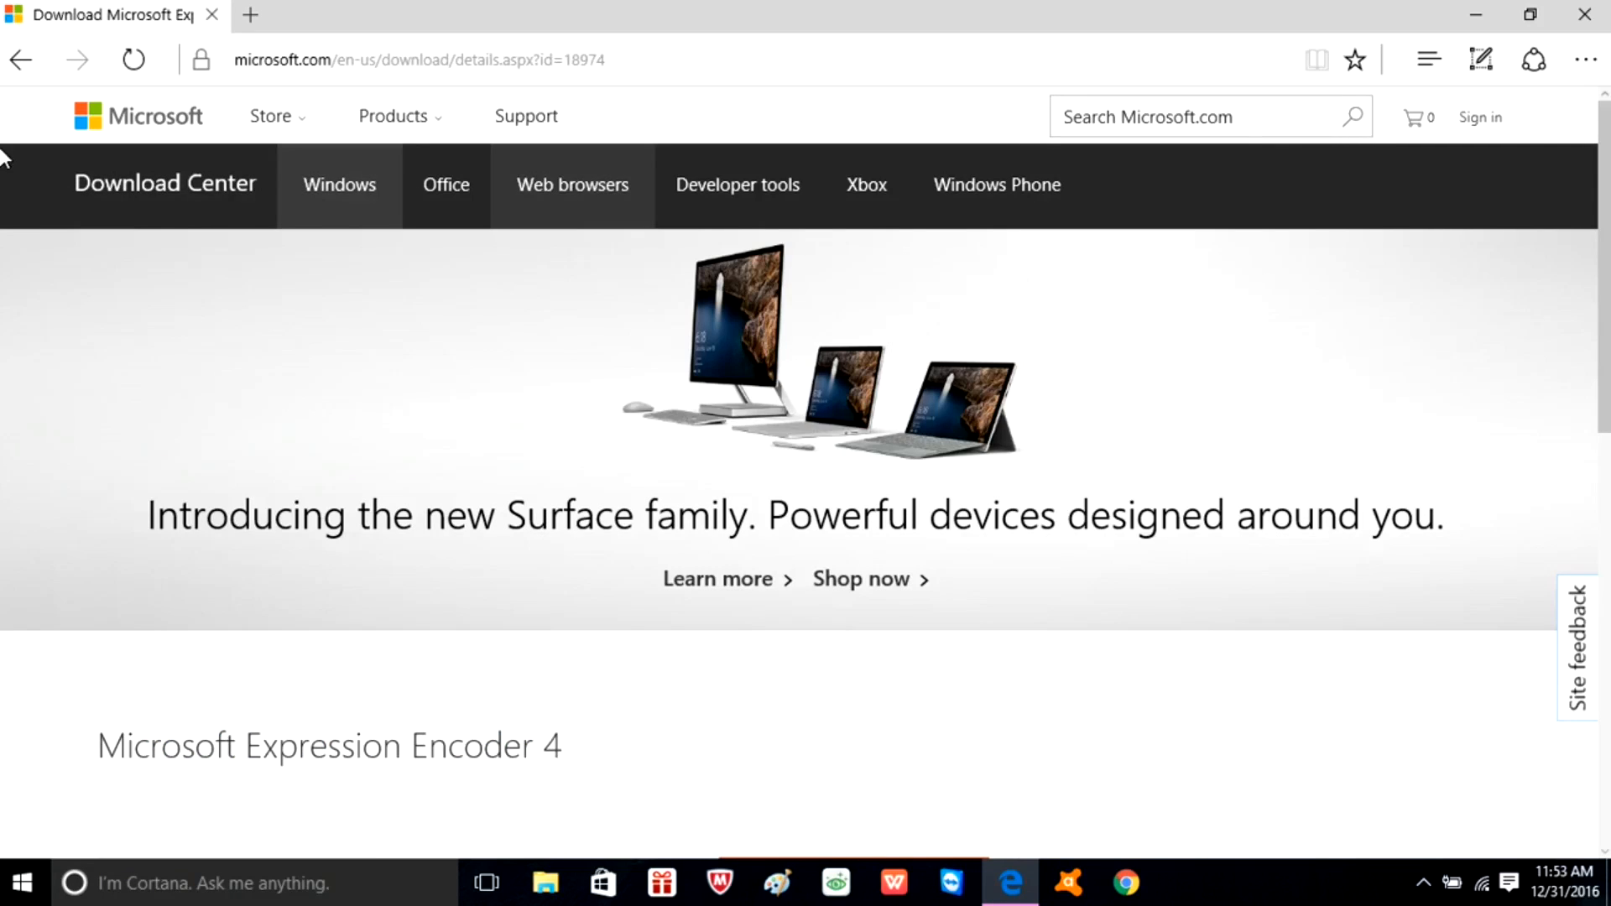
scroll("down", 3)
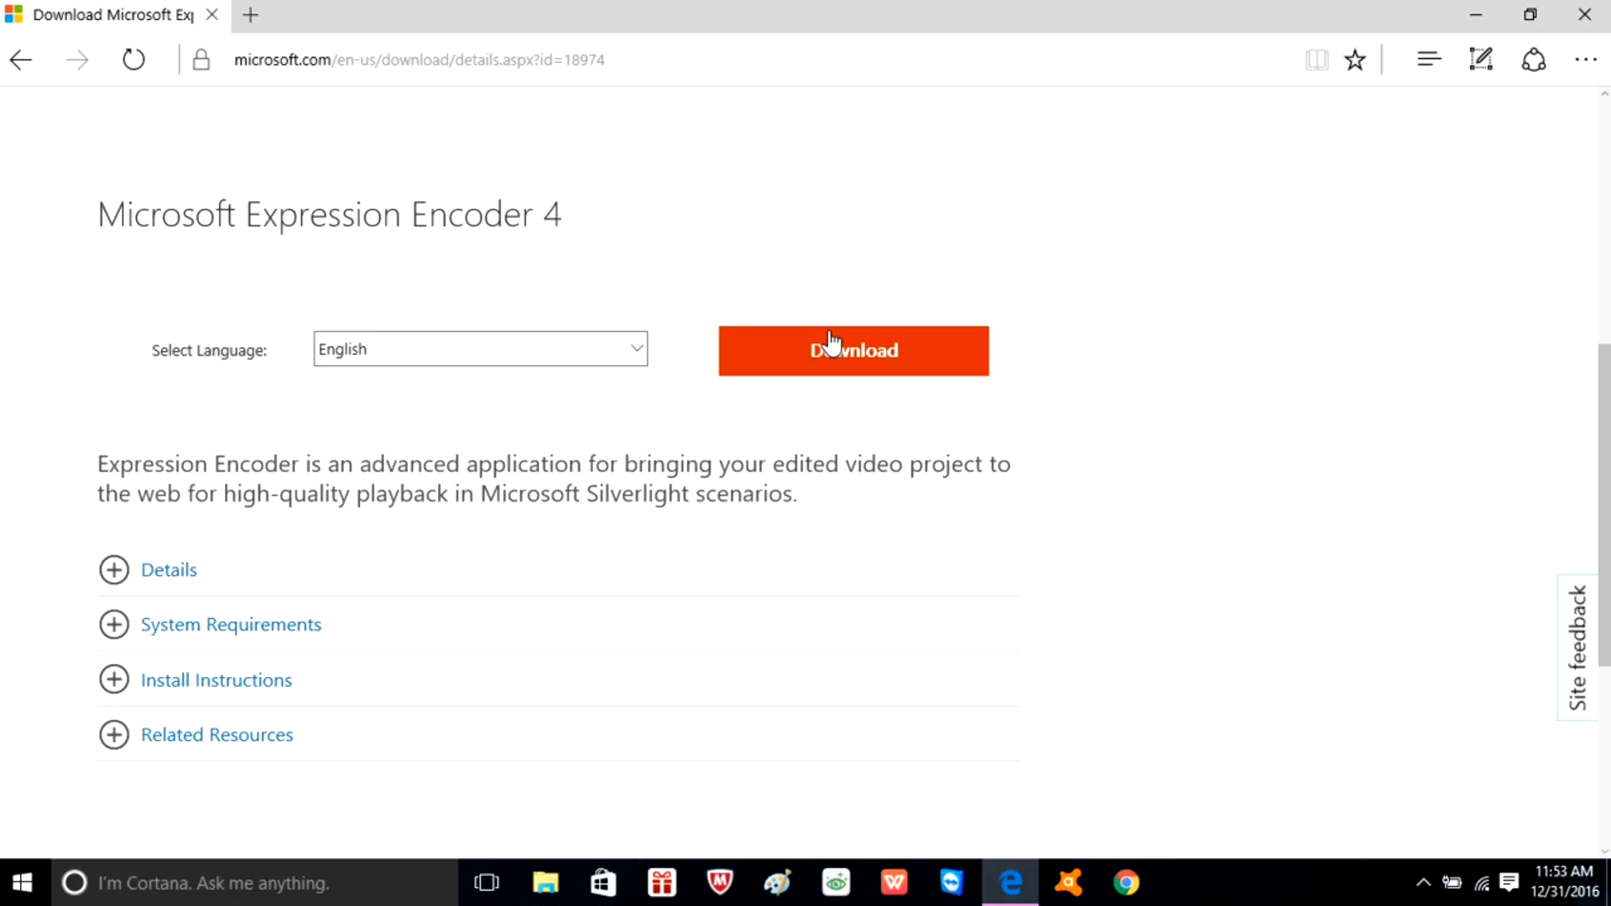
Start downloading Encoder_en.exe and scroll through the thank-you page
left_click(853, 351)
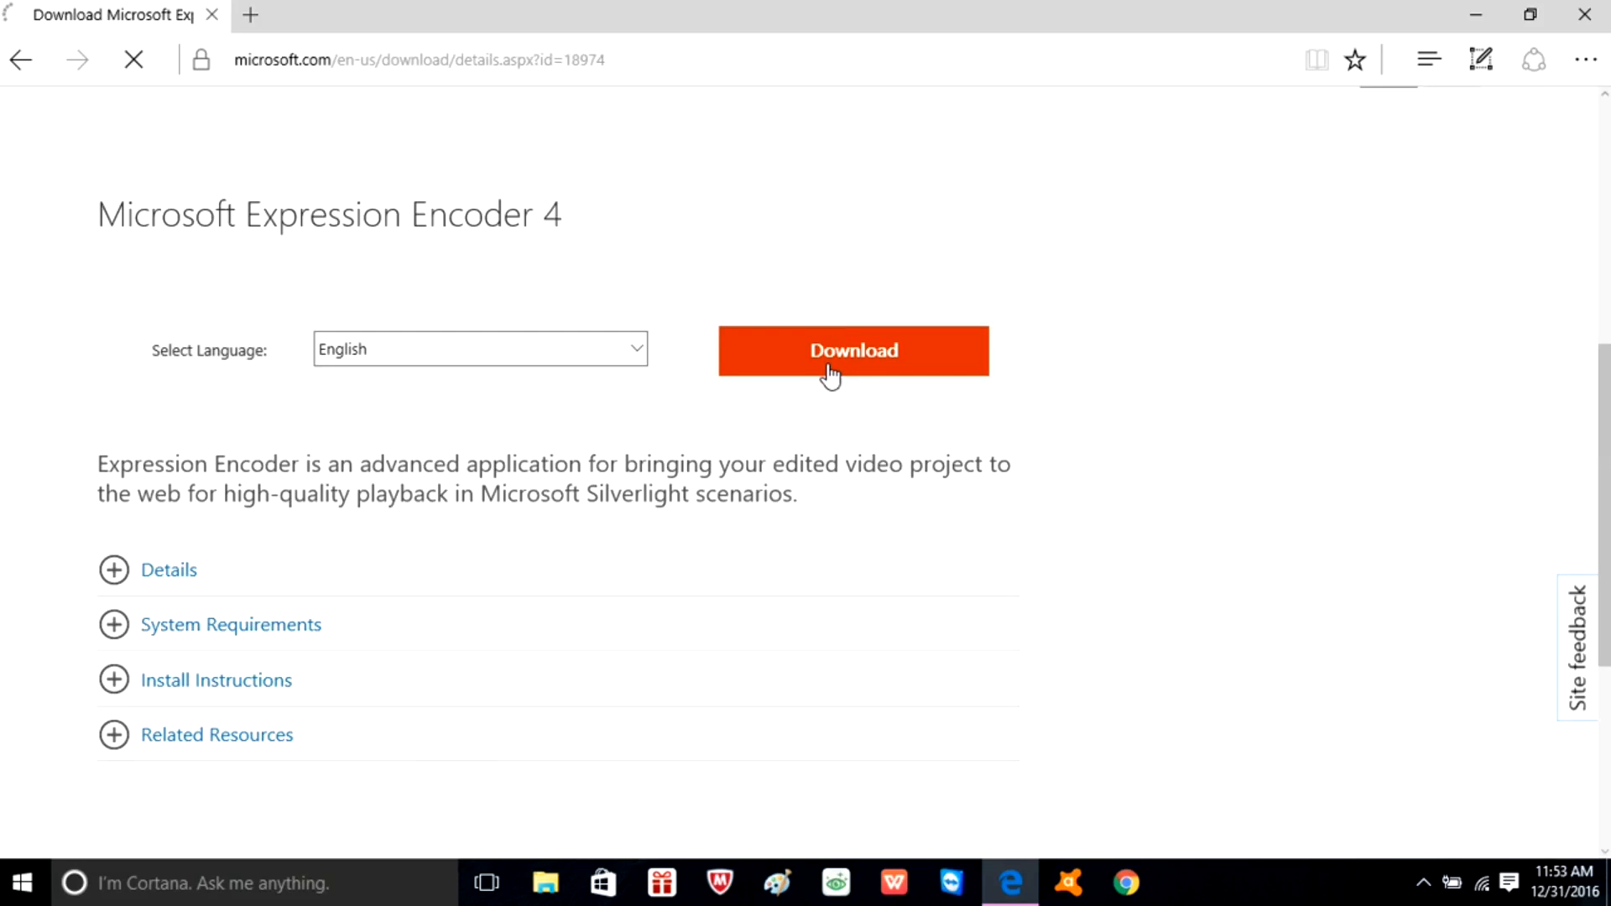
left_click(853, 351)
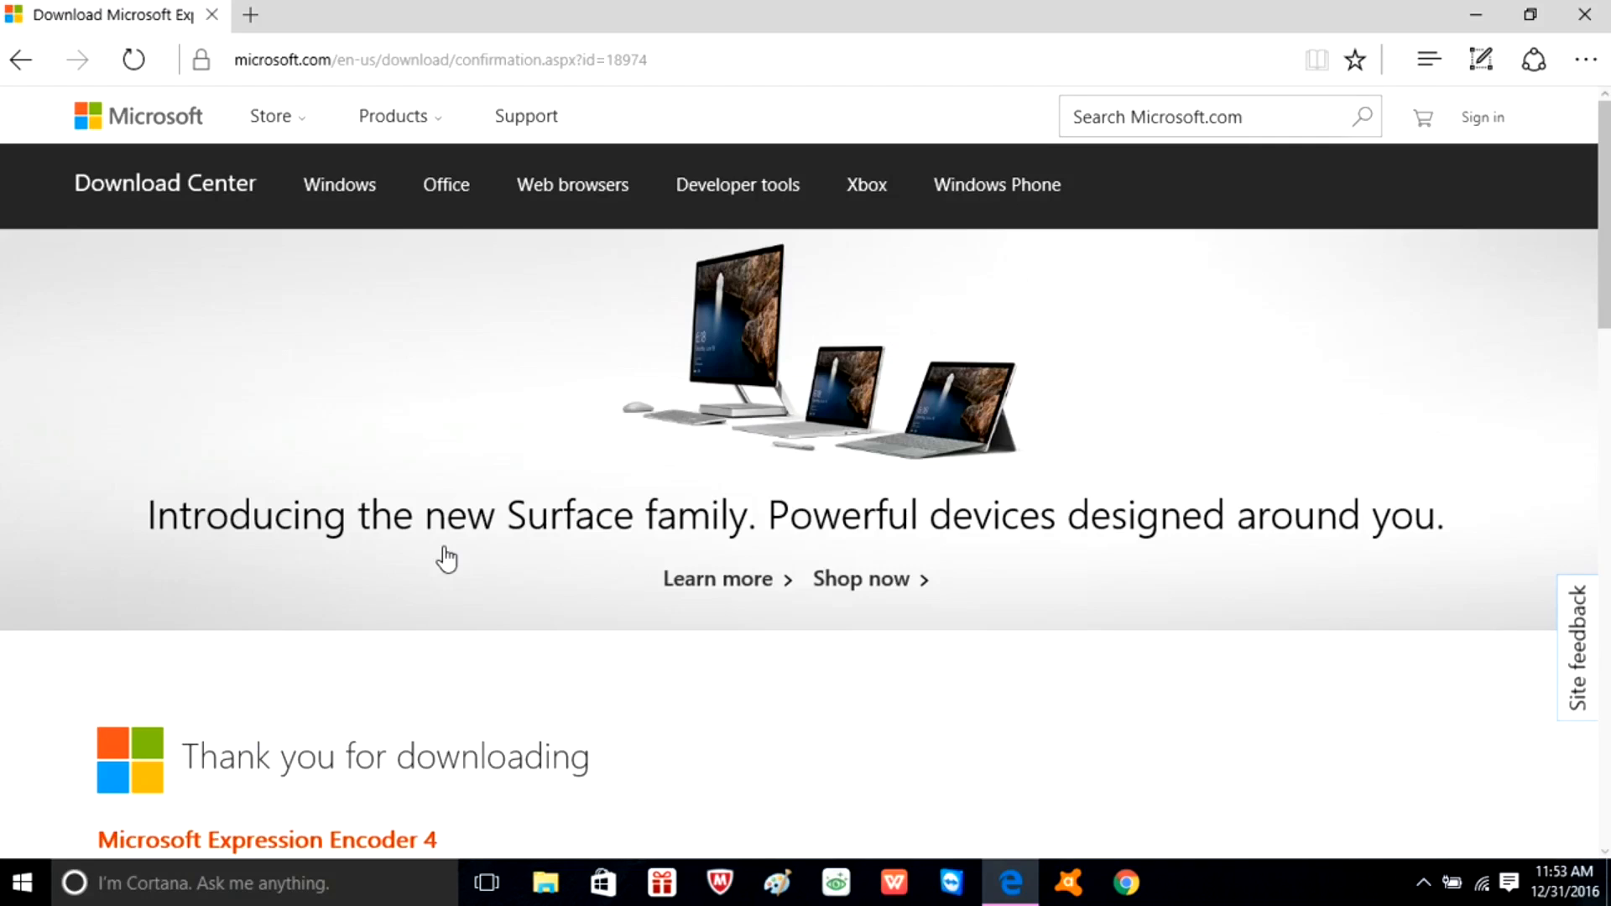
scroll("down", 3)
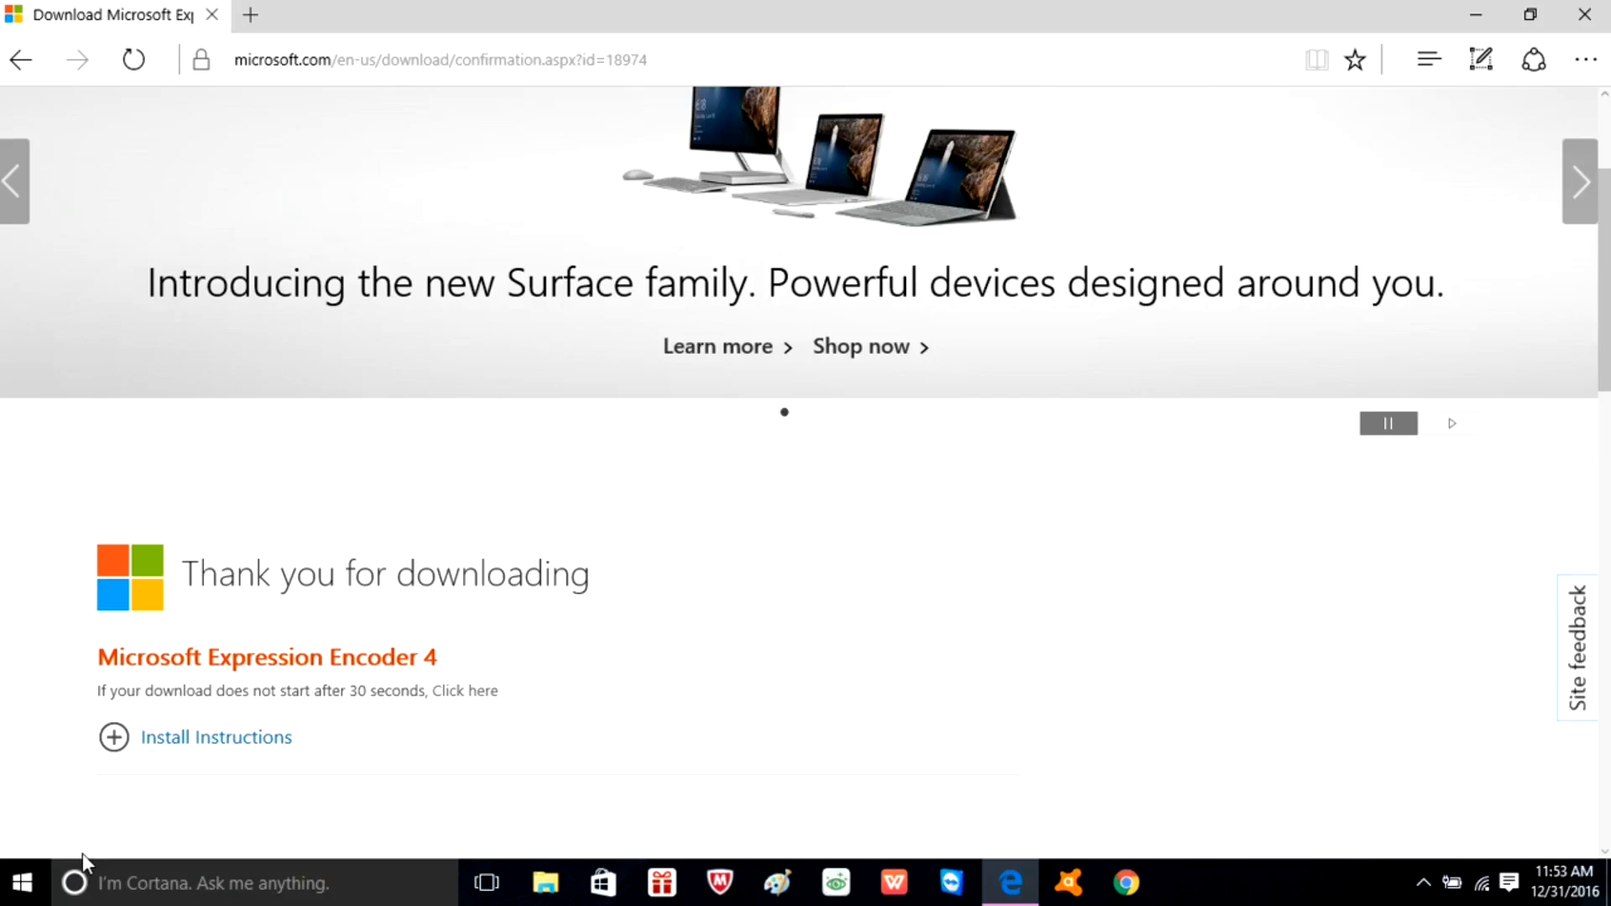
scroll("down", 3)
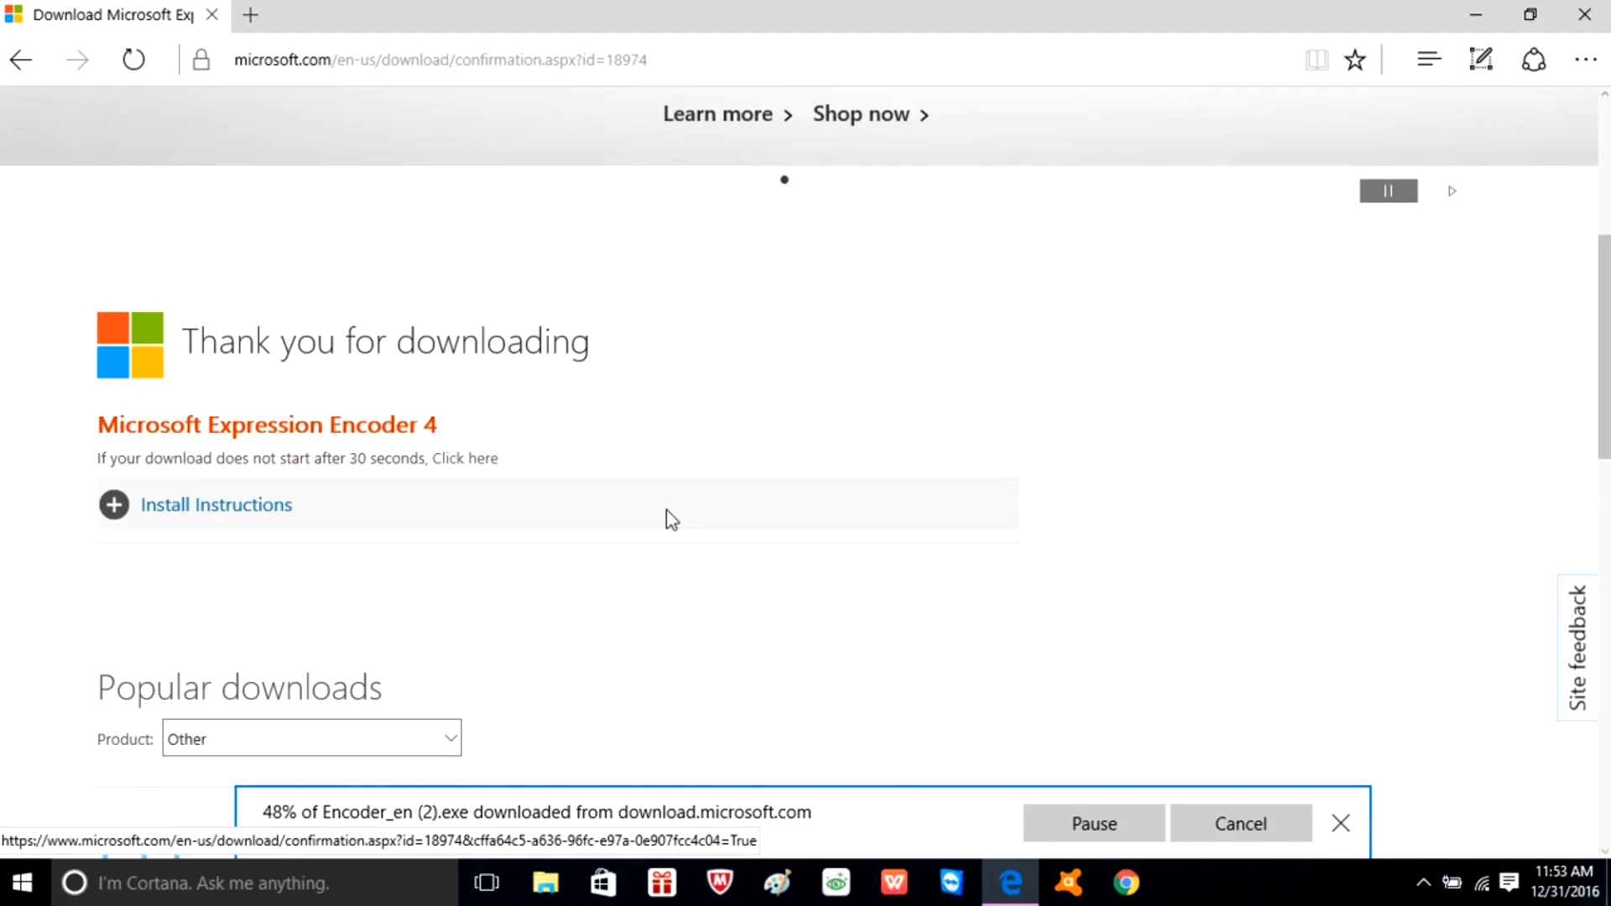
scroll("down", 3)
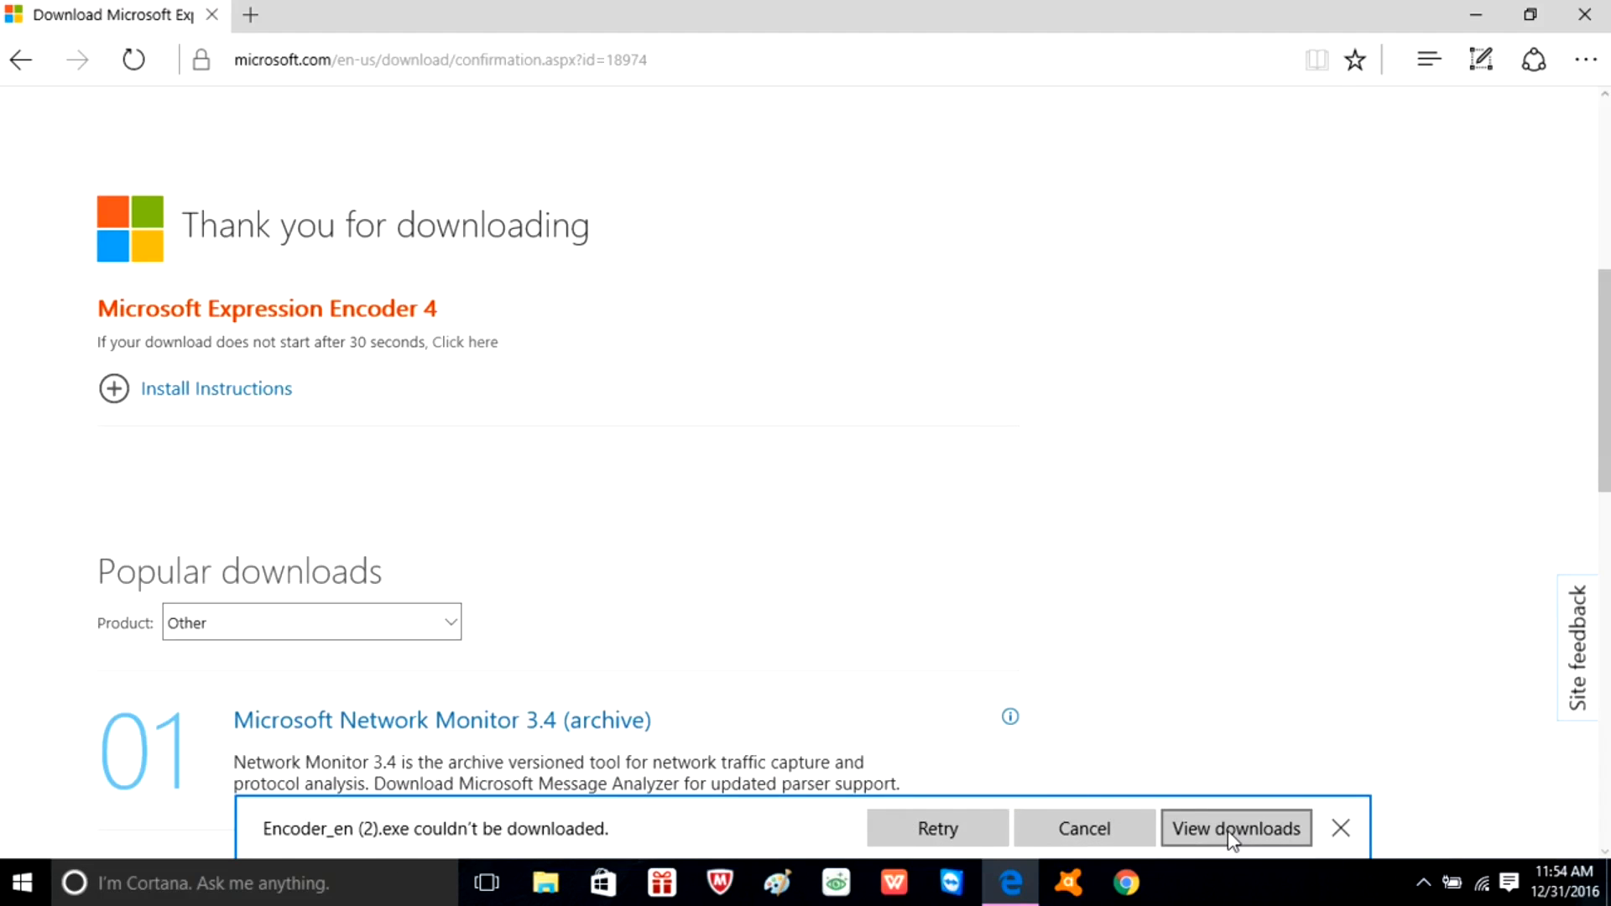
Check the failed Encoder_en download in Edge's downloads list, then revisit the thank-you page
left_click(1236, 828)
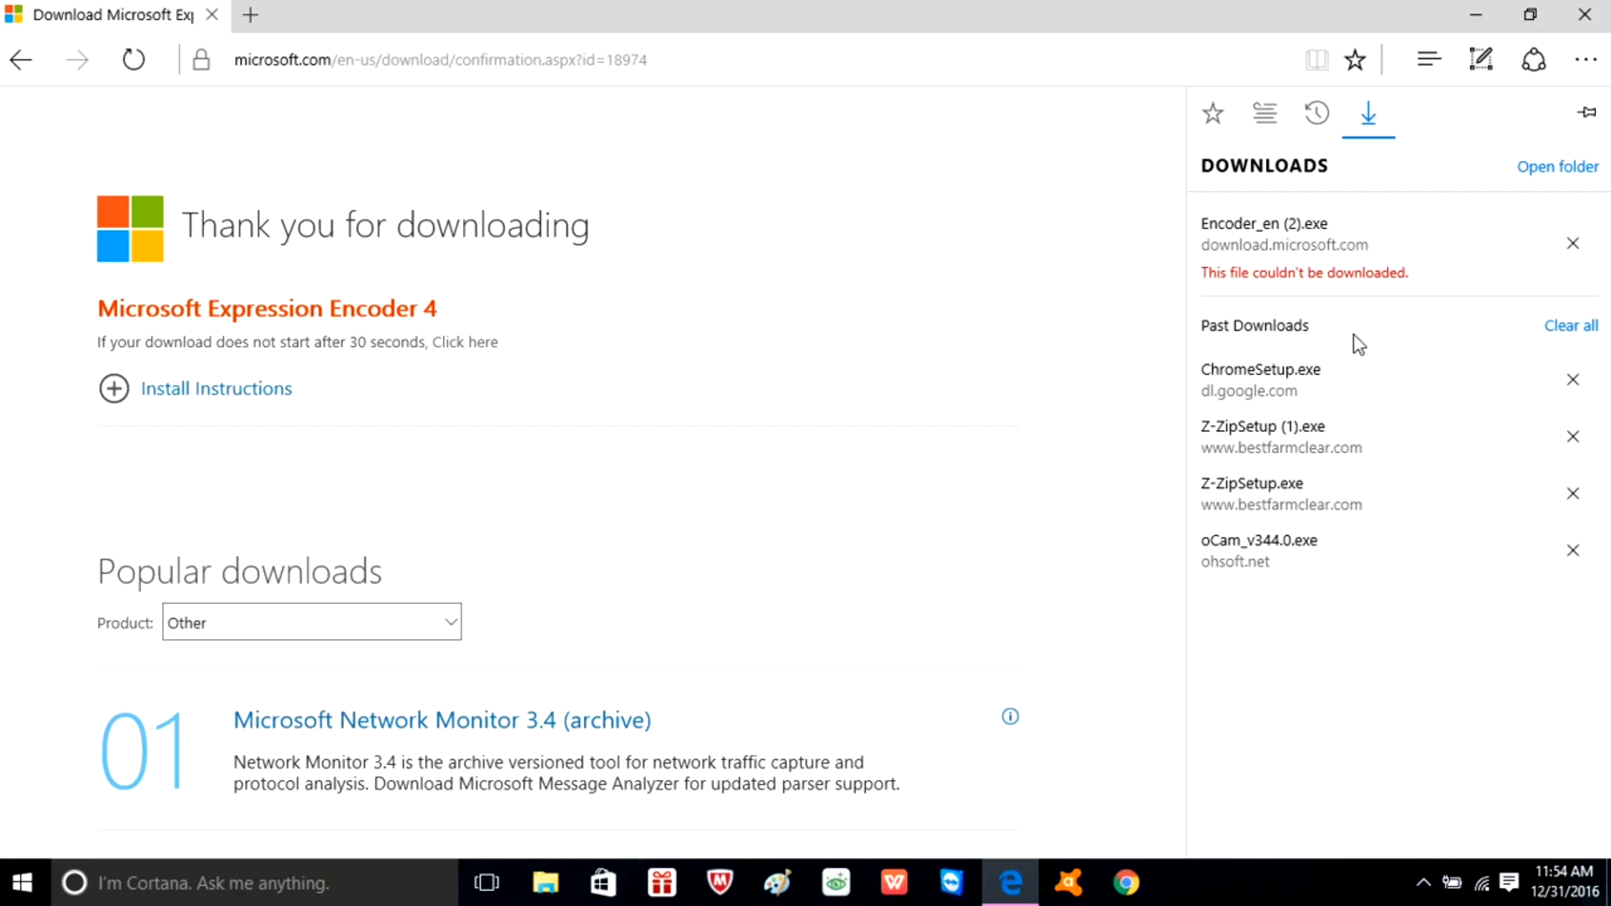
left_click(1572, 326)
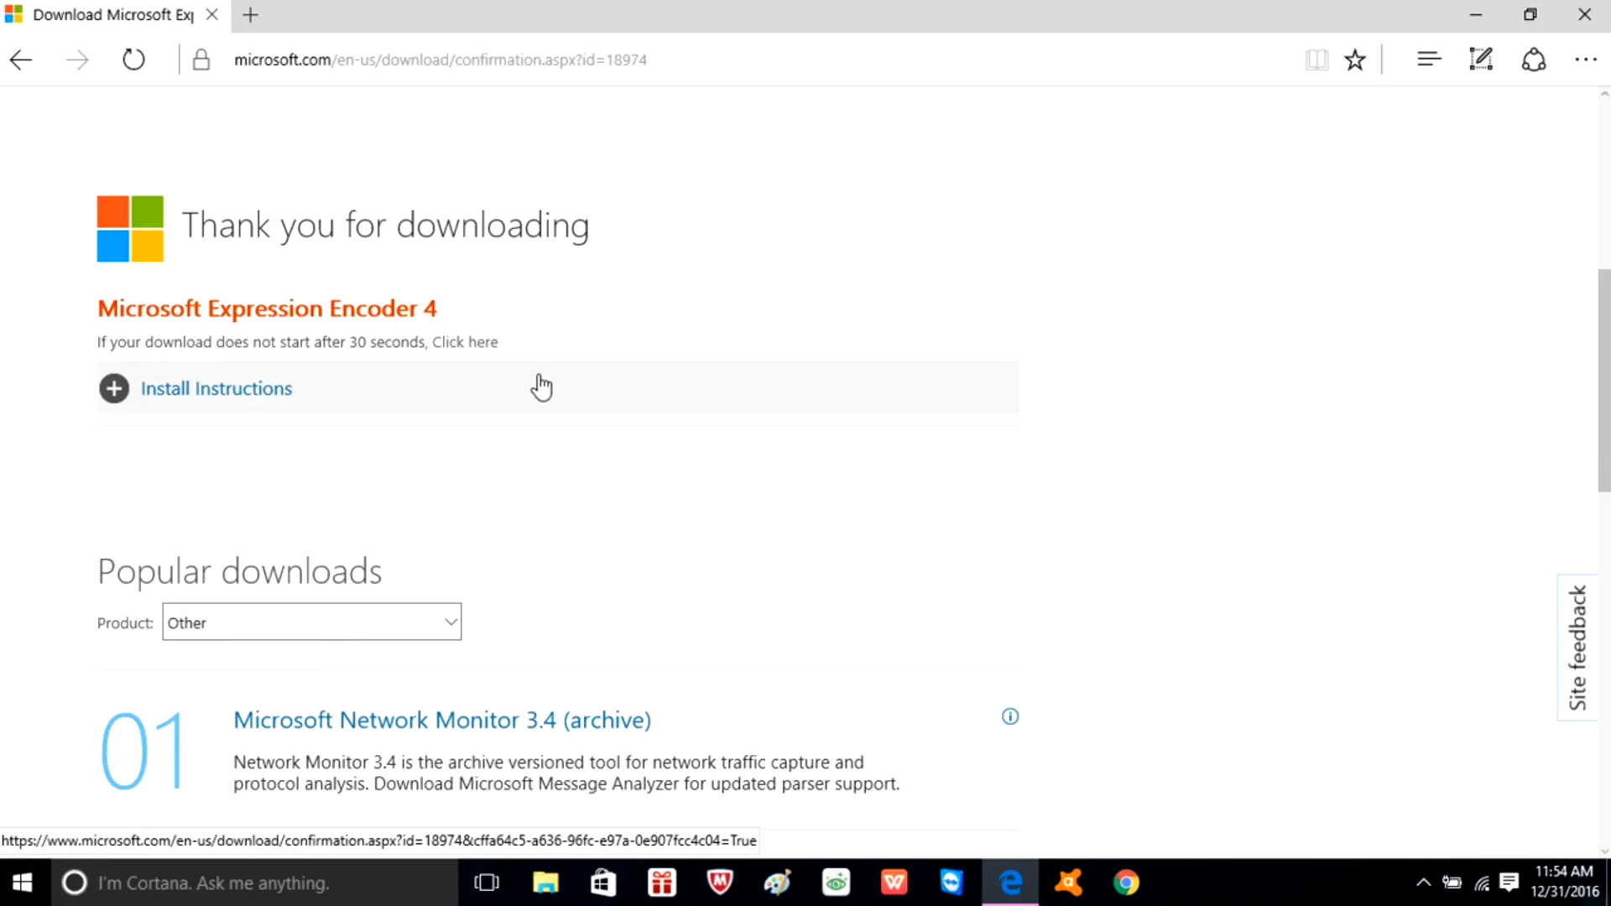
scroll("down", 3)
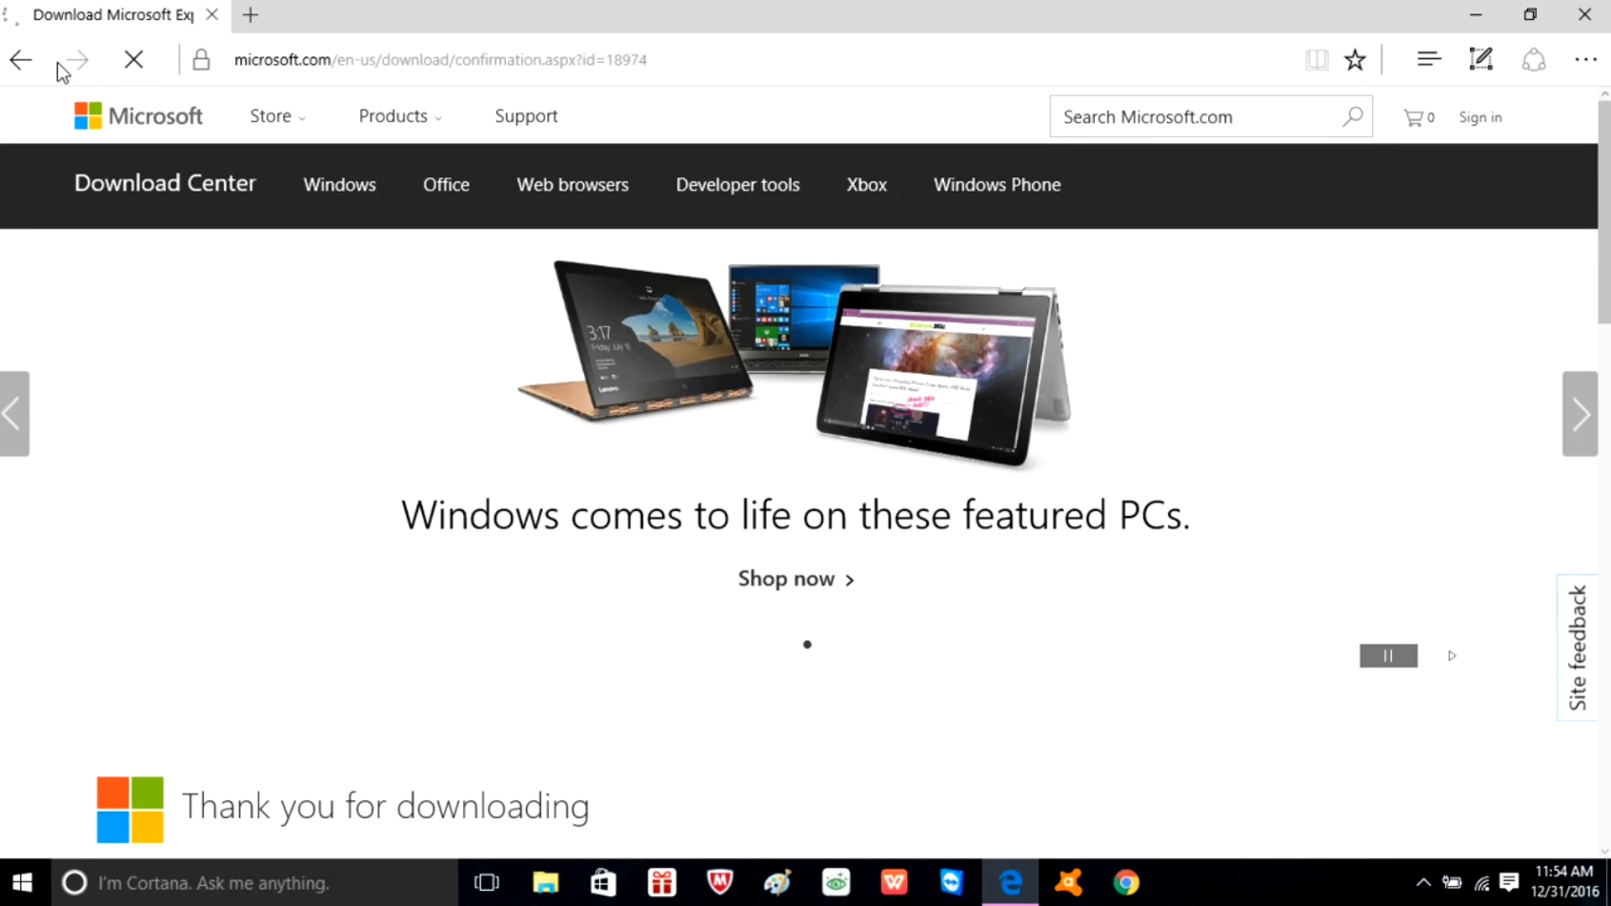
left_click(73, 60)
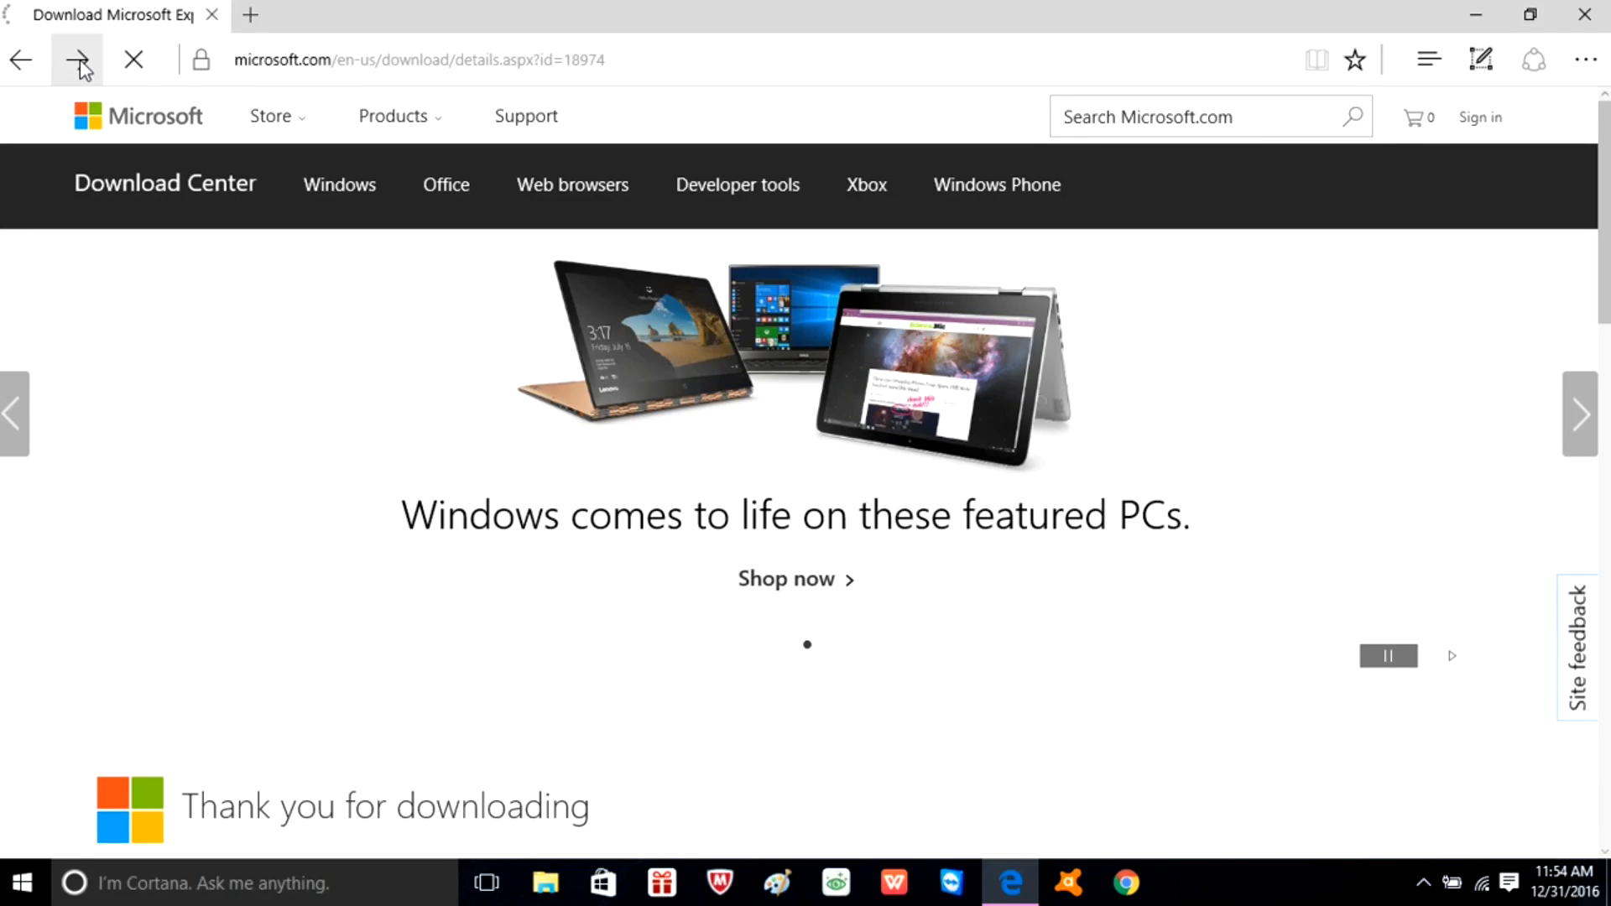
left_click(78, 59)
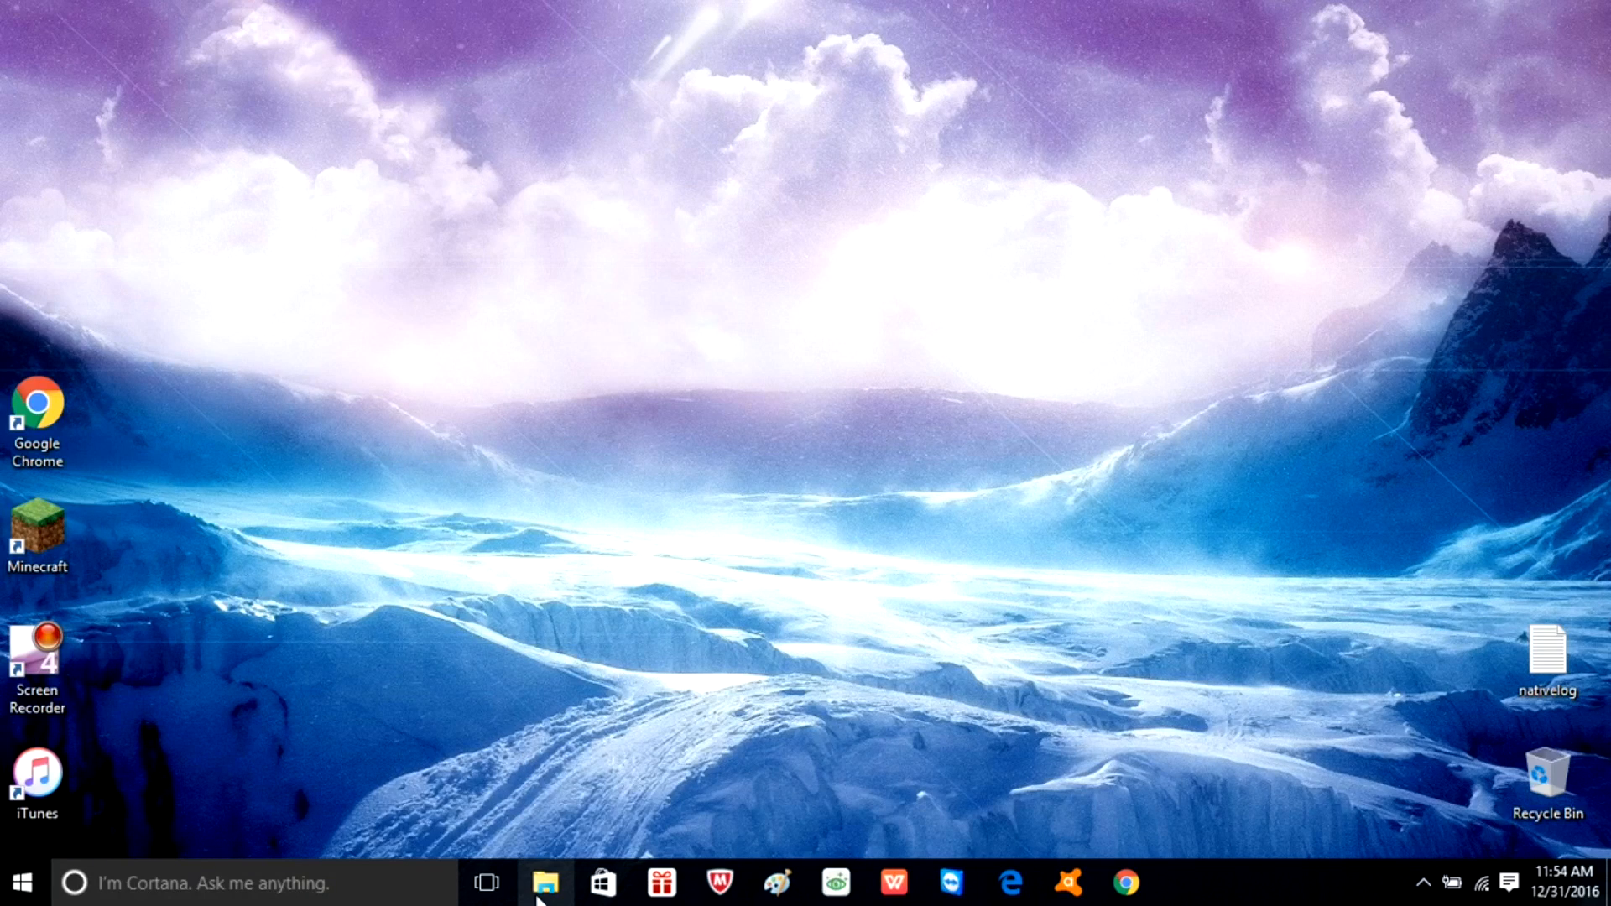
Run the Encoder_en (3) installer from the Downloads folder in File Explorer
left_click(546, 881)
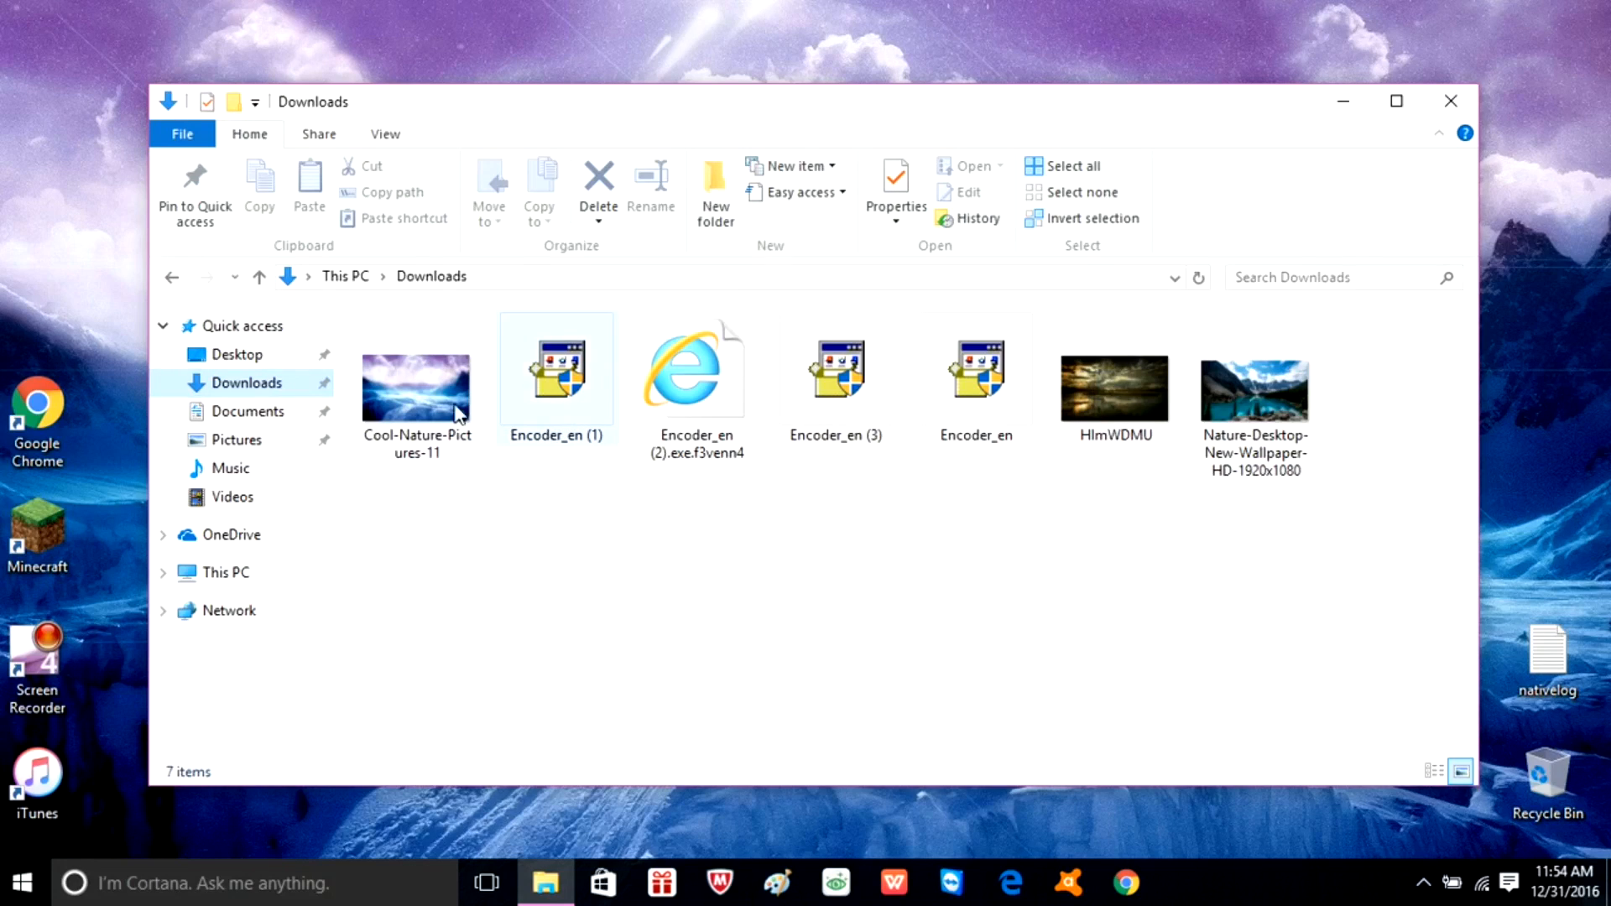
left_click(975, 387)
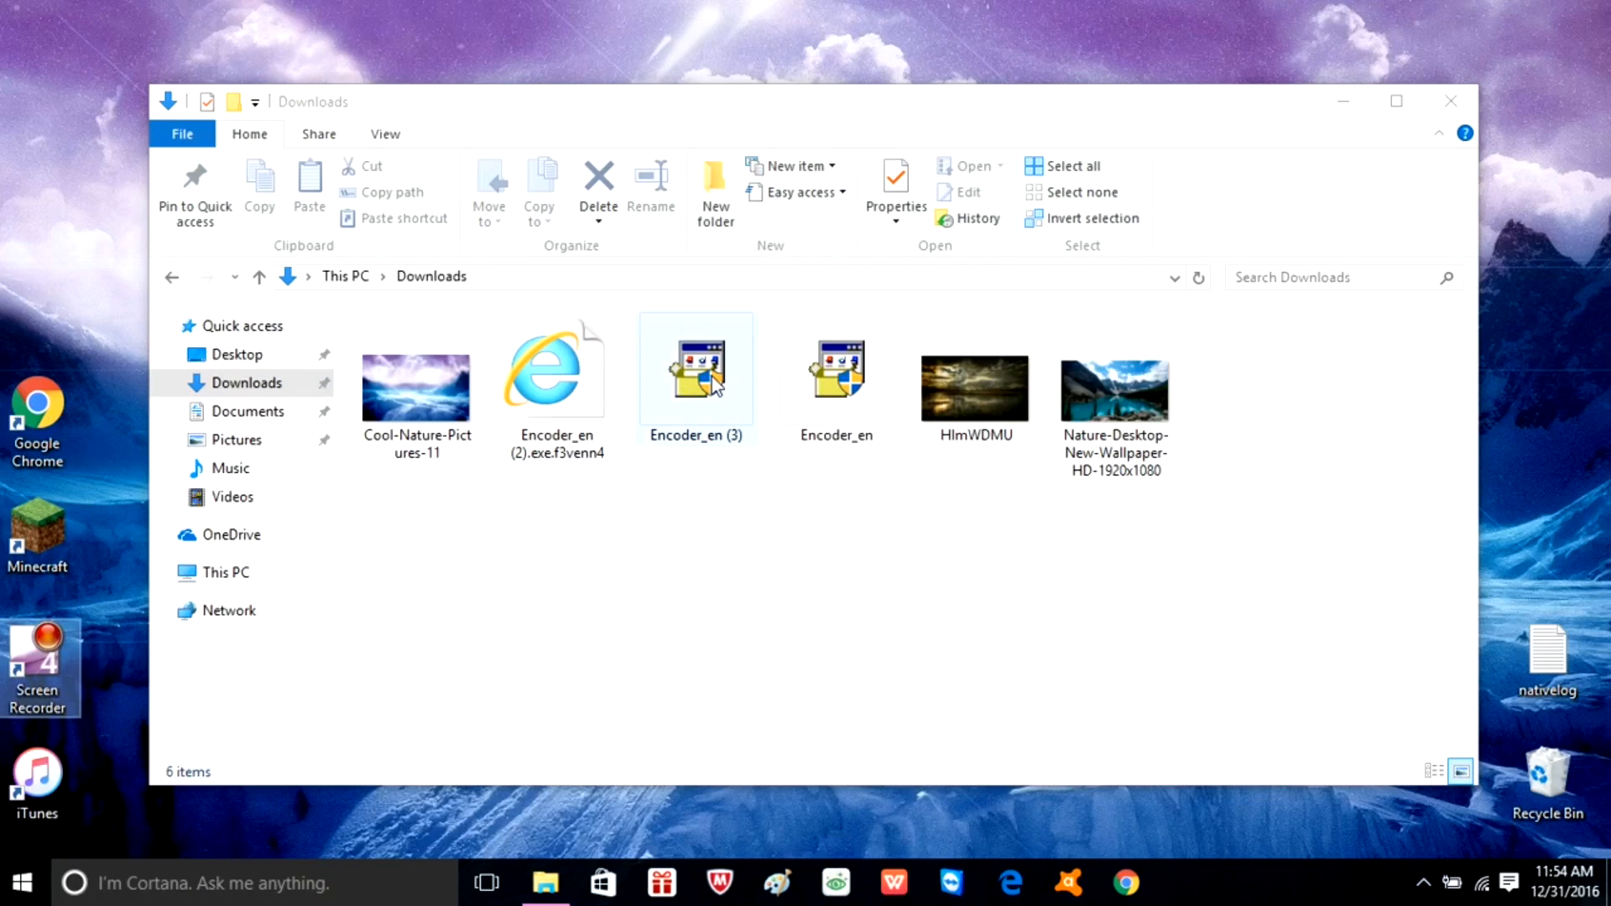
left_click(695, 369)
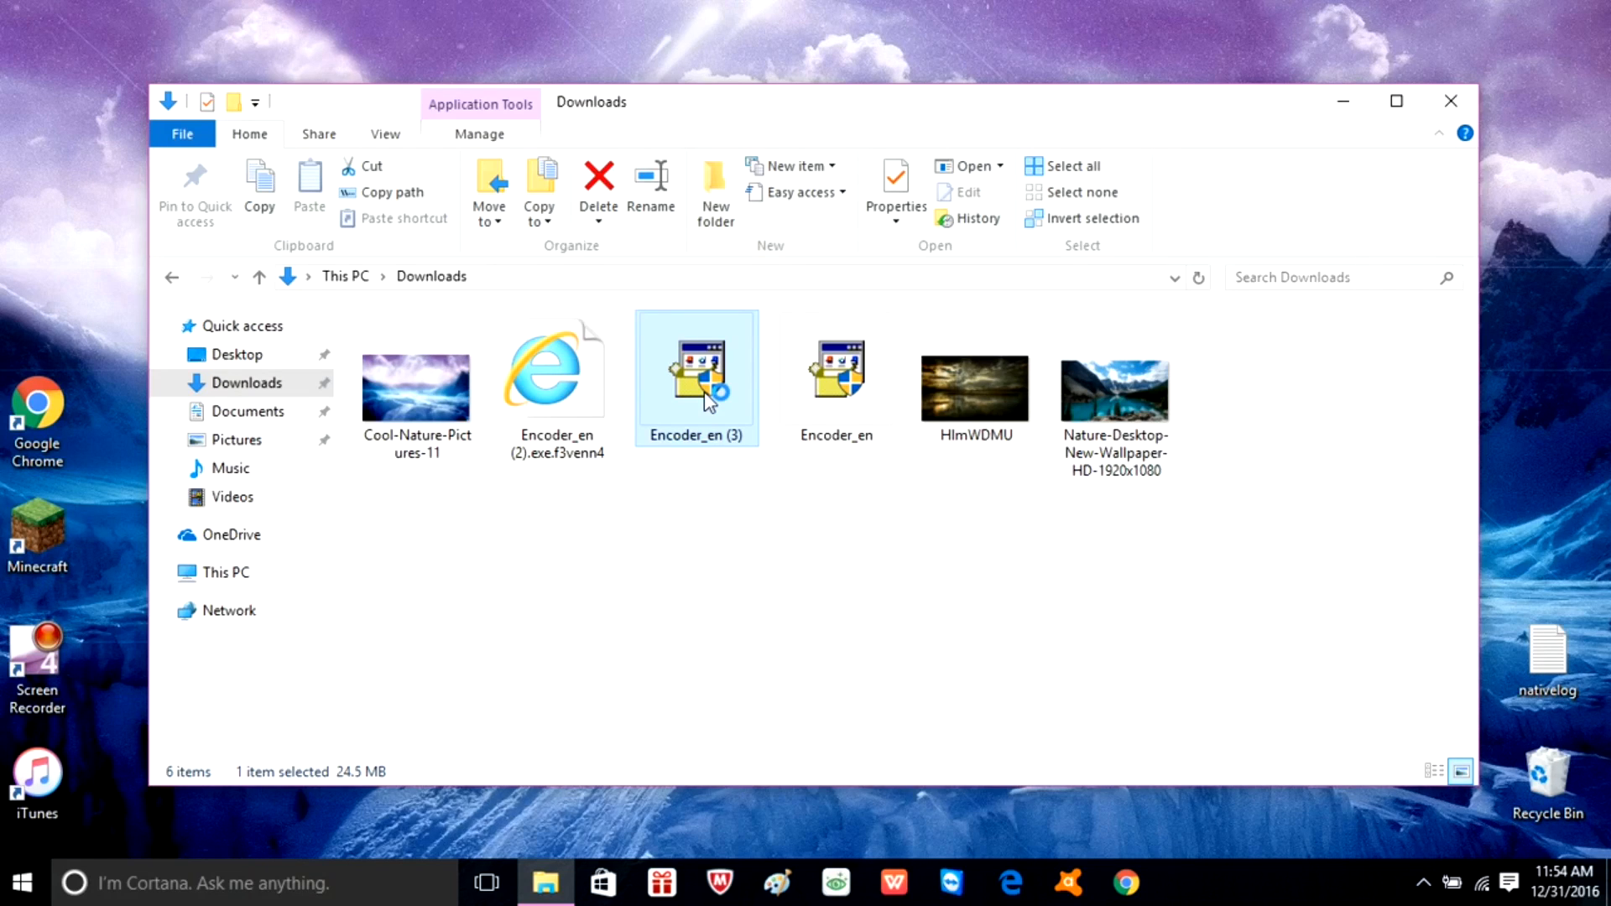
double_click(695, 378)
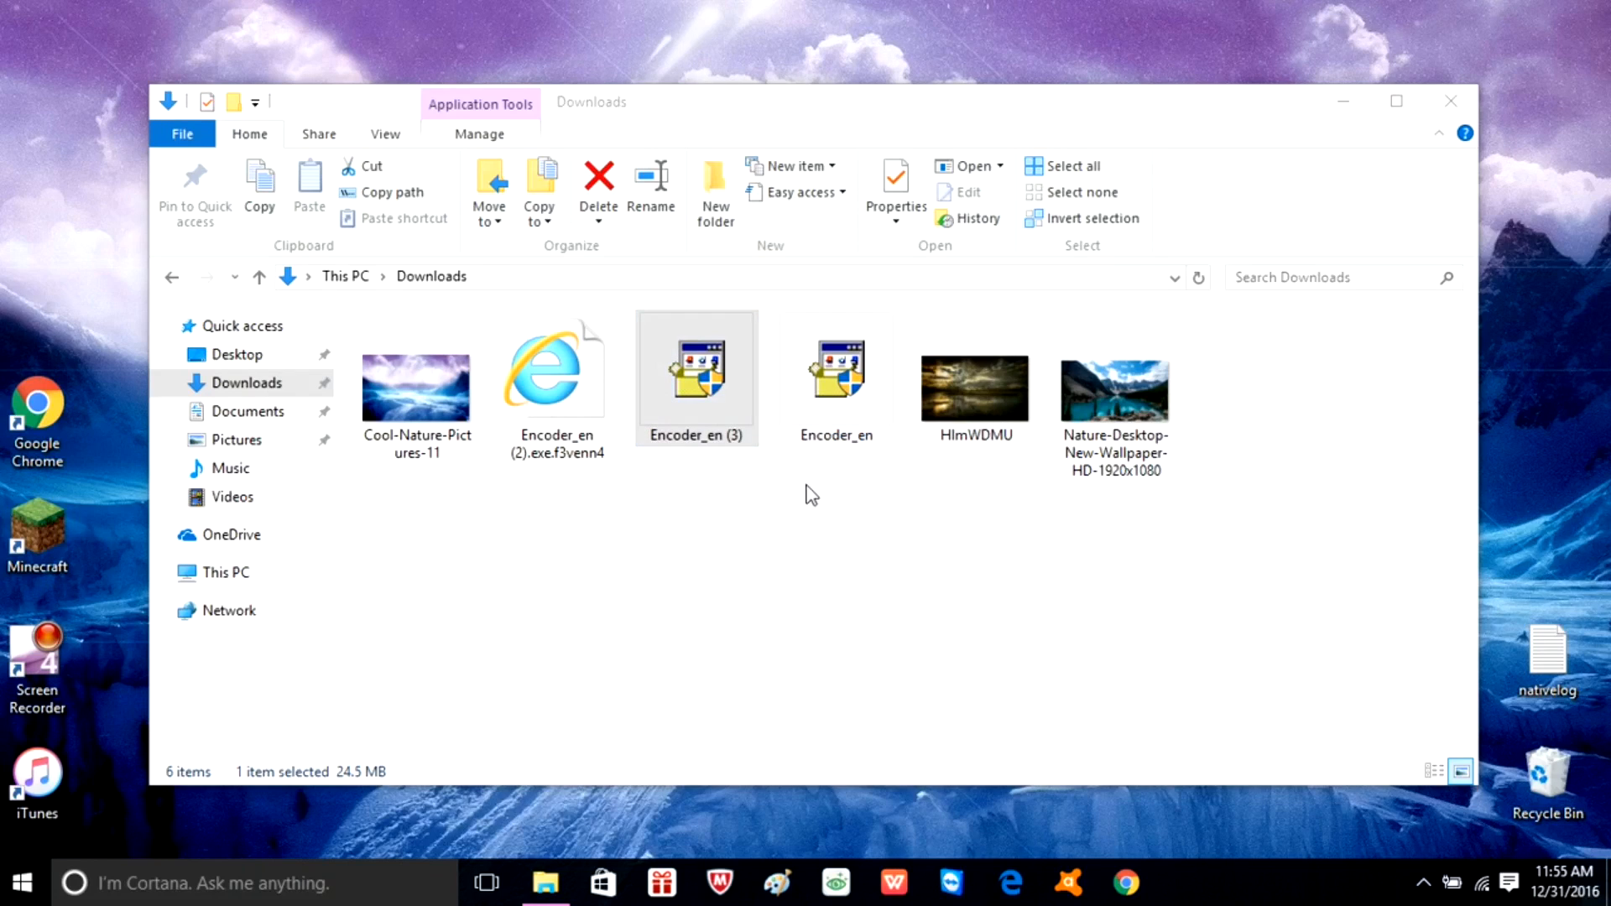
Cancel the Expression Encoder 4 Maintenance setup and close the Downloads folder
double_click(695, 369)
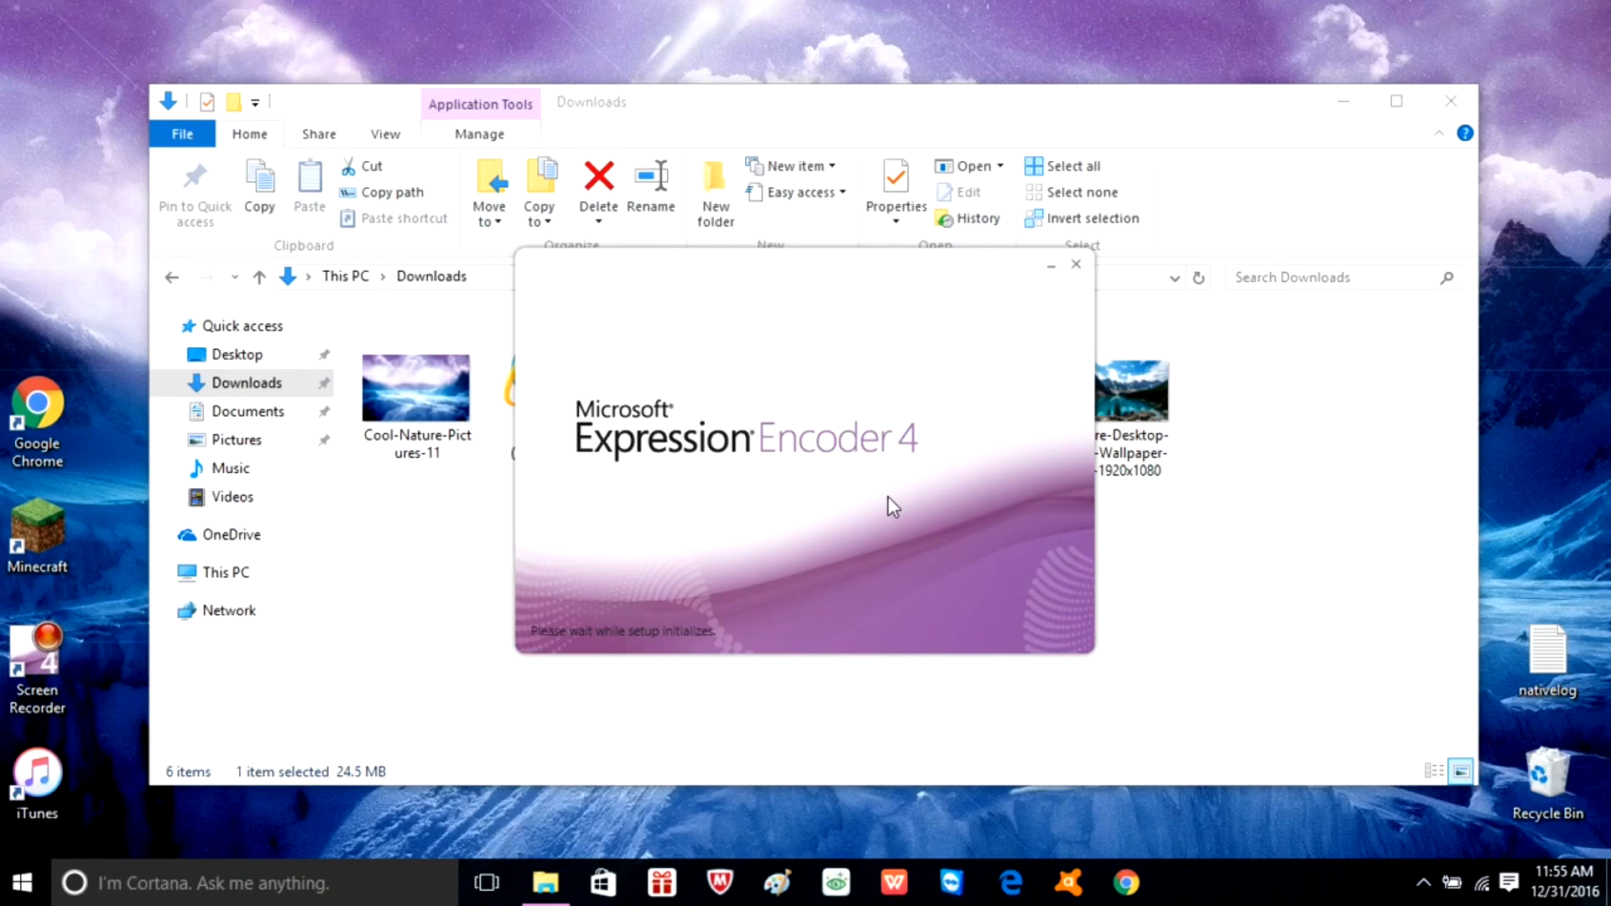
mouse_move(841, 447)
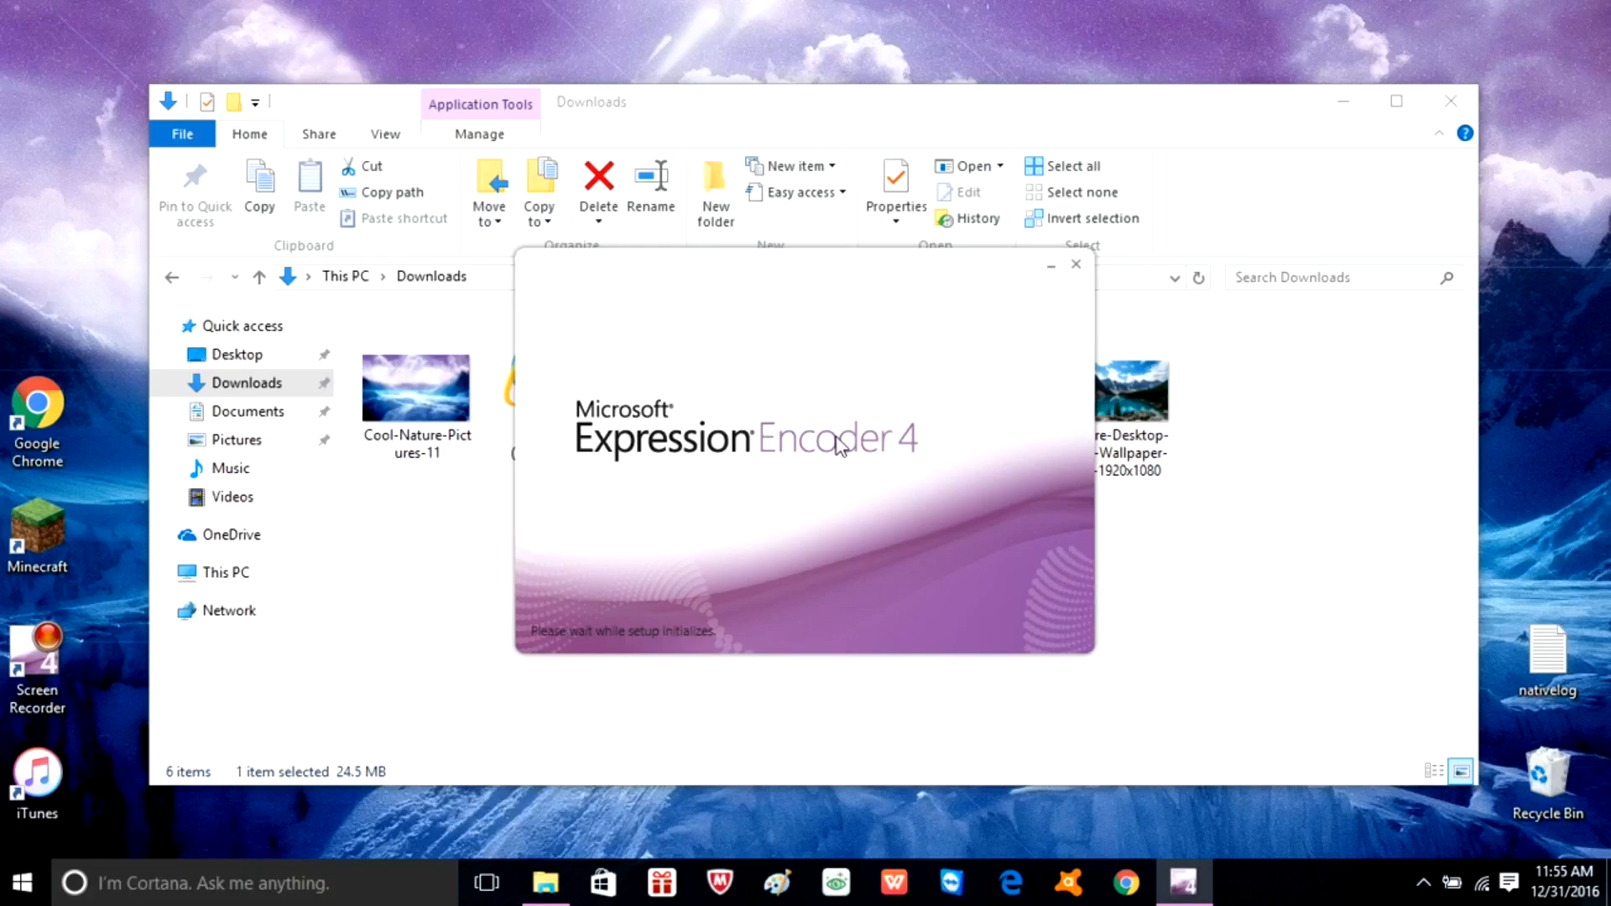
mouse_move(863, 384)
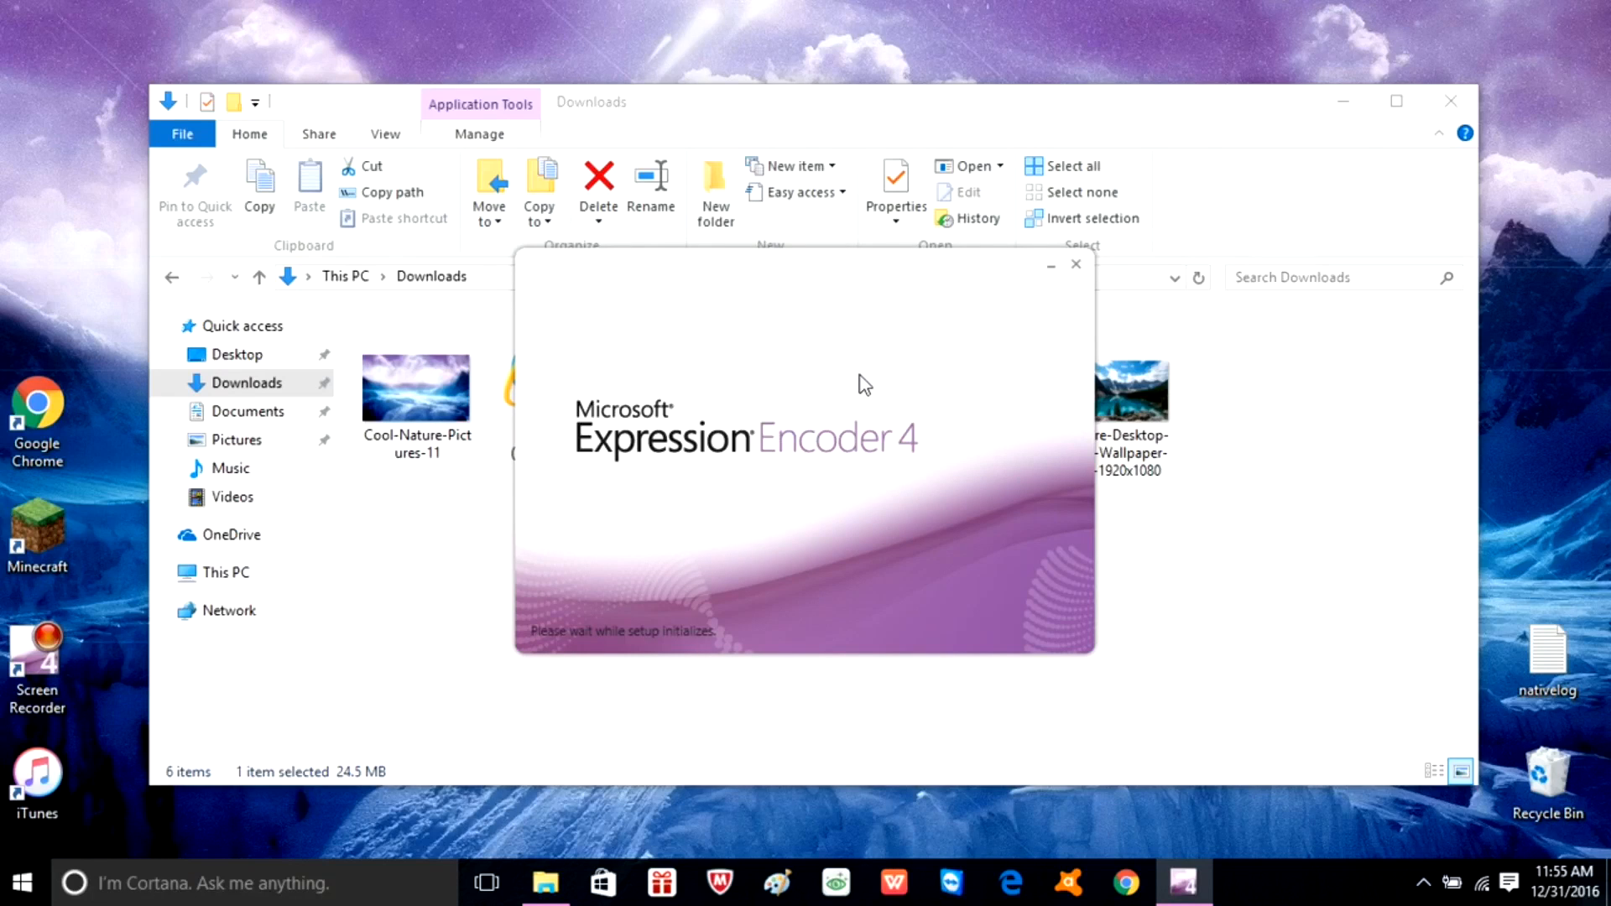
mouse_move(878, 388)
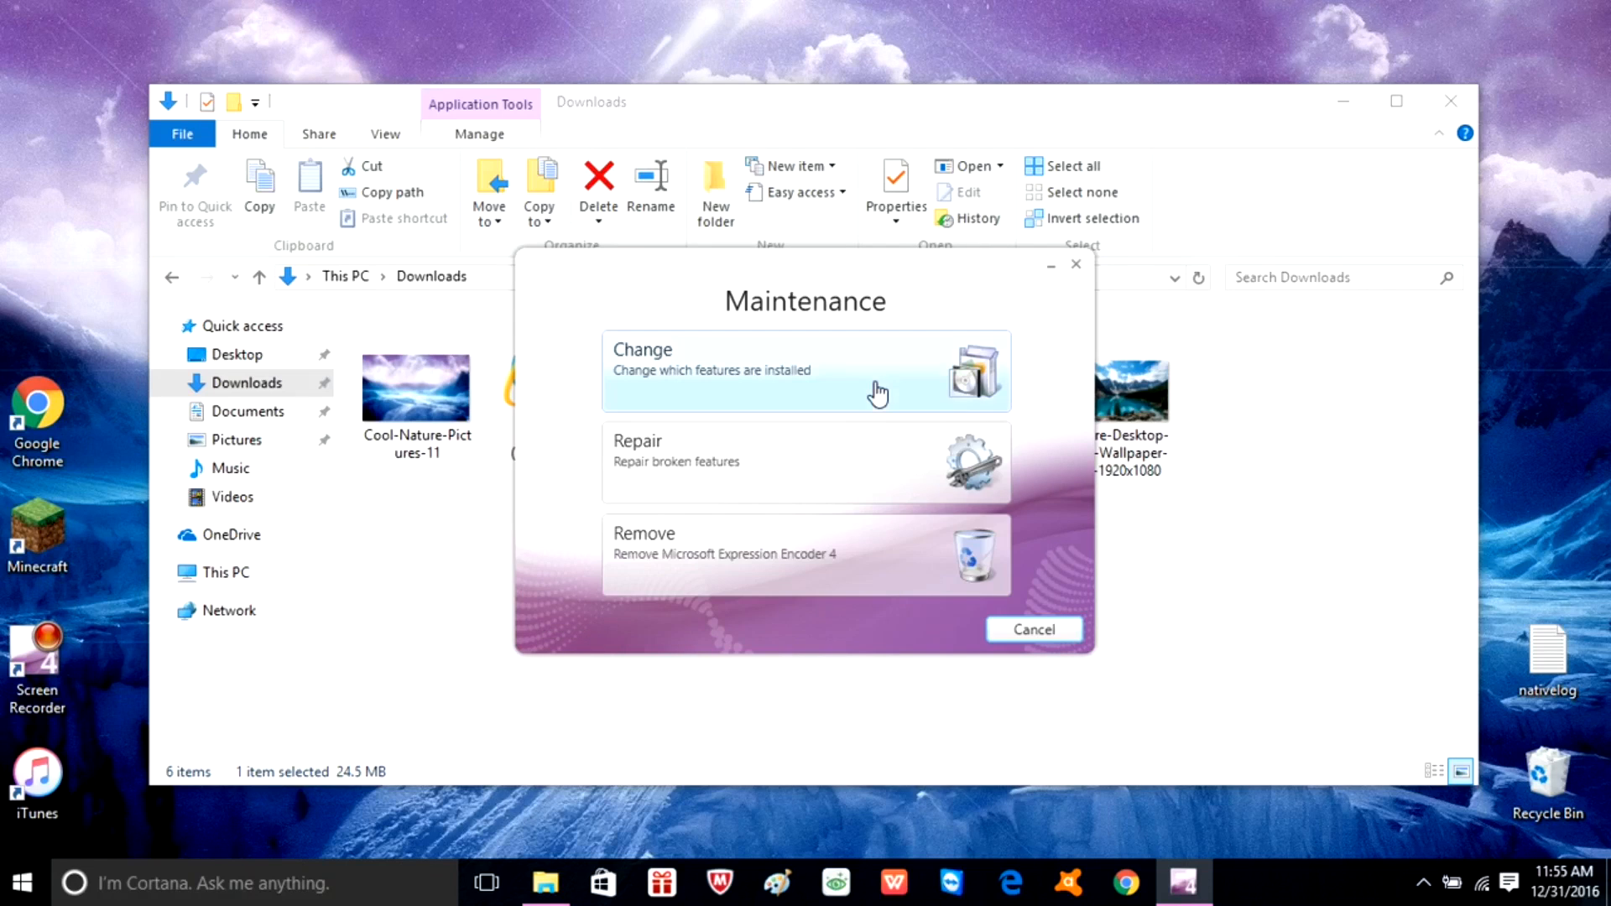
mouse_move(791, 383)
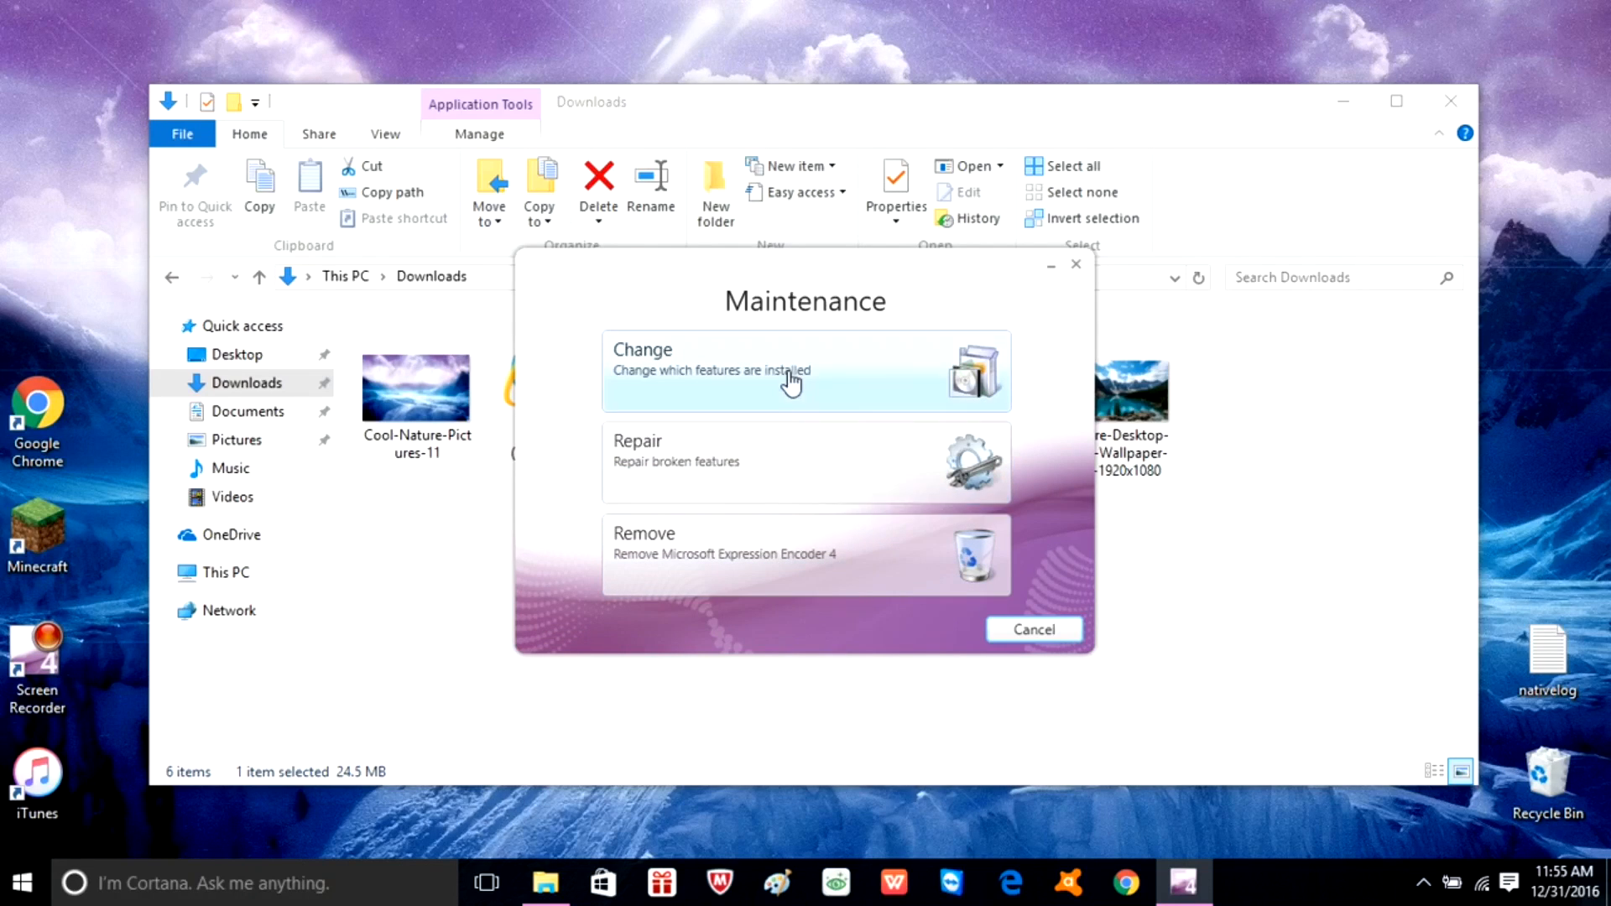
mouse_move(757, 445)
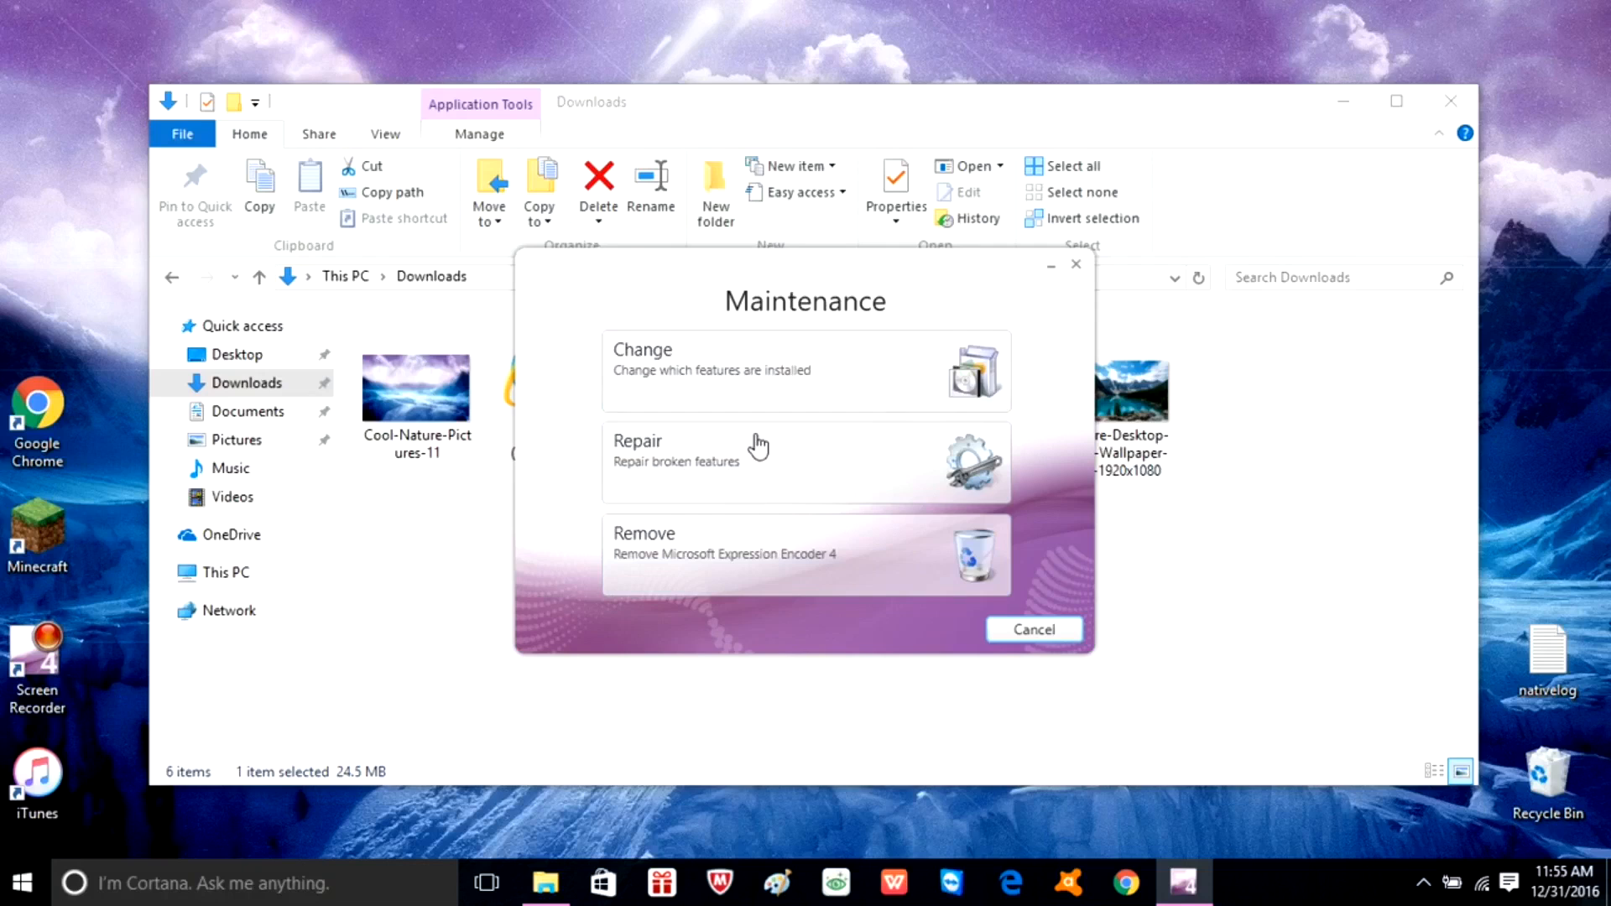
mouse_move(886, 452)
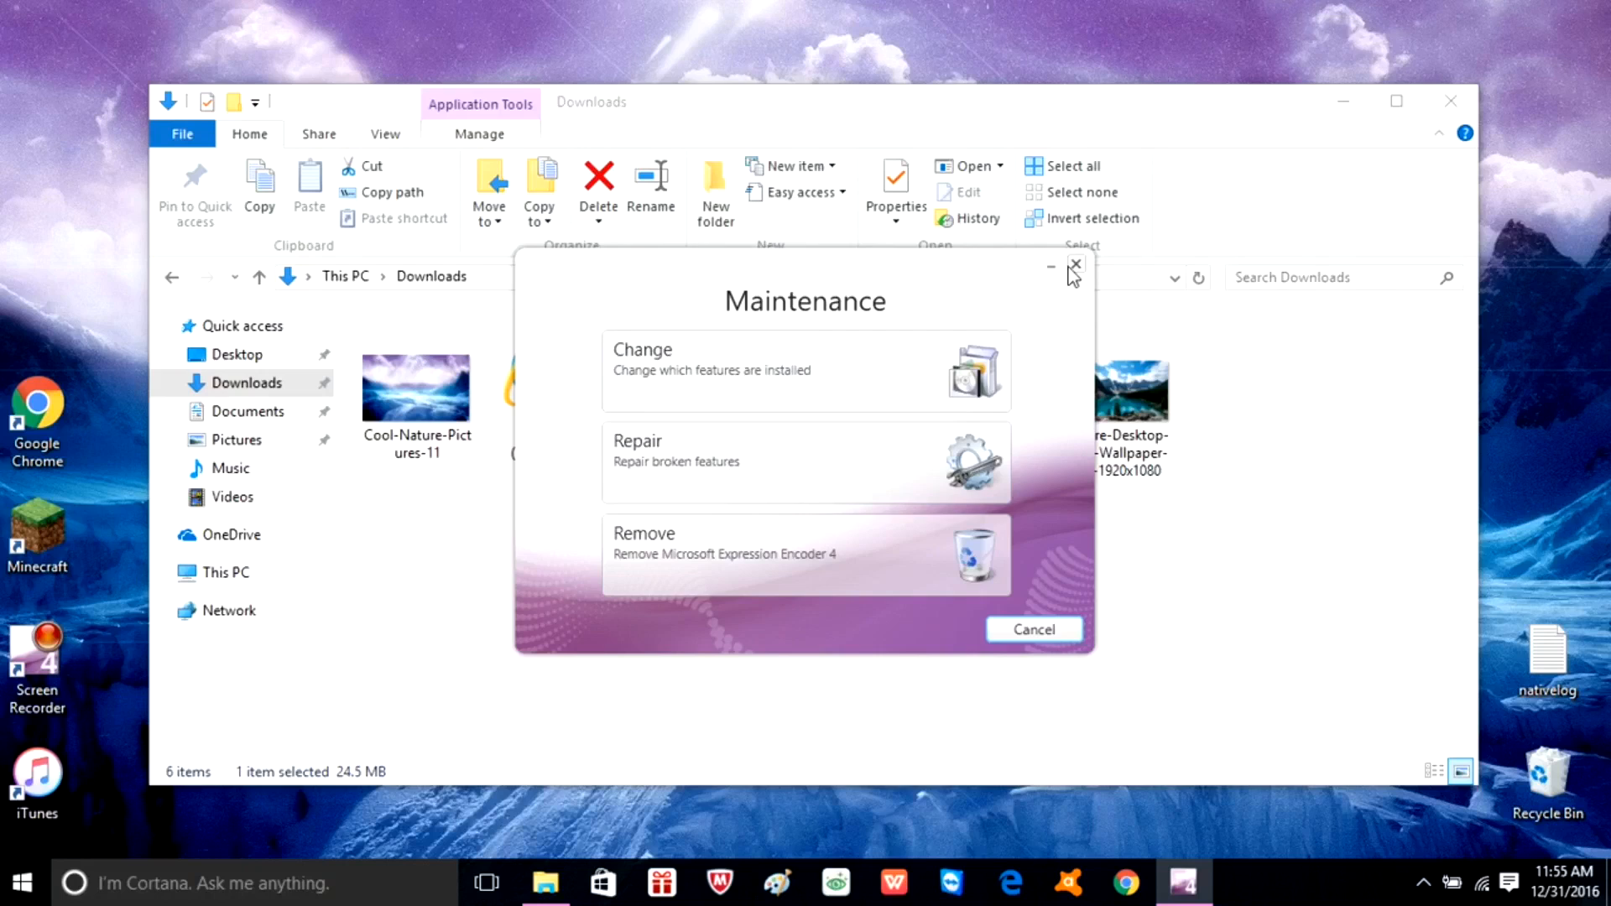
left_click(1076, 266)
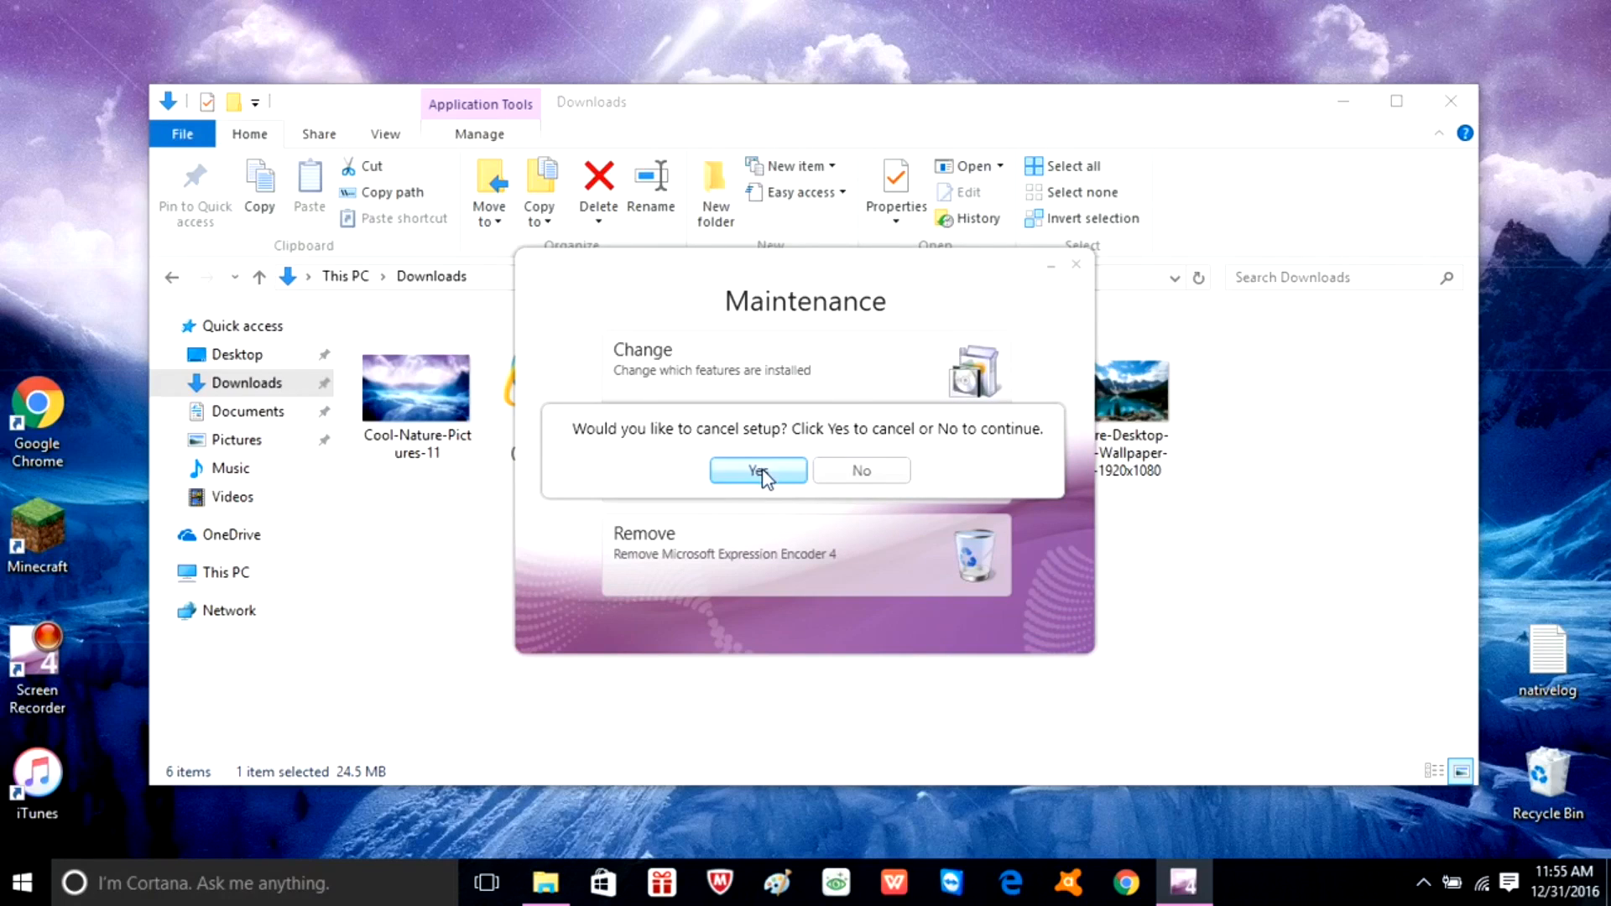
left_click(757, 471)
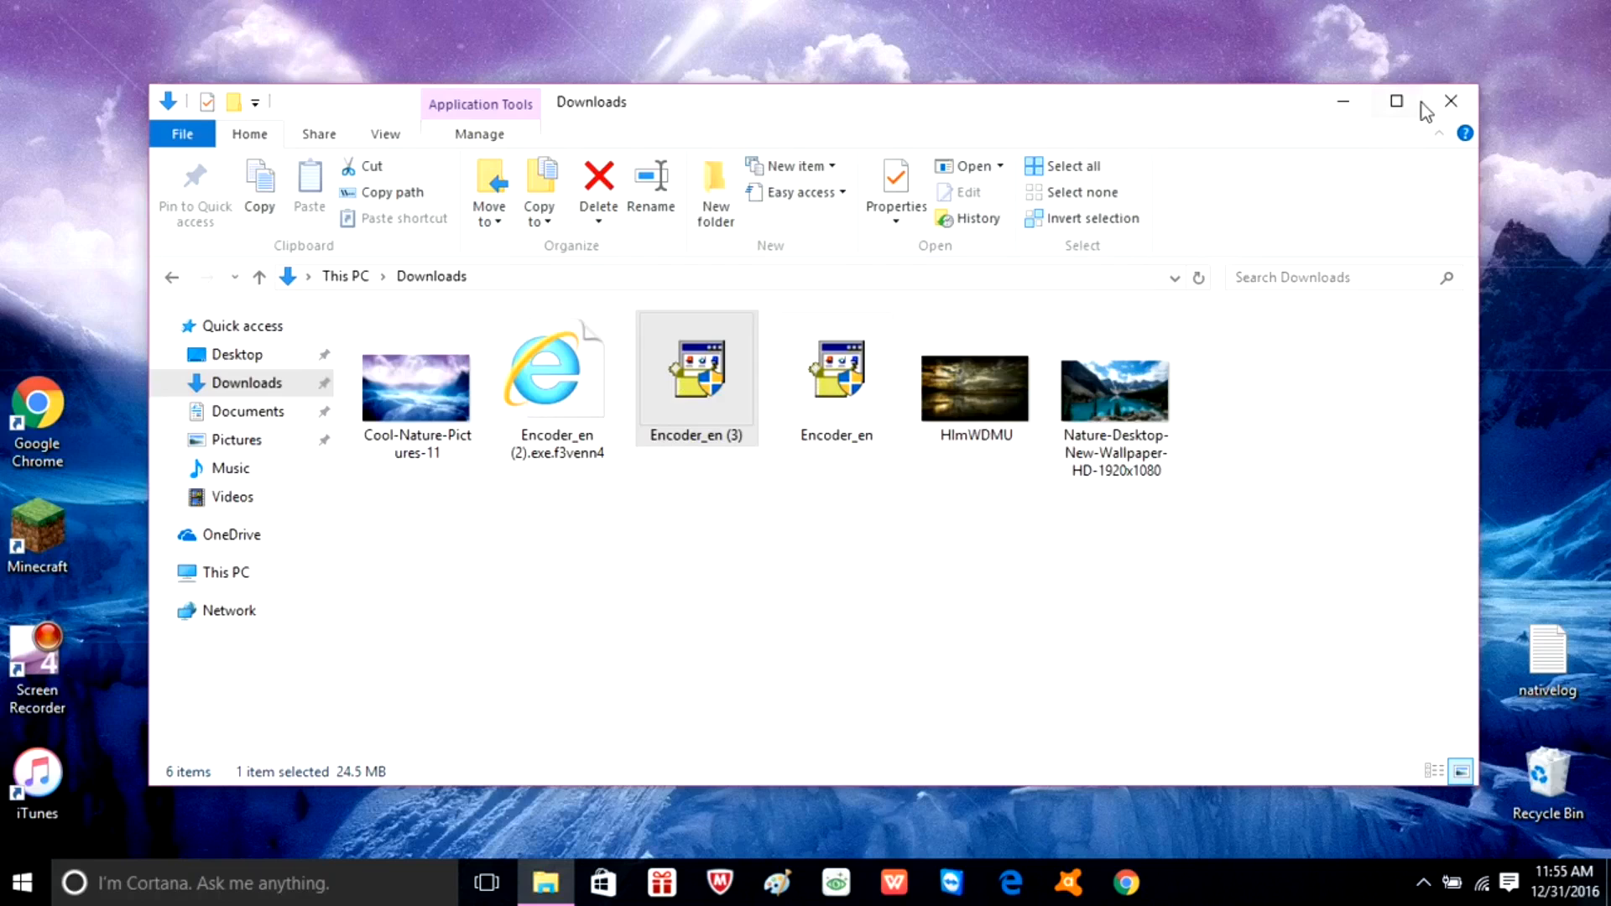
left_click(1450, 101)
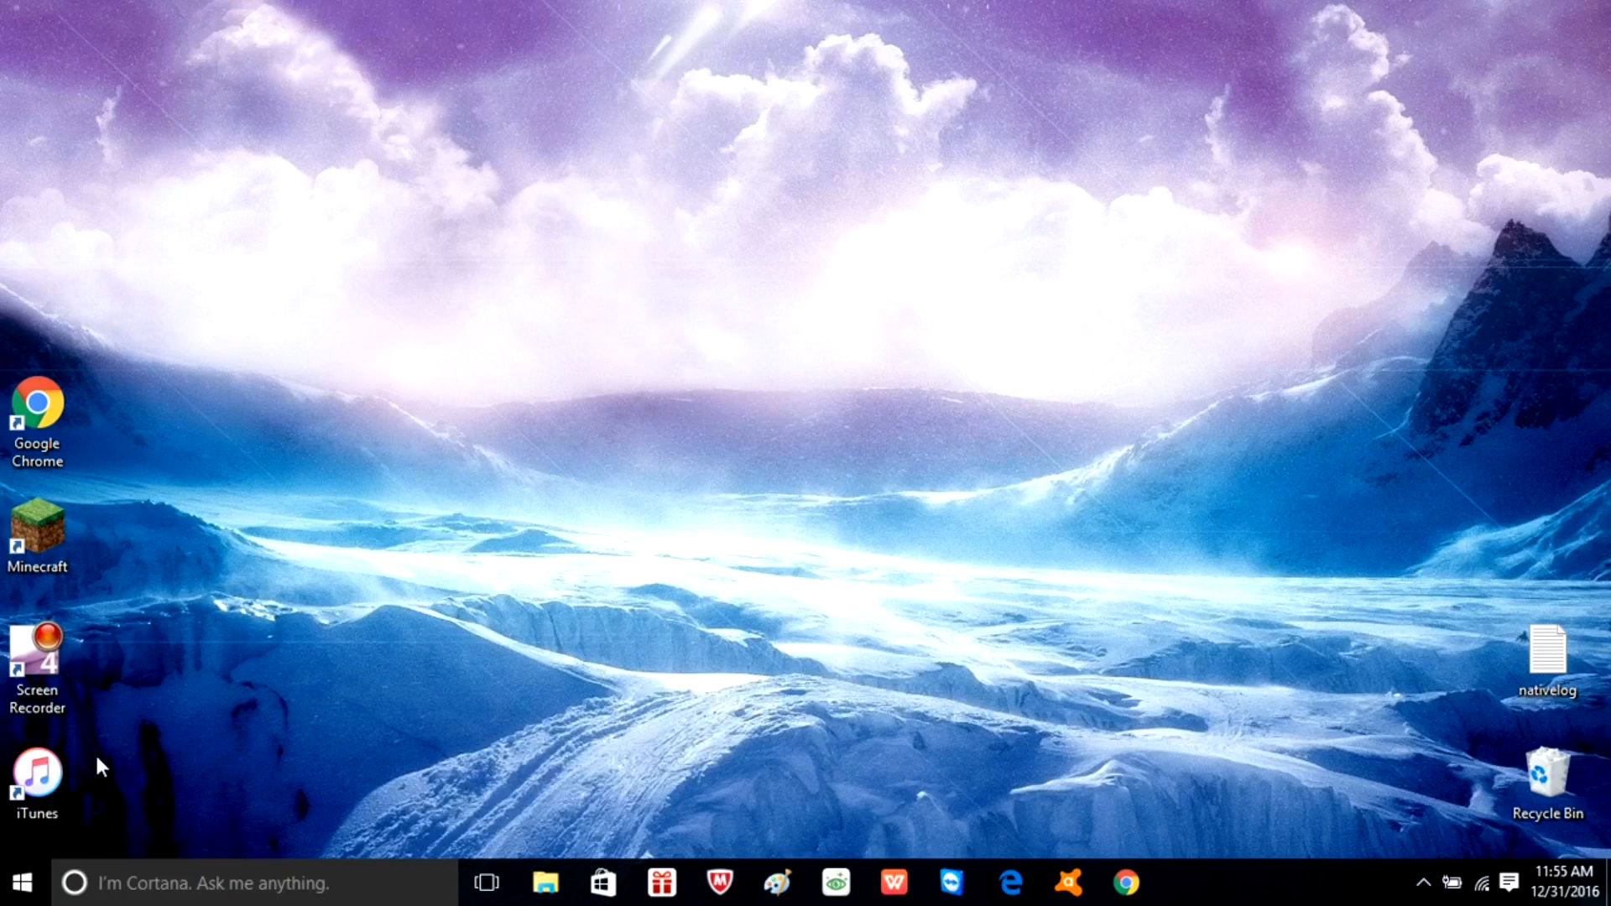
mouse_move(127, 762)
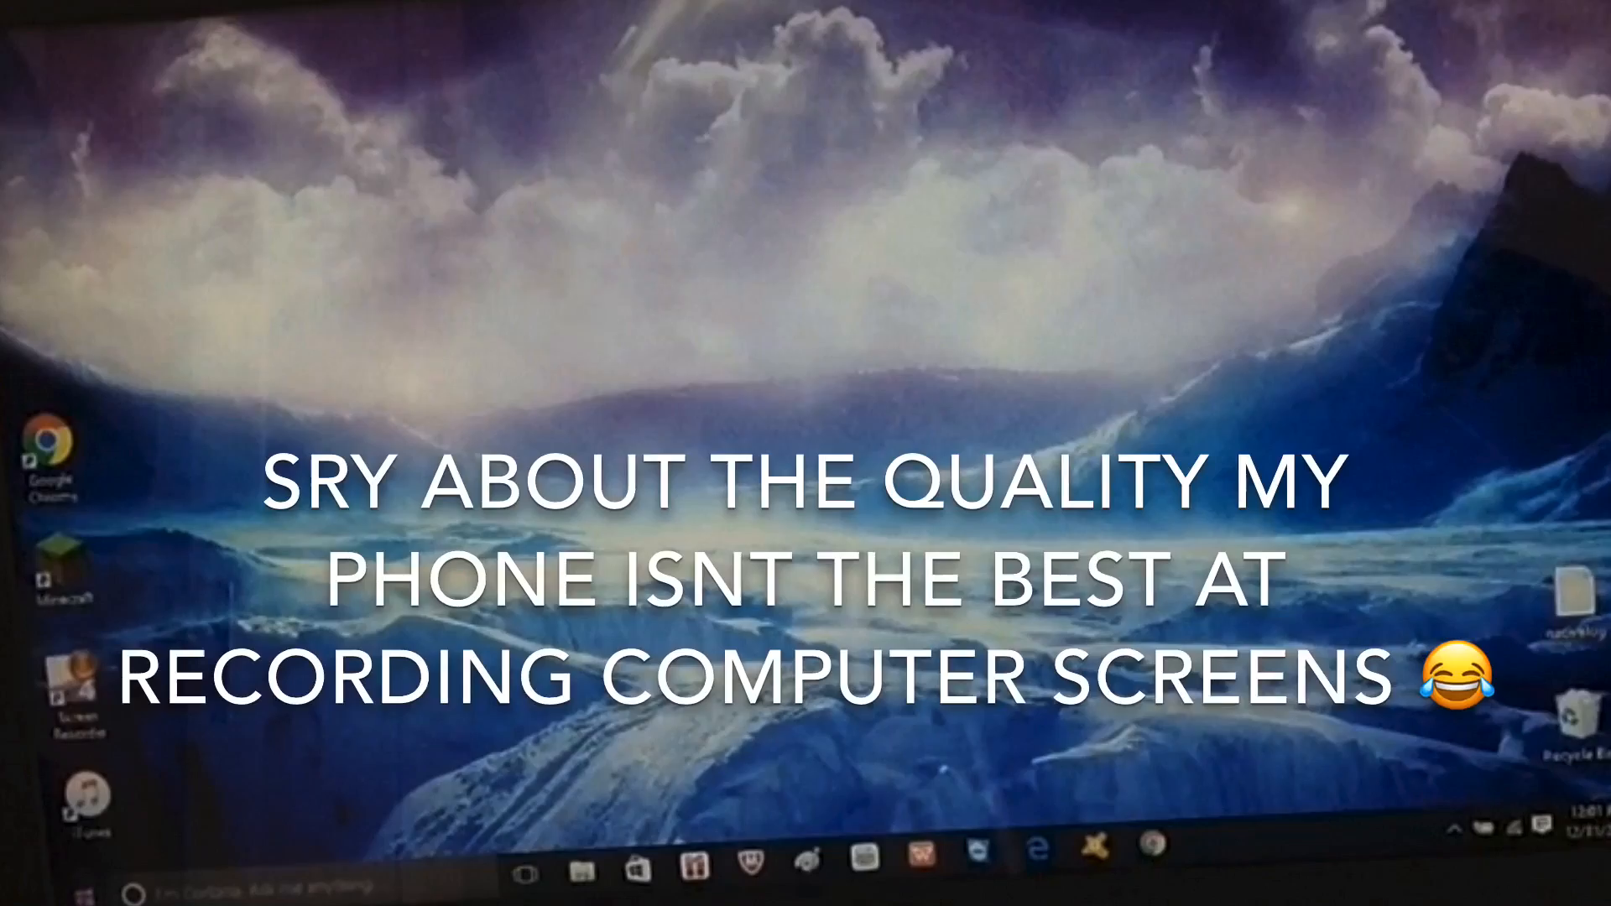
Scroll the Start menu's All apps list toward Microsoft Expression Encoder 4 Screen Capture
left_click(529, 872)
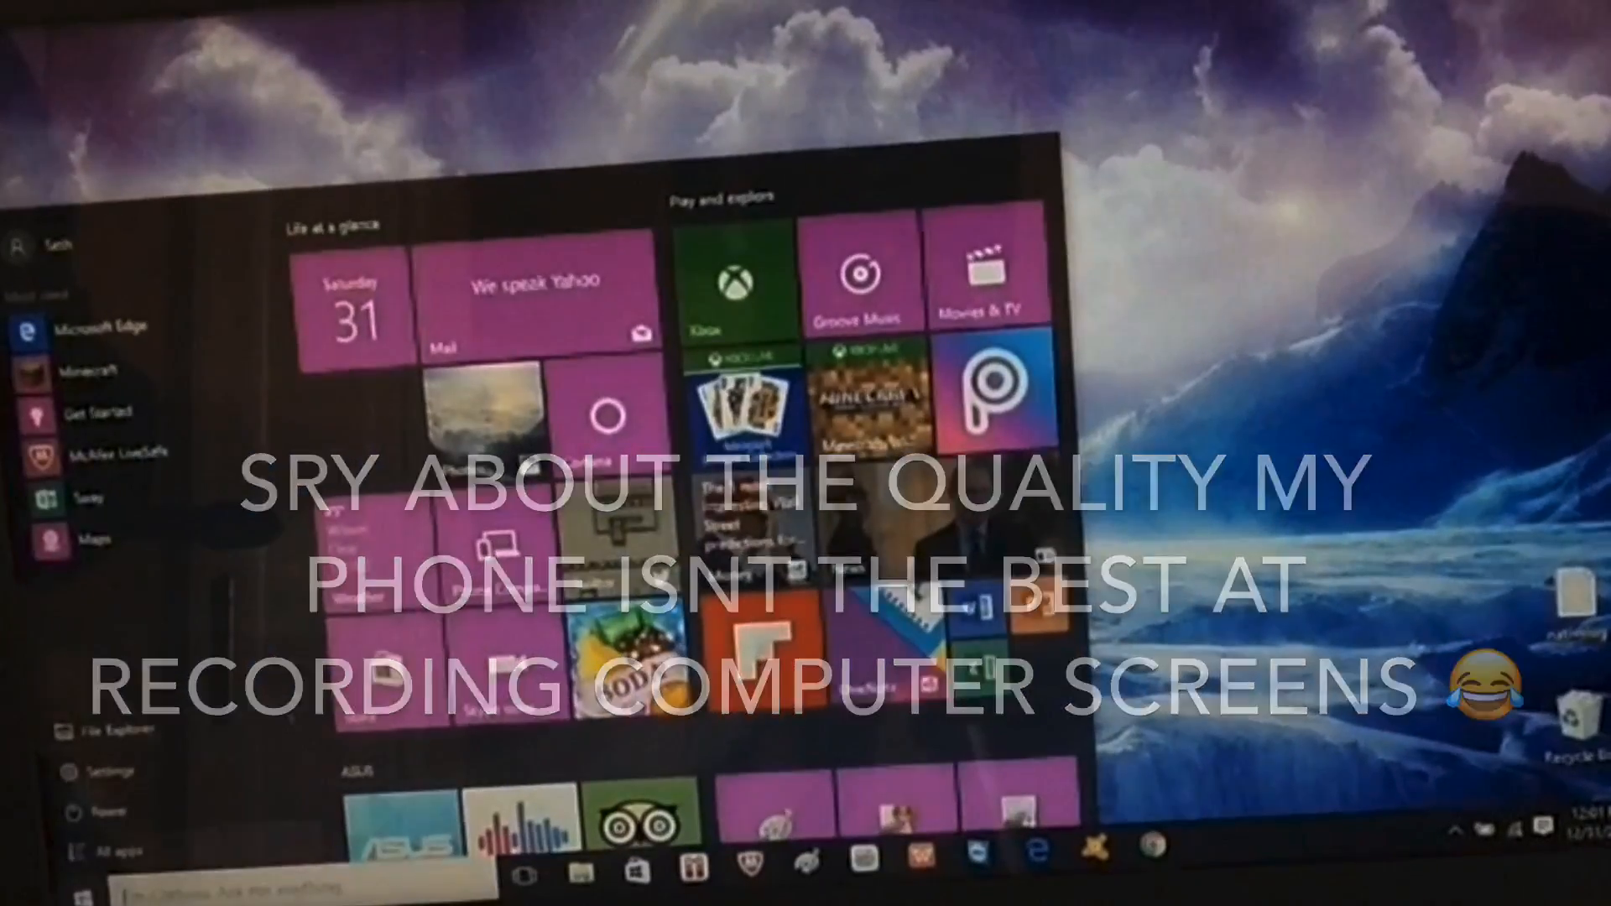
left_click(113, 851)
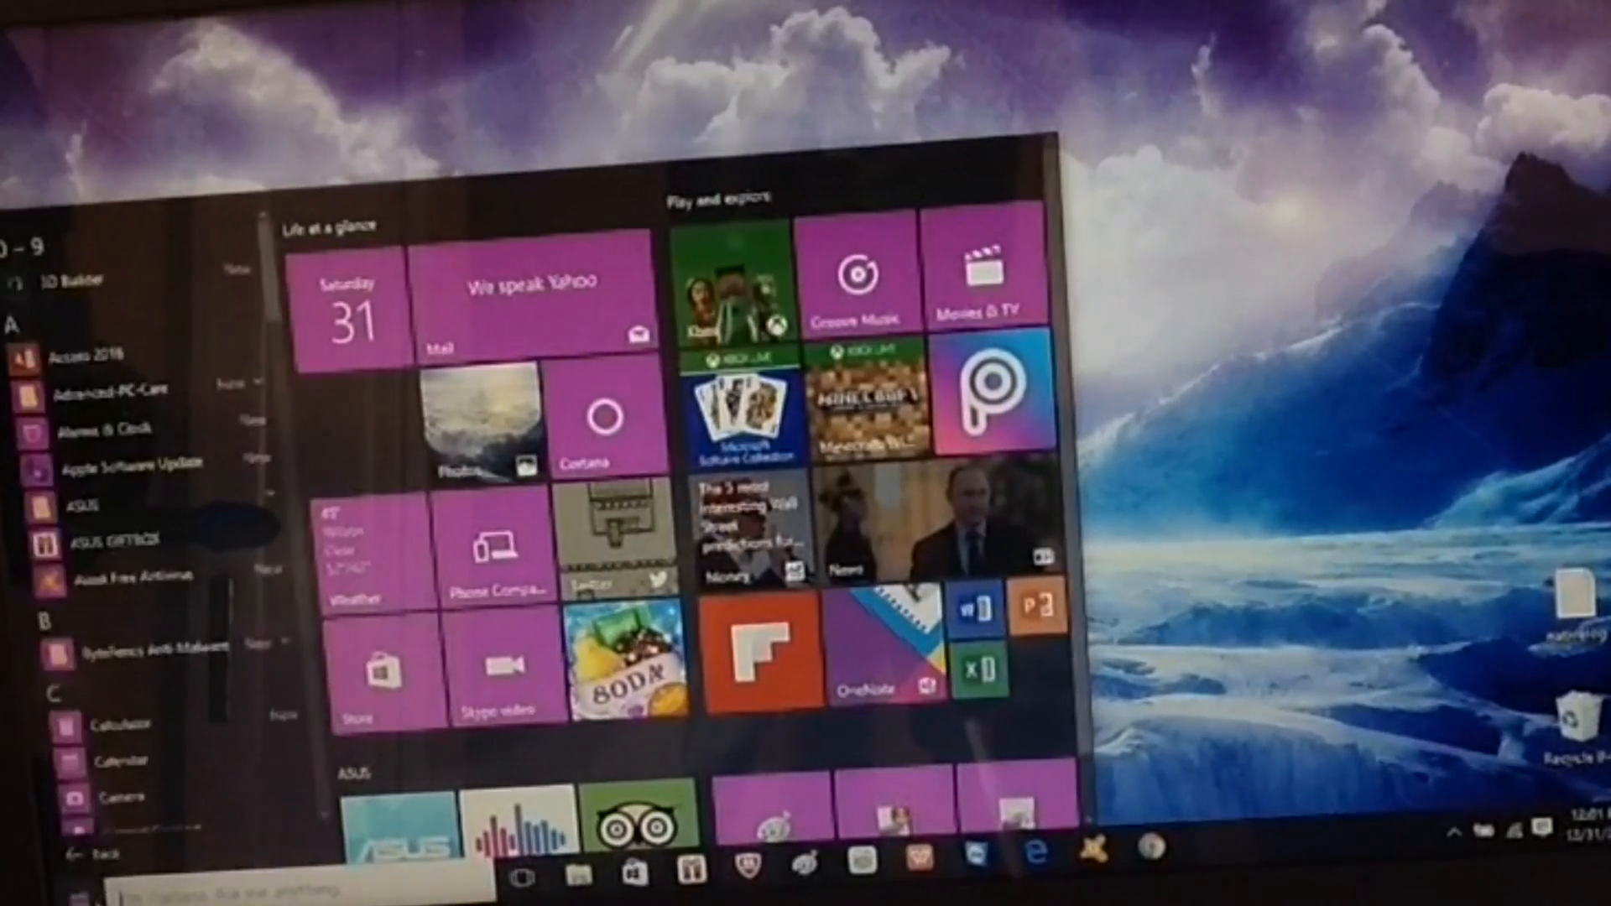
scroll("down", 3)
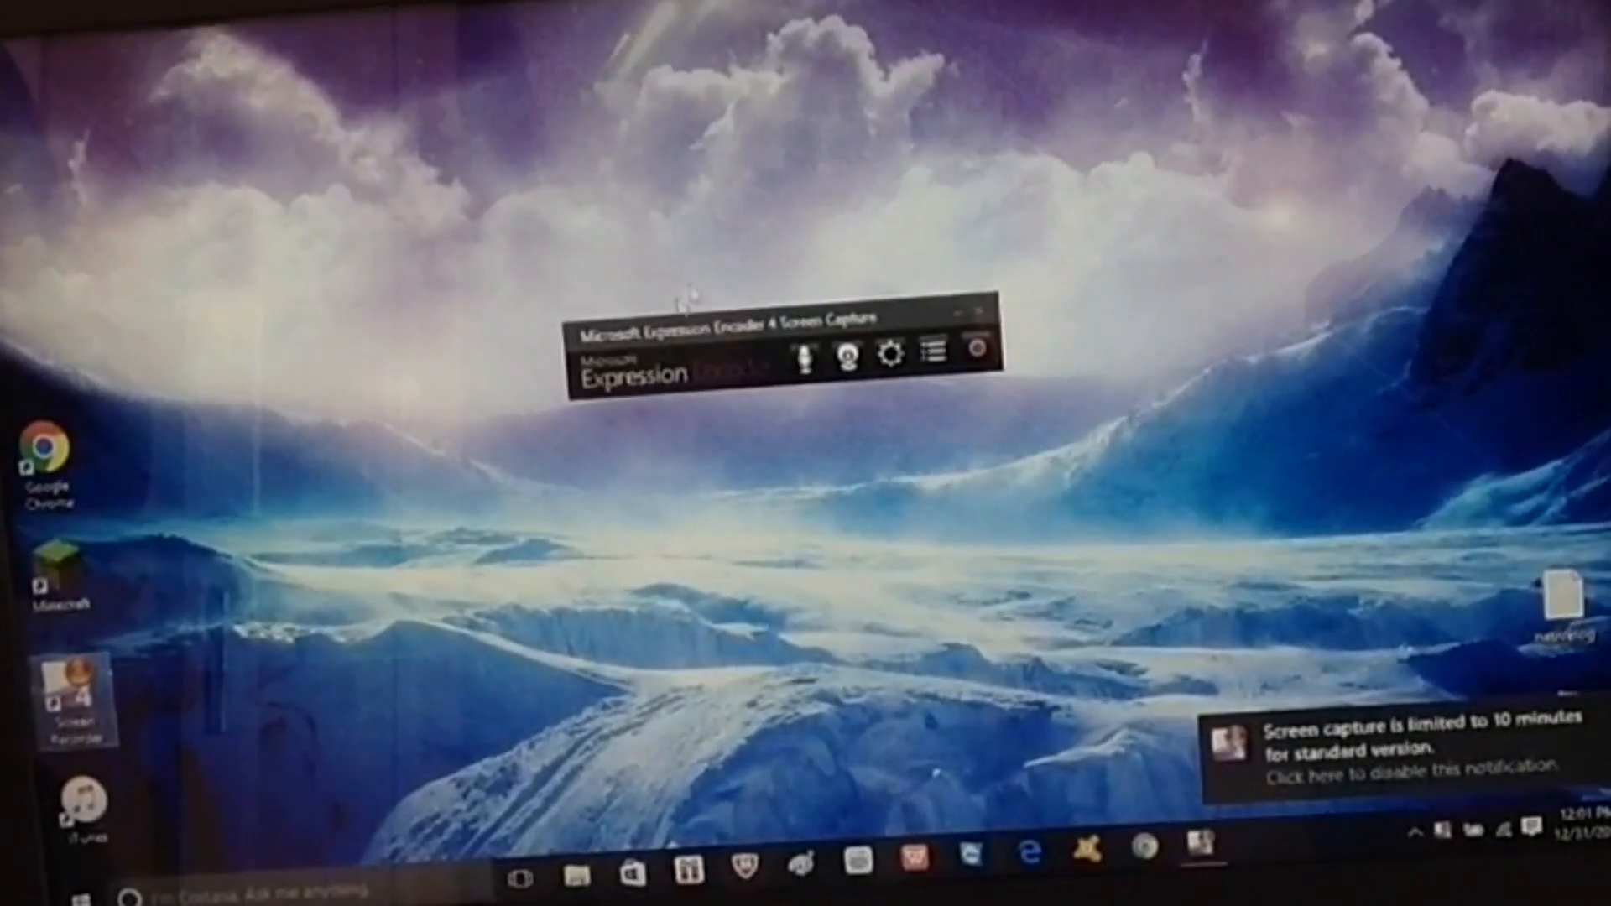
Enable microphone audio on the Screen Capture toolbar and begin region selection
left_click(1029, 848)
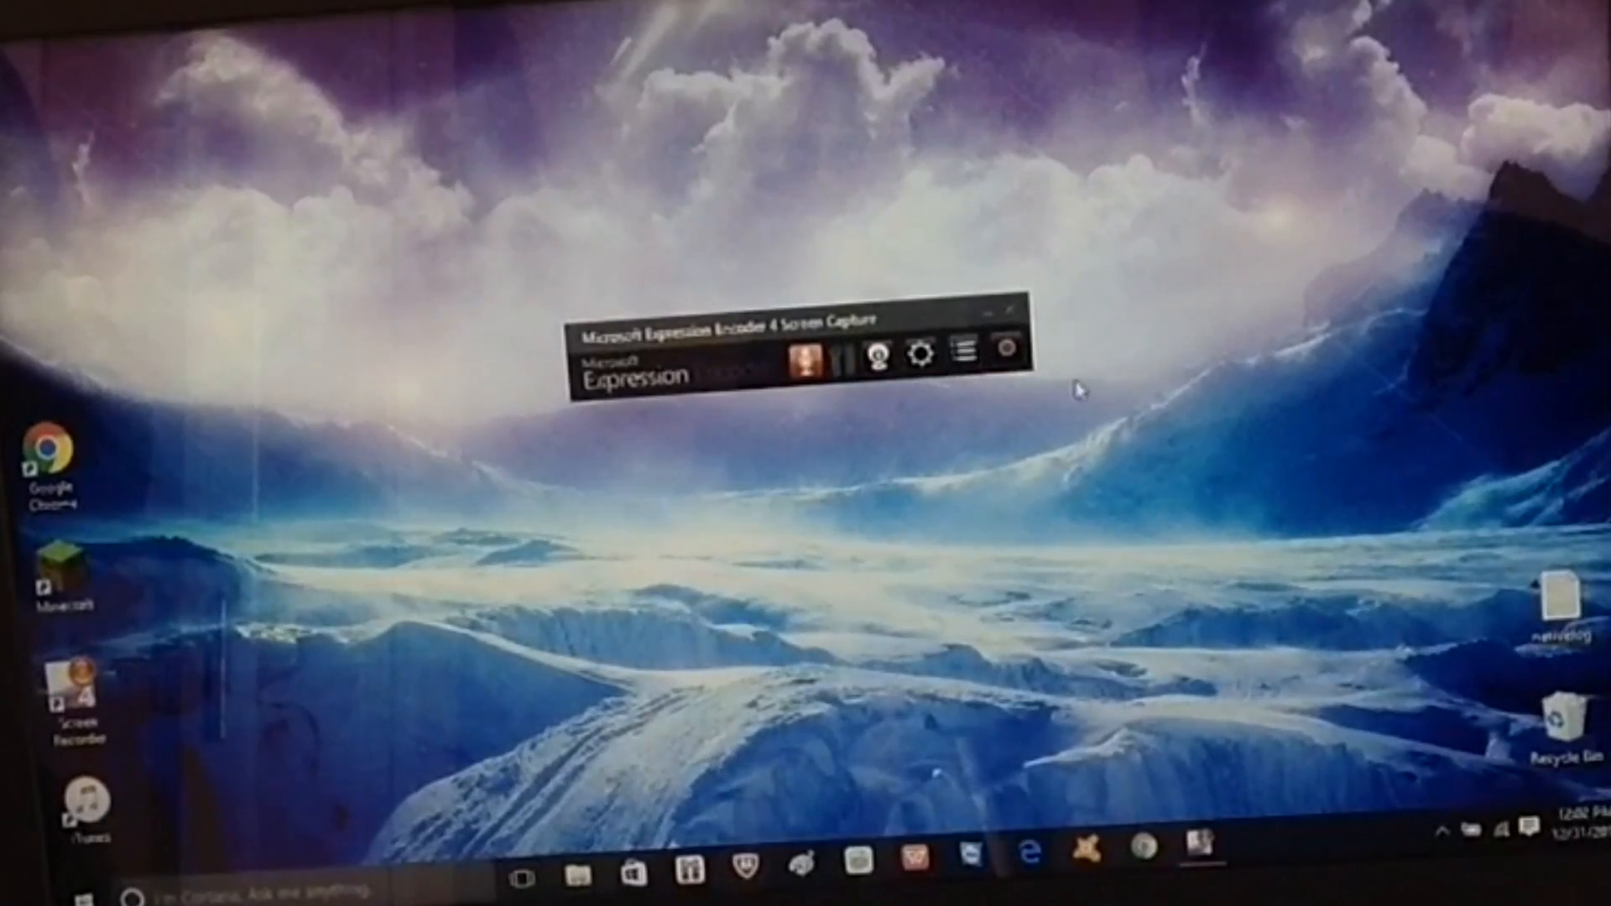
mouse_move(1007, 347)
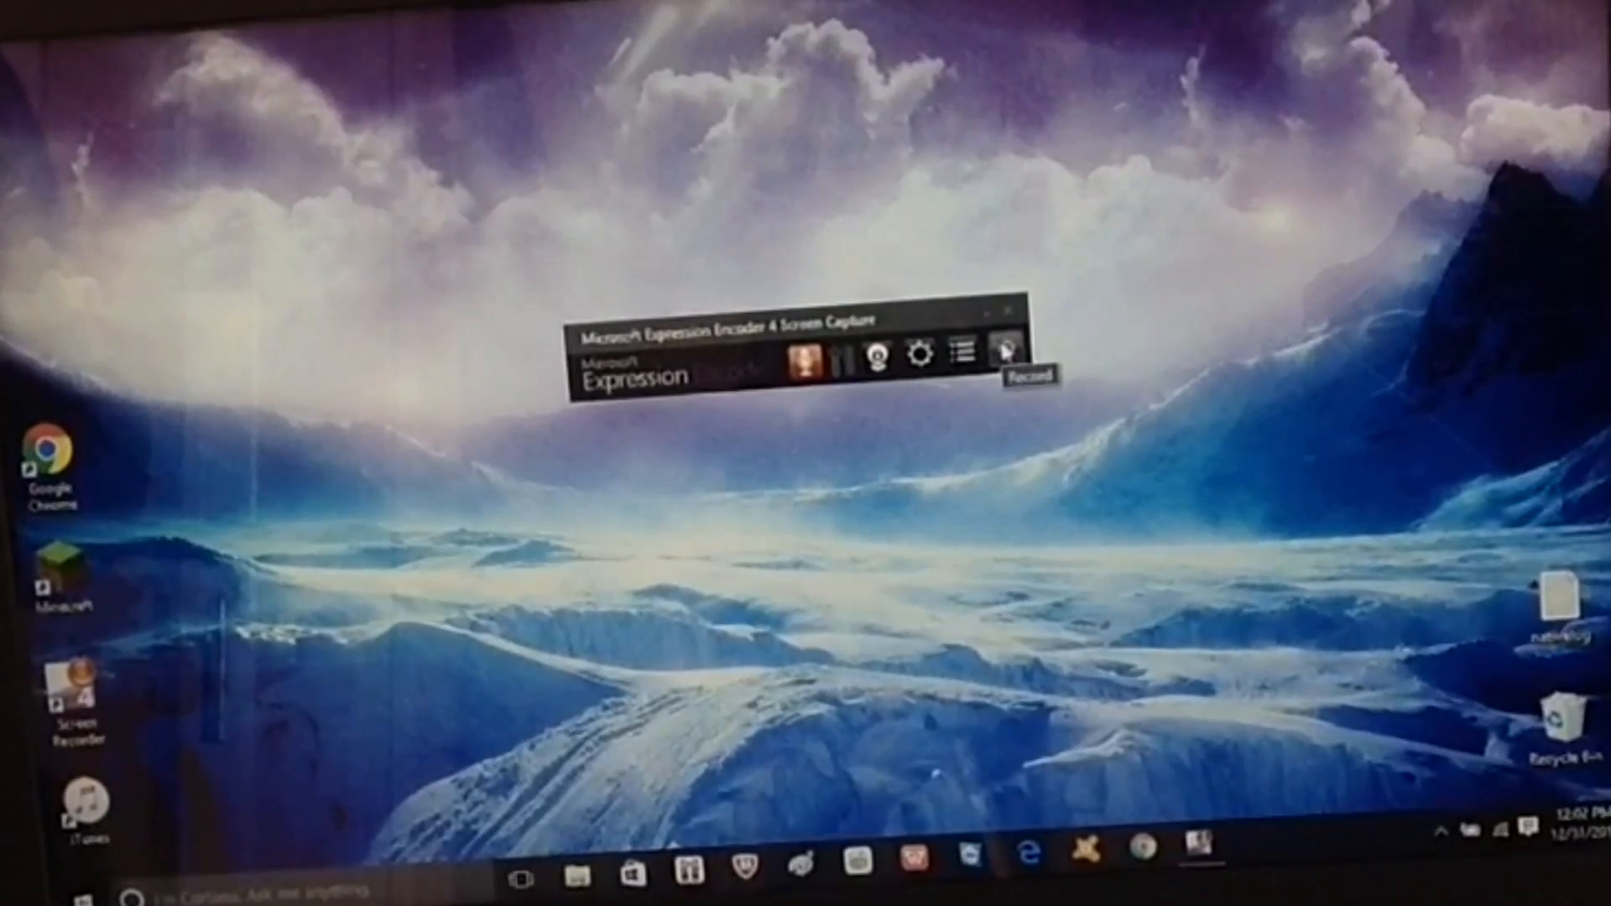
left_click(1005, 350)
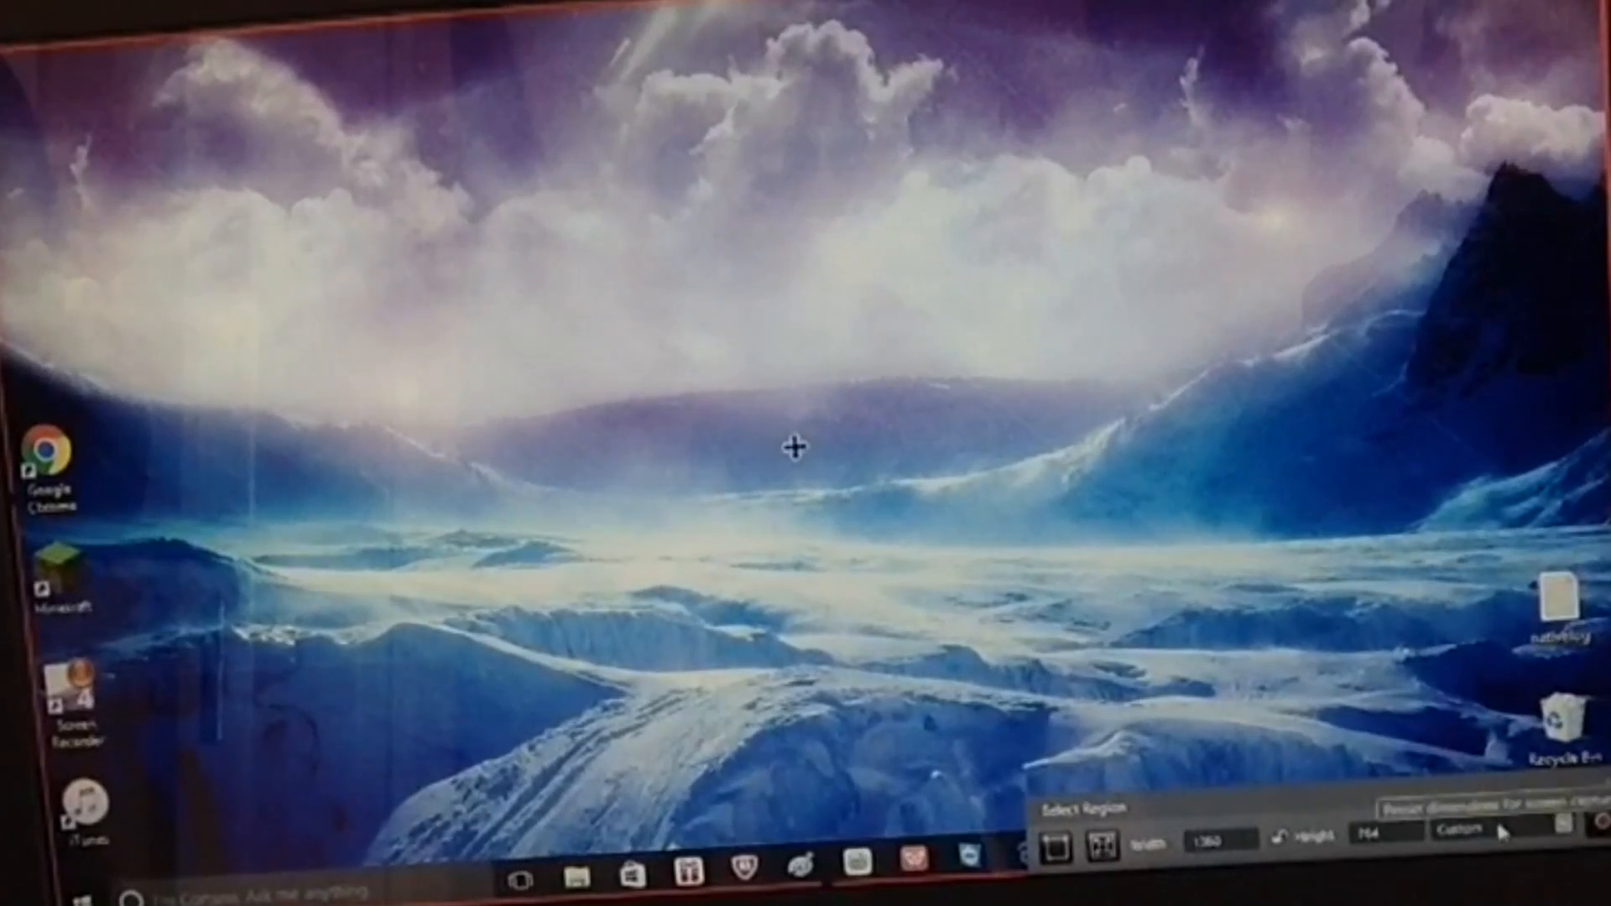
Set the capture region to Full Screen, about 1366 by 767, after adjusting its top edge
left_click(1471, 829)
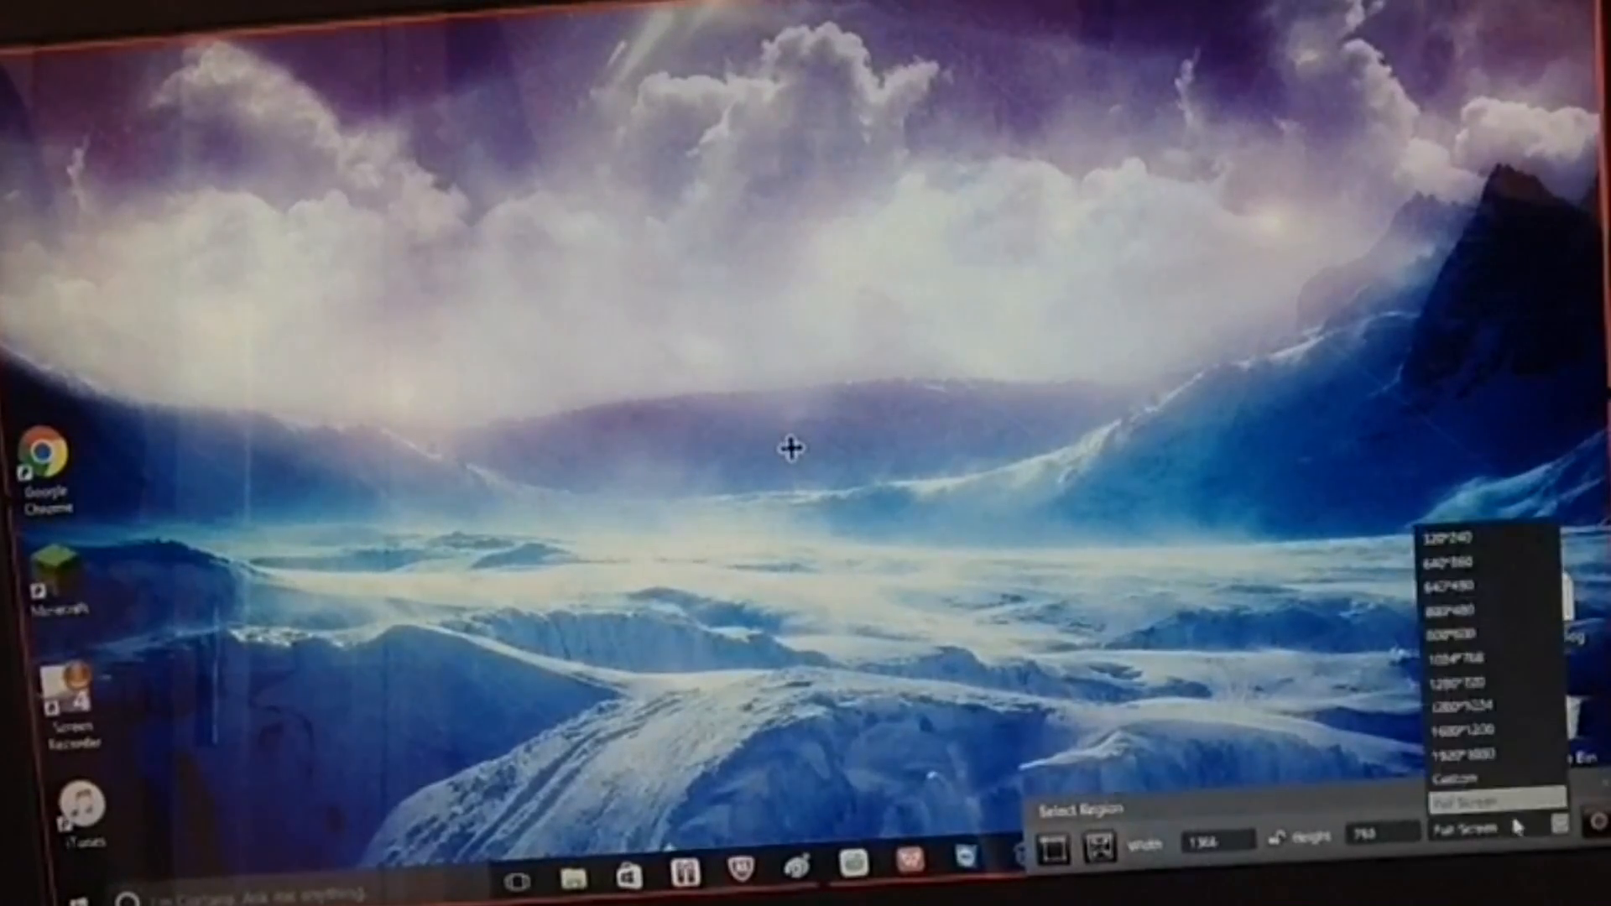
left_click(1467, 777)
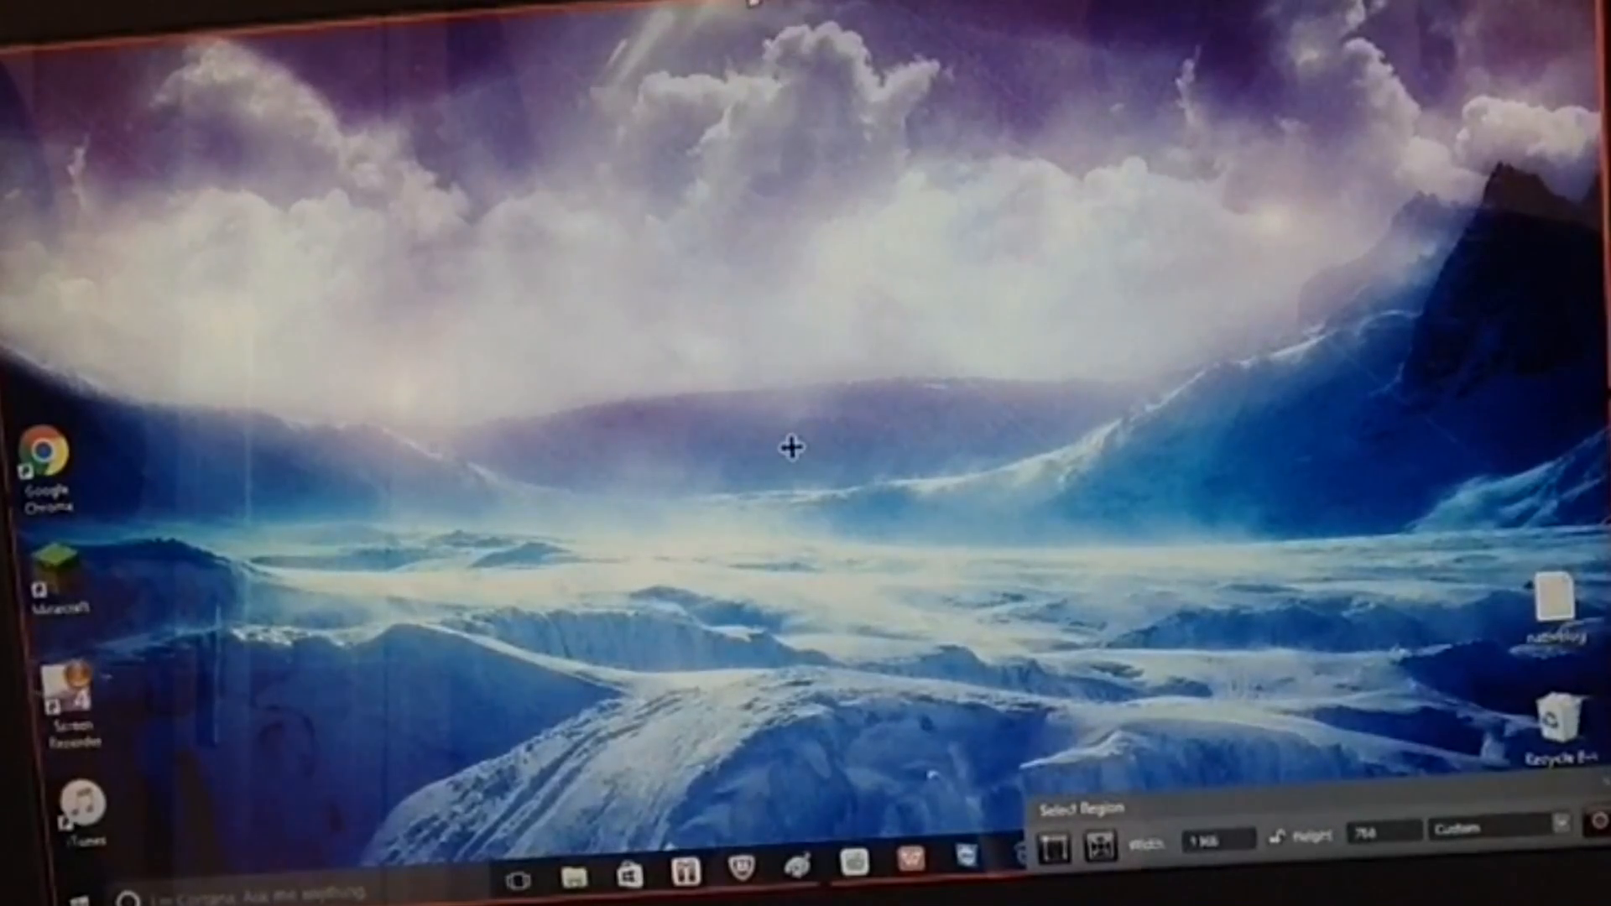
left_click_drag(789, 446, 804, 604)
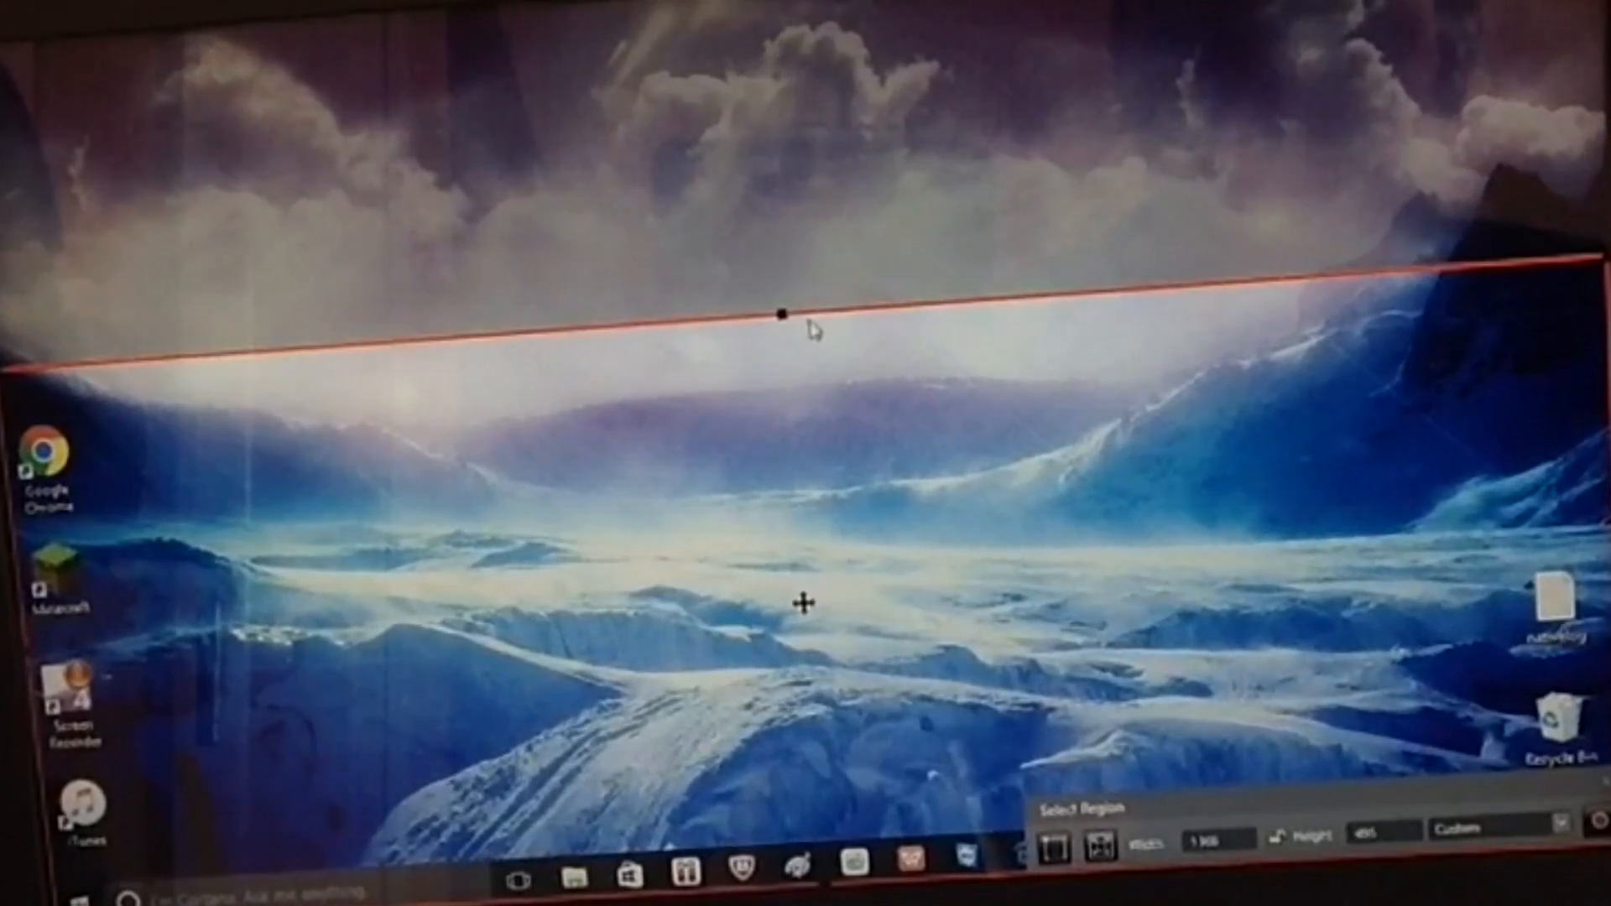
left_click_drag(780, 314, 756, 15)
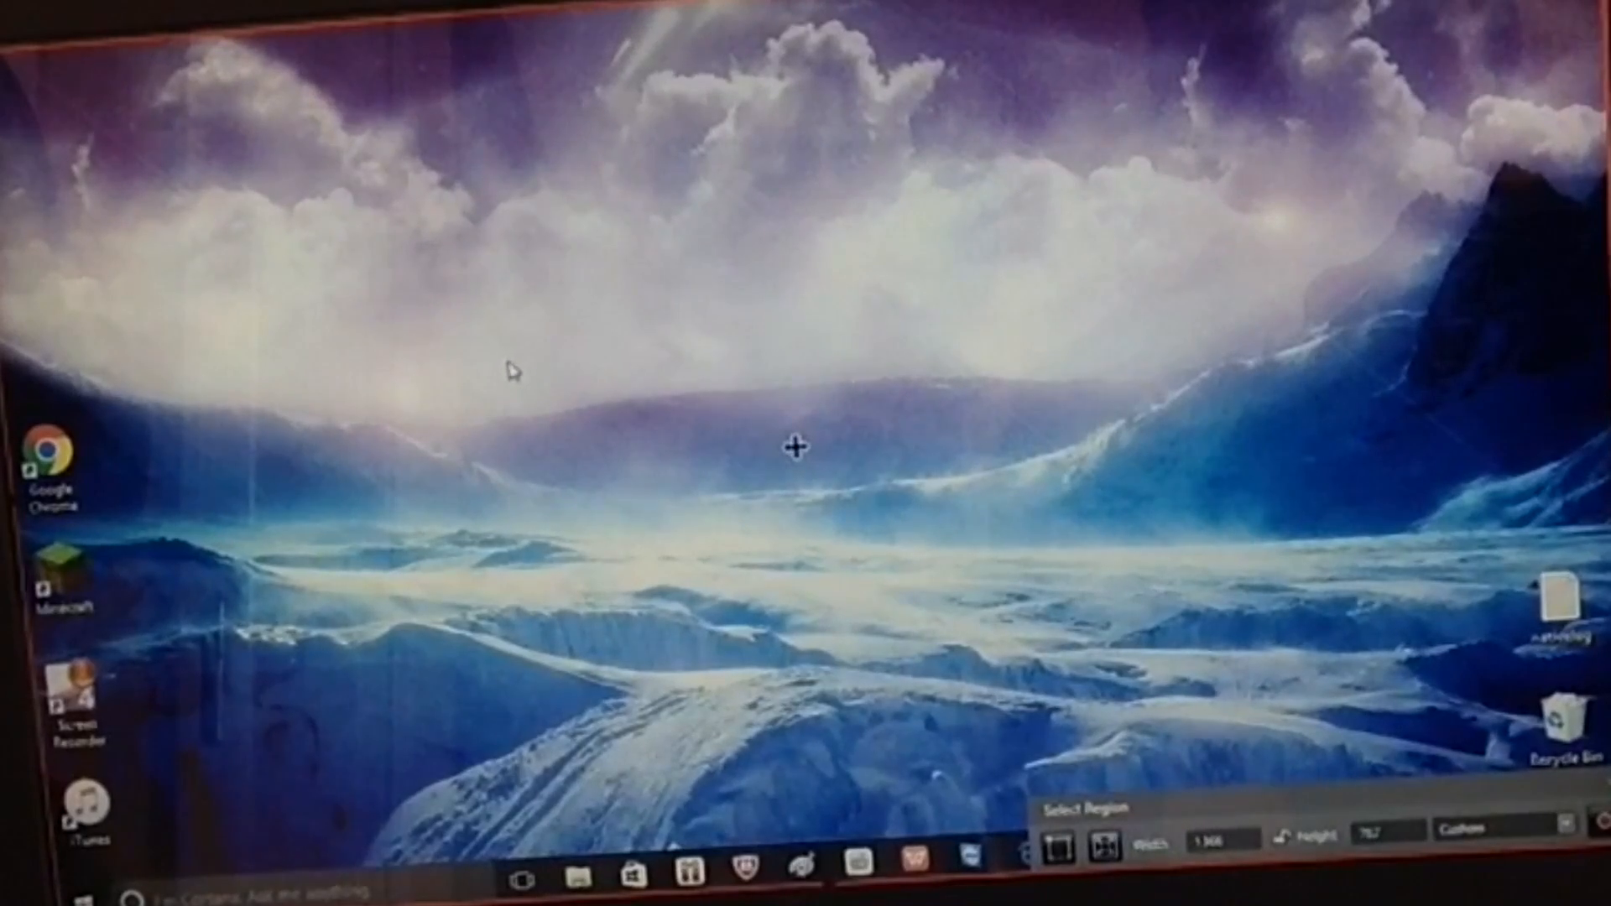
mouse_move(121, 447)
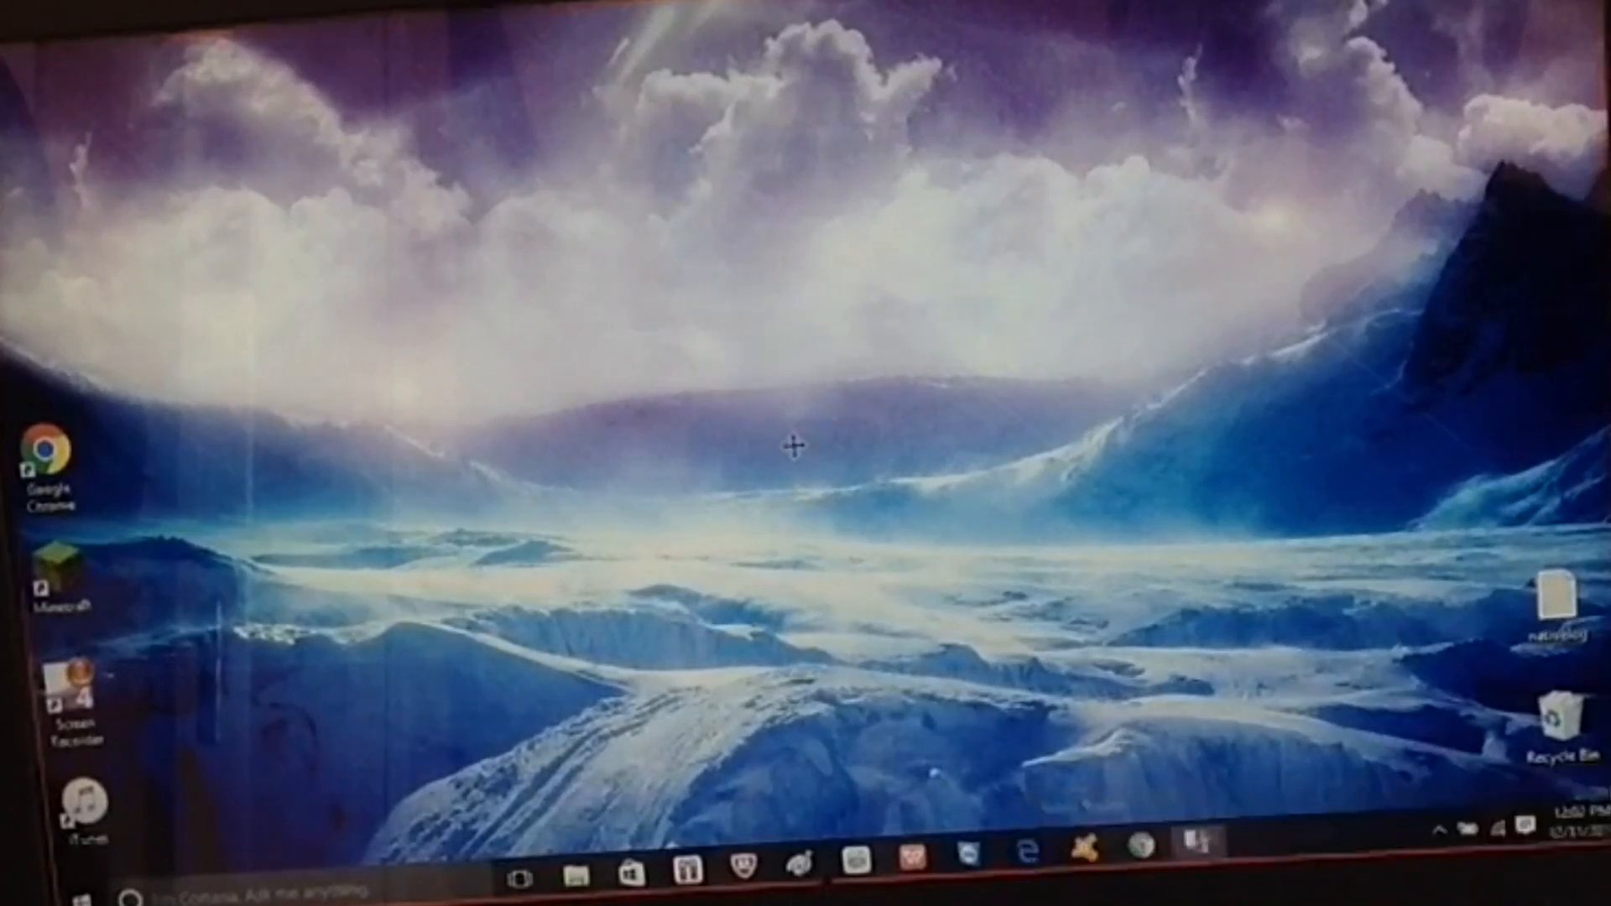
Review the Camera, Audio (microphone on) and Hotkey tabs in Screen Capture settings
left_click(1195, 857)
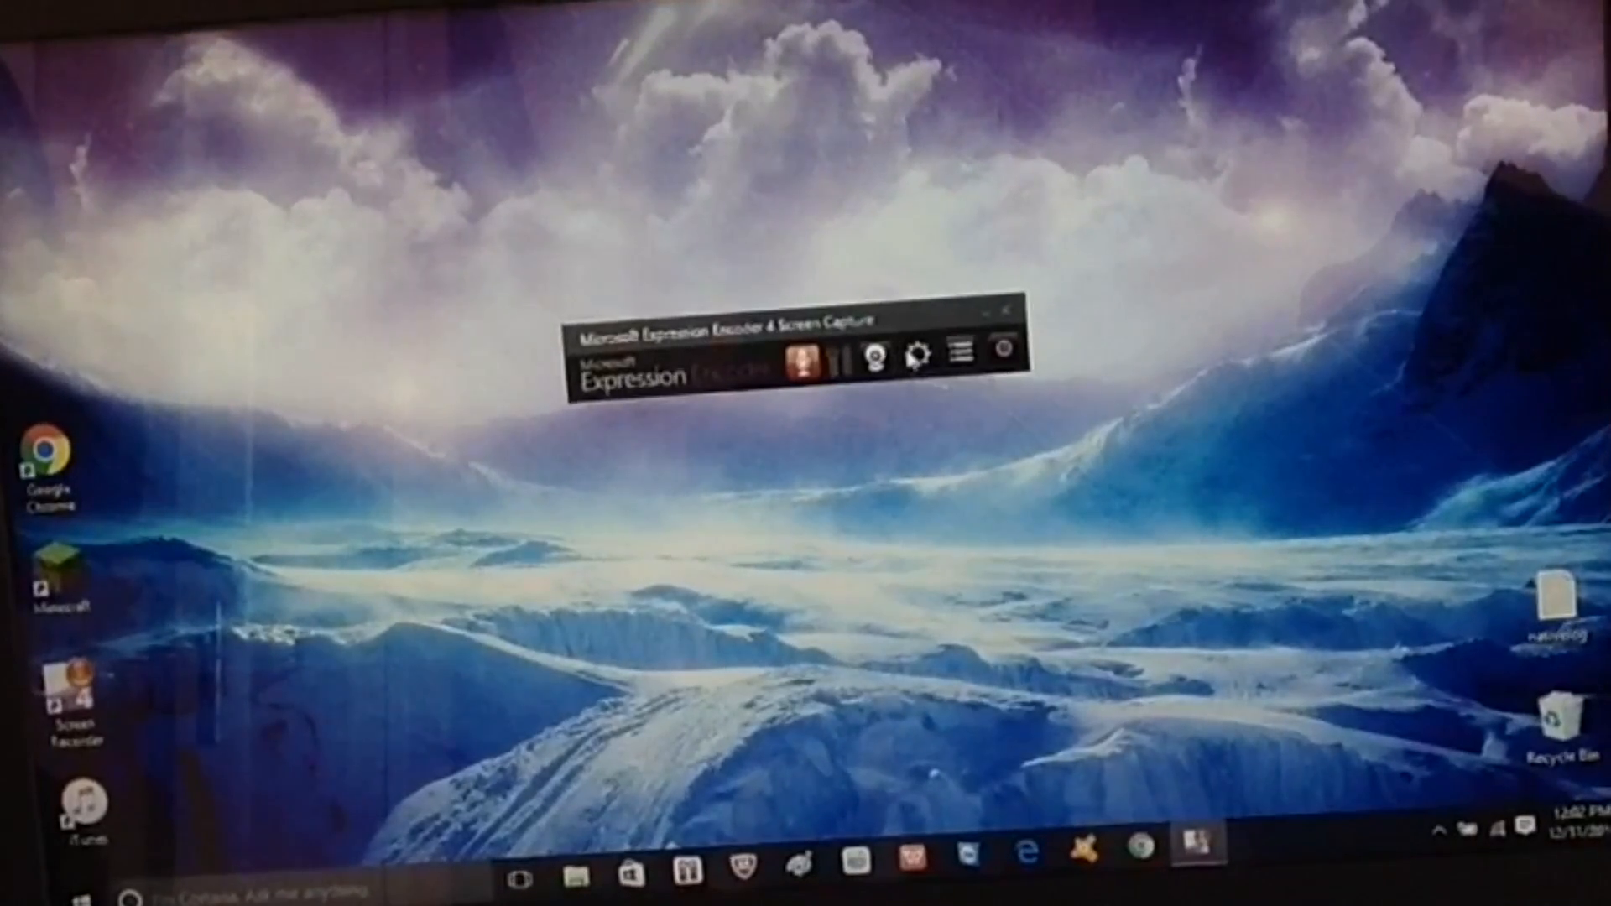
left_click(920, 356)
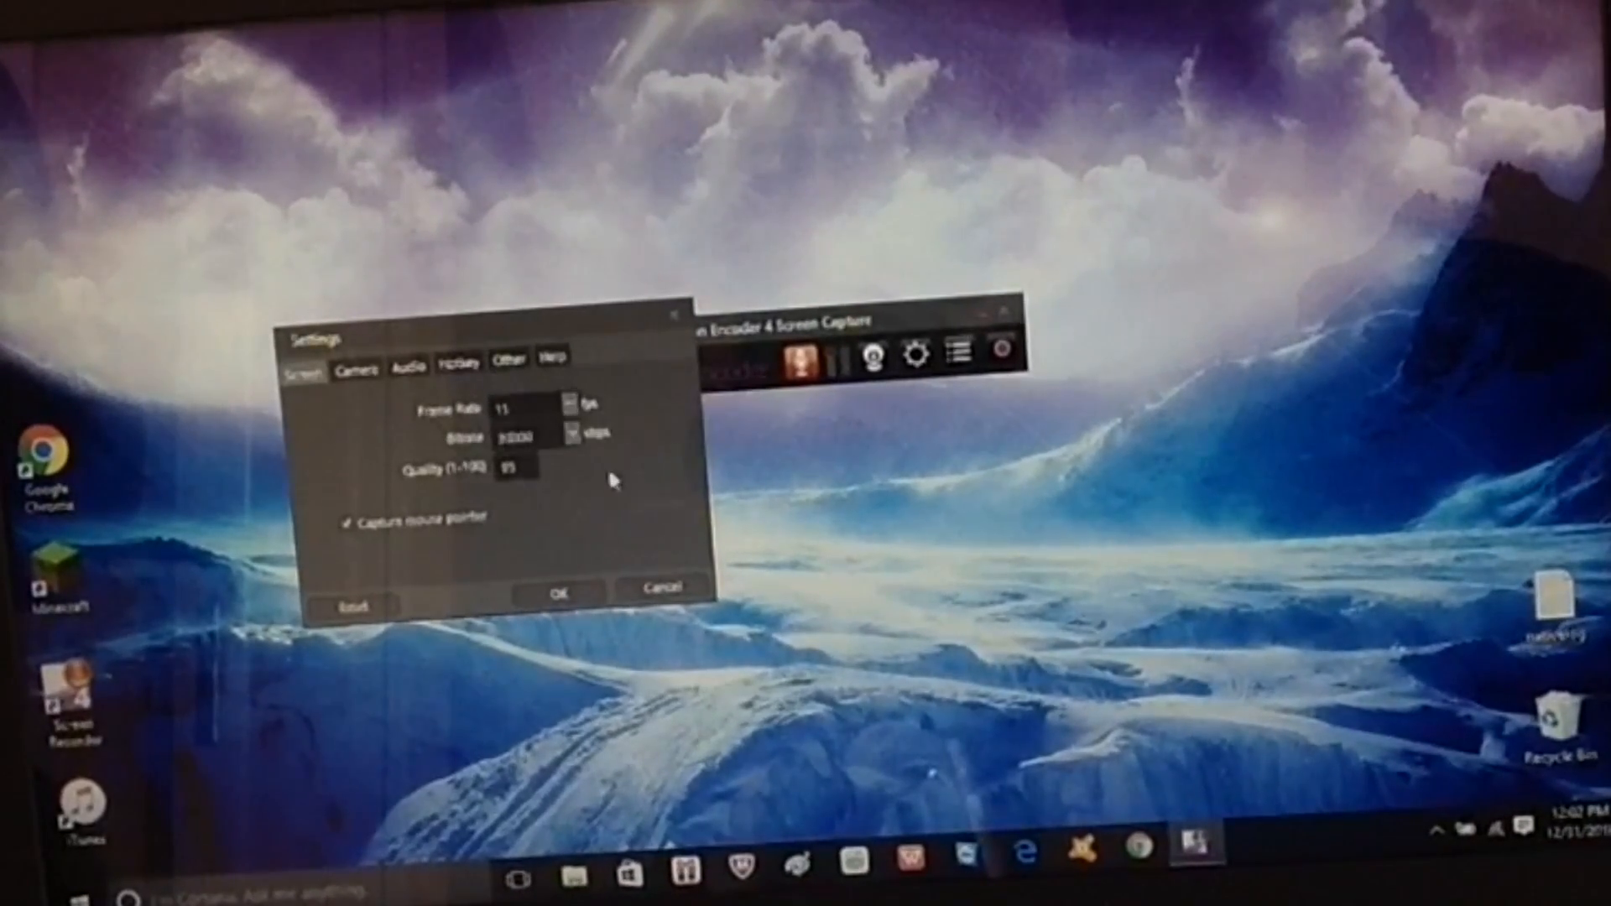
left_click(358, 365)
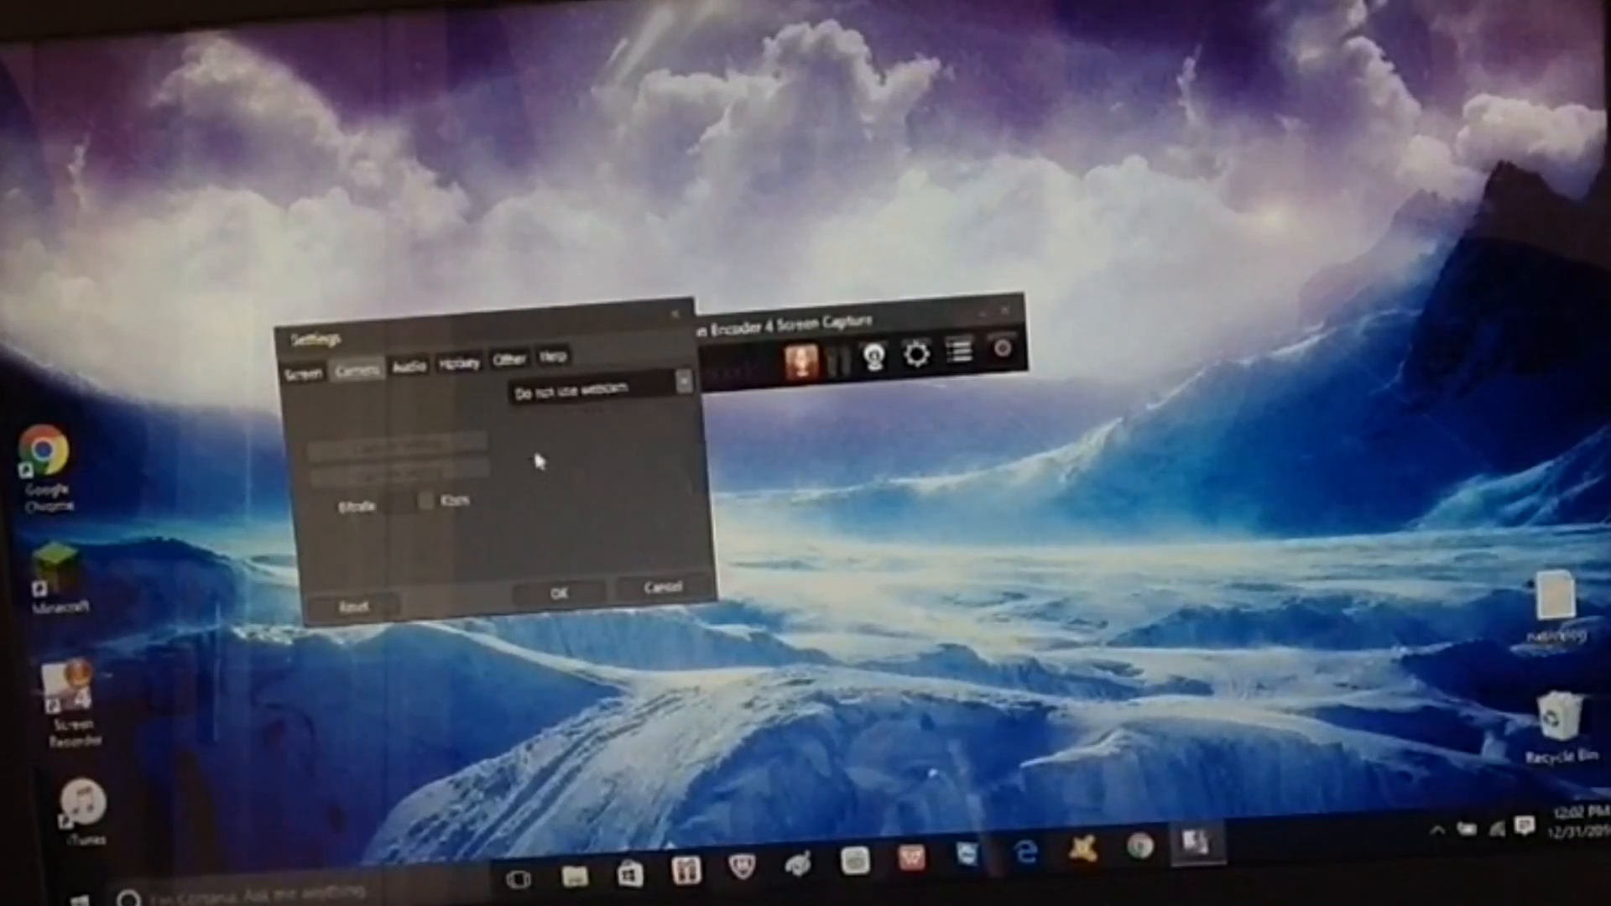
left_click(409, 363)
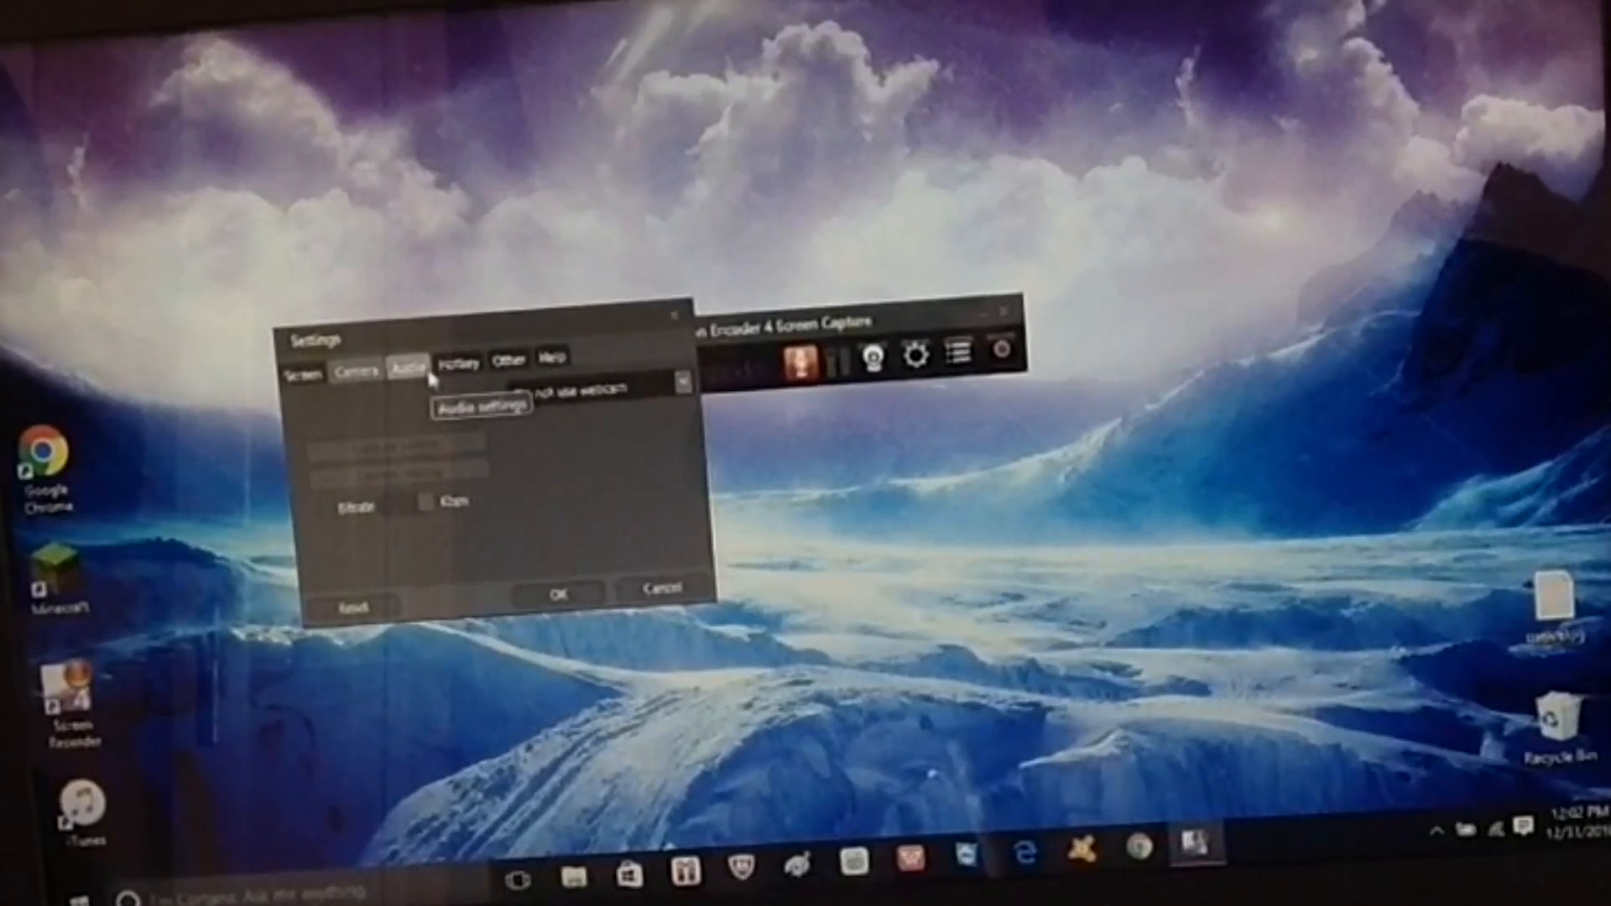
left_click(408, 361)
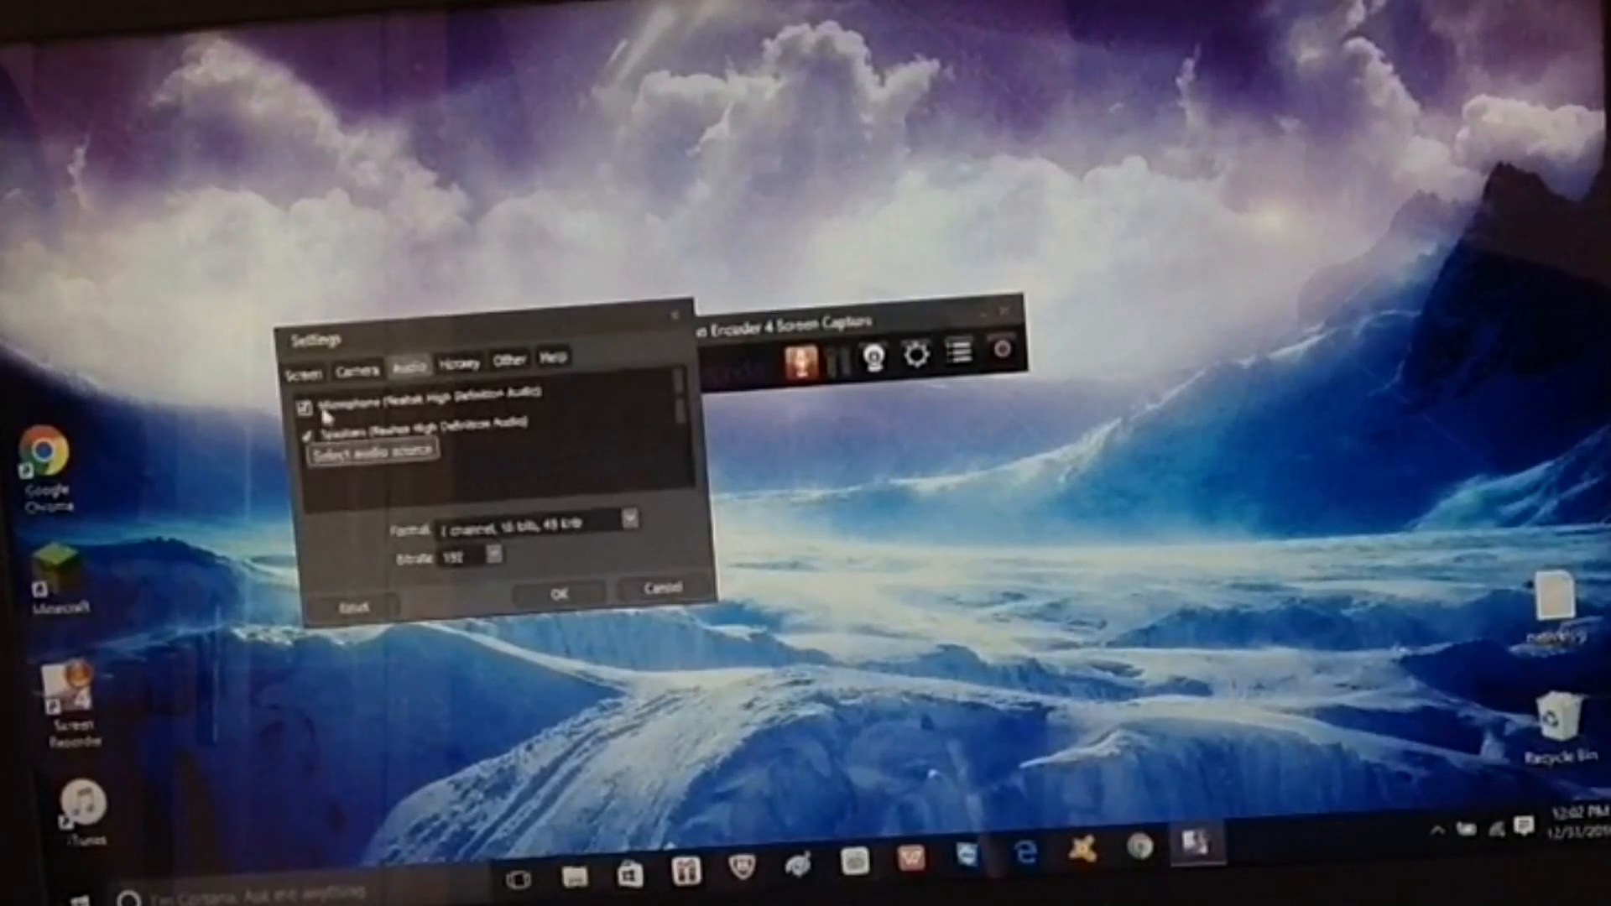
left_click(460, 359)
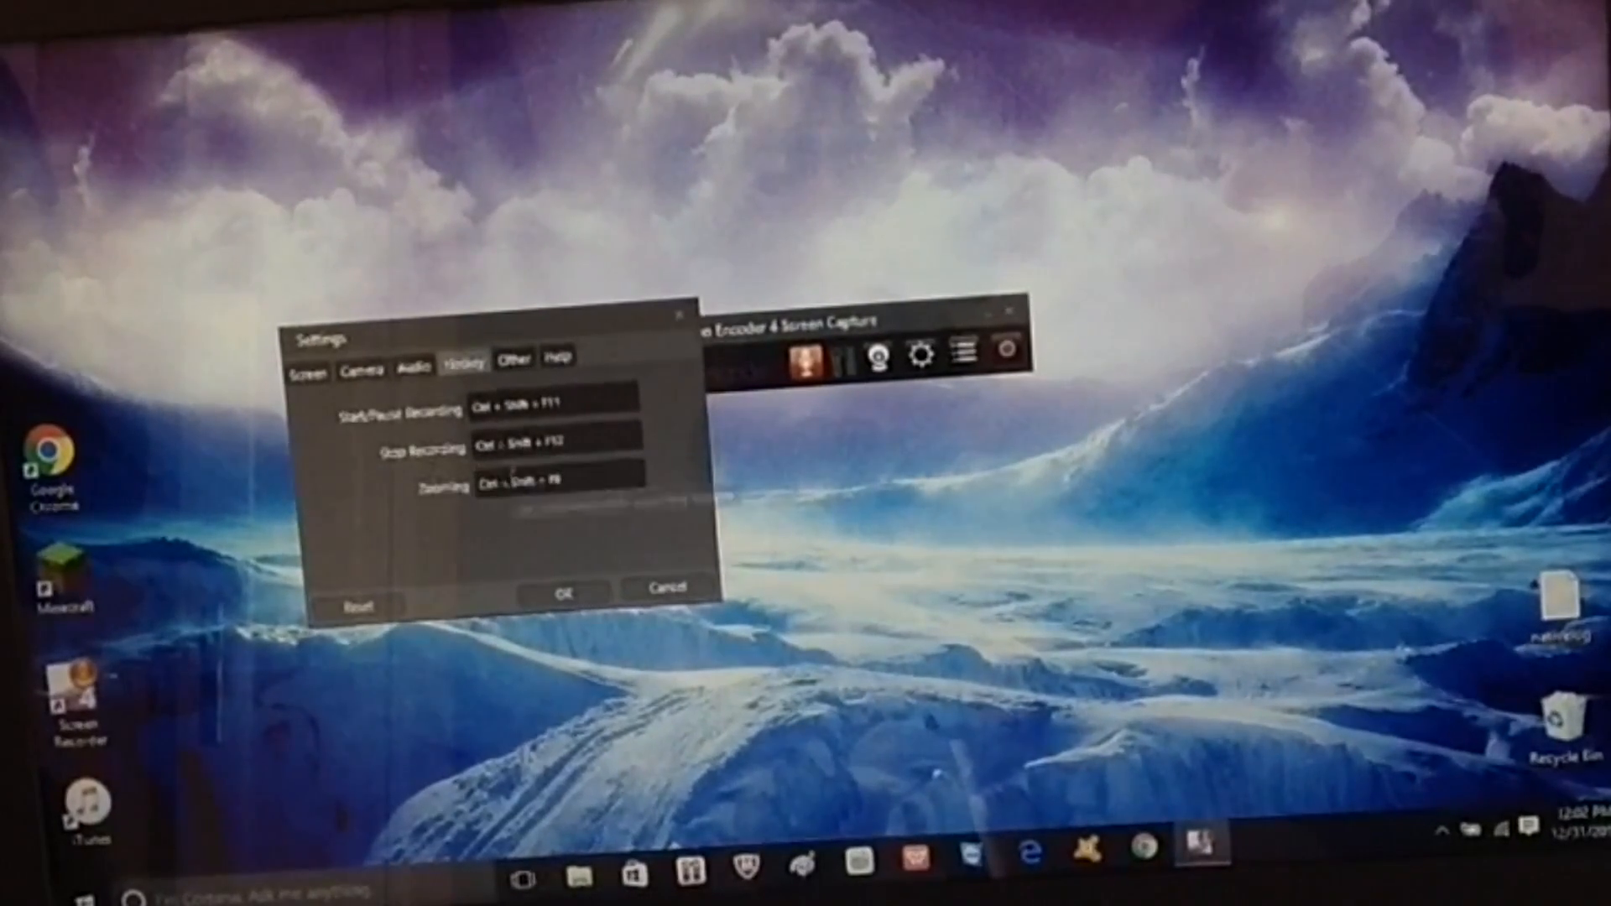
Review the Other and Screen options, confirm settings with OK, and exit Screen Capture
left_click(514, 356)
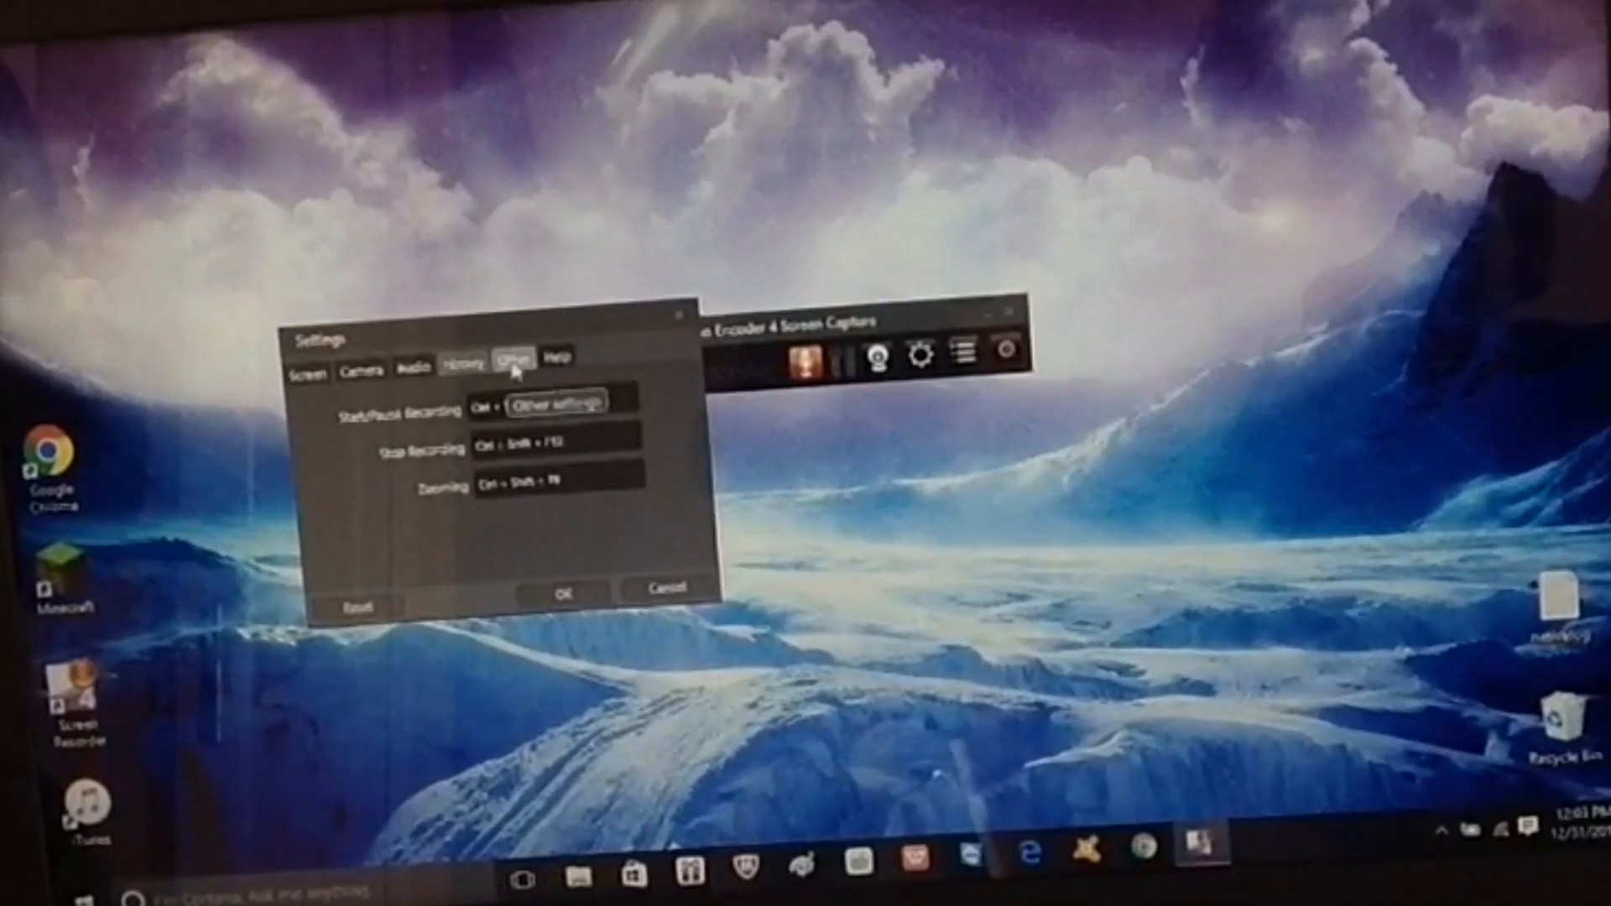
left_click(514, 356)
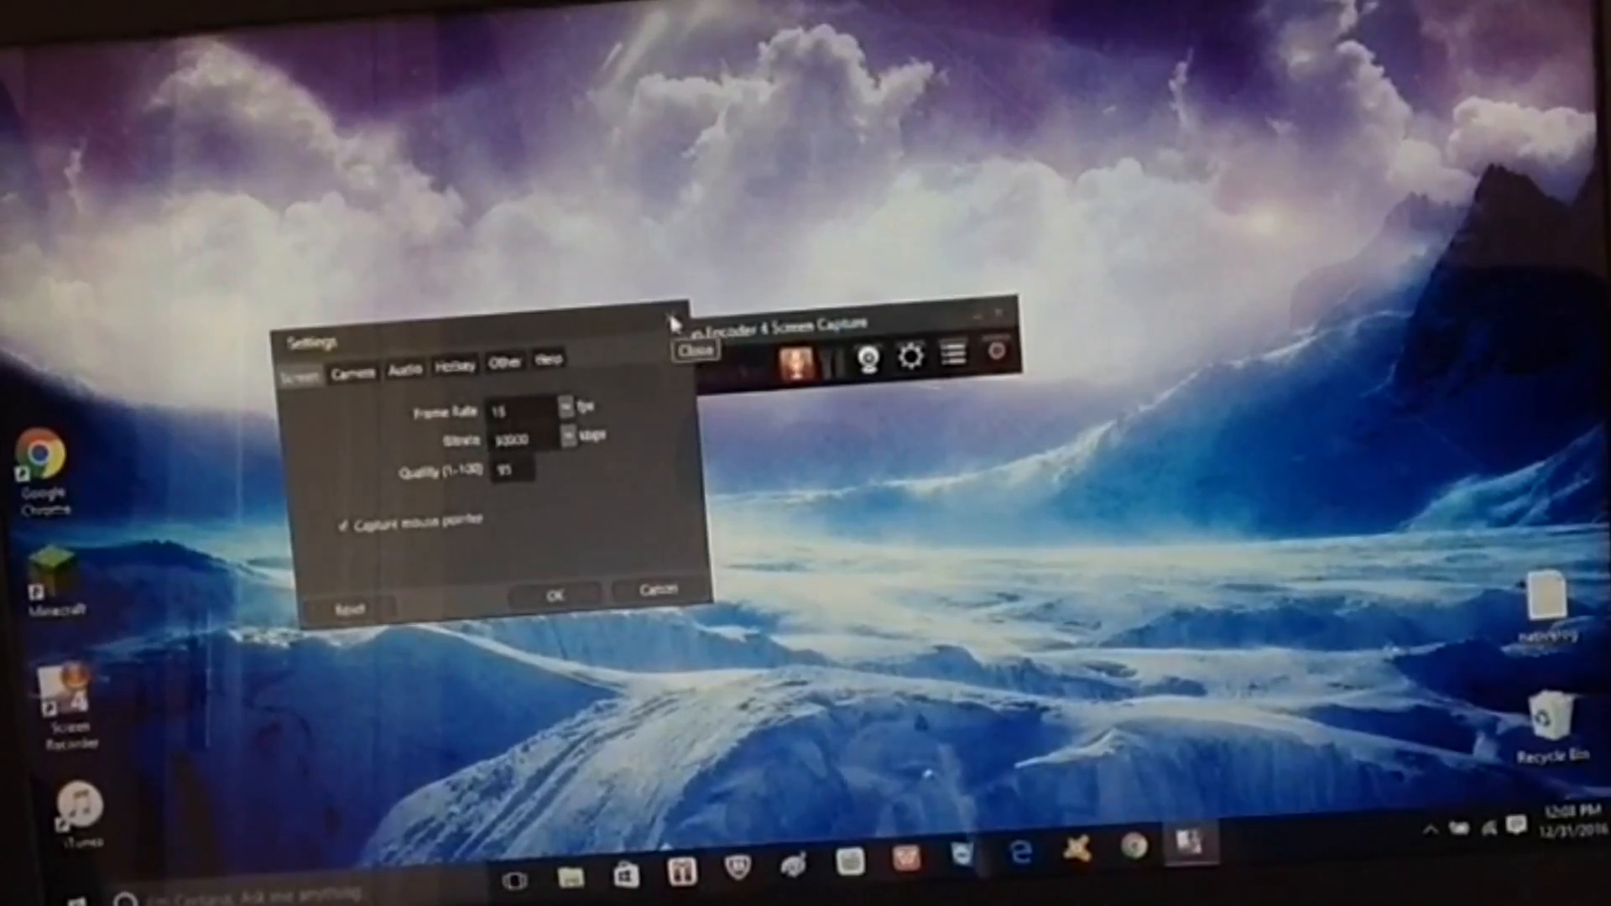
left_click(505, 363)
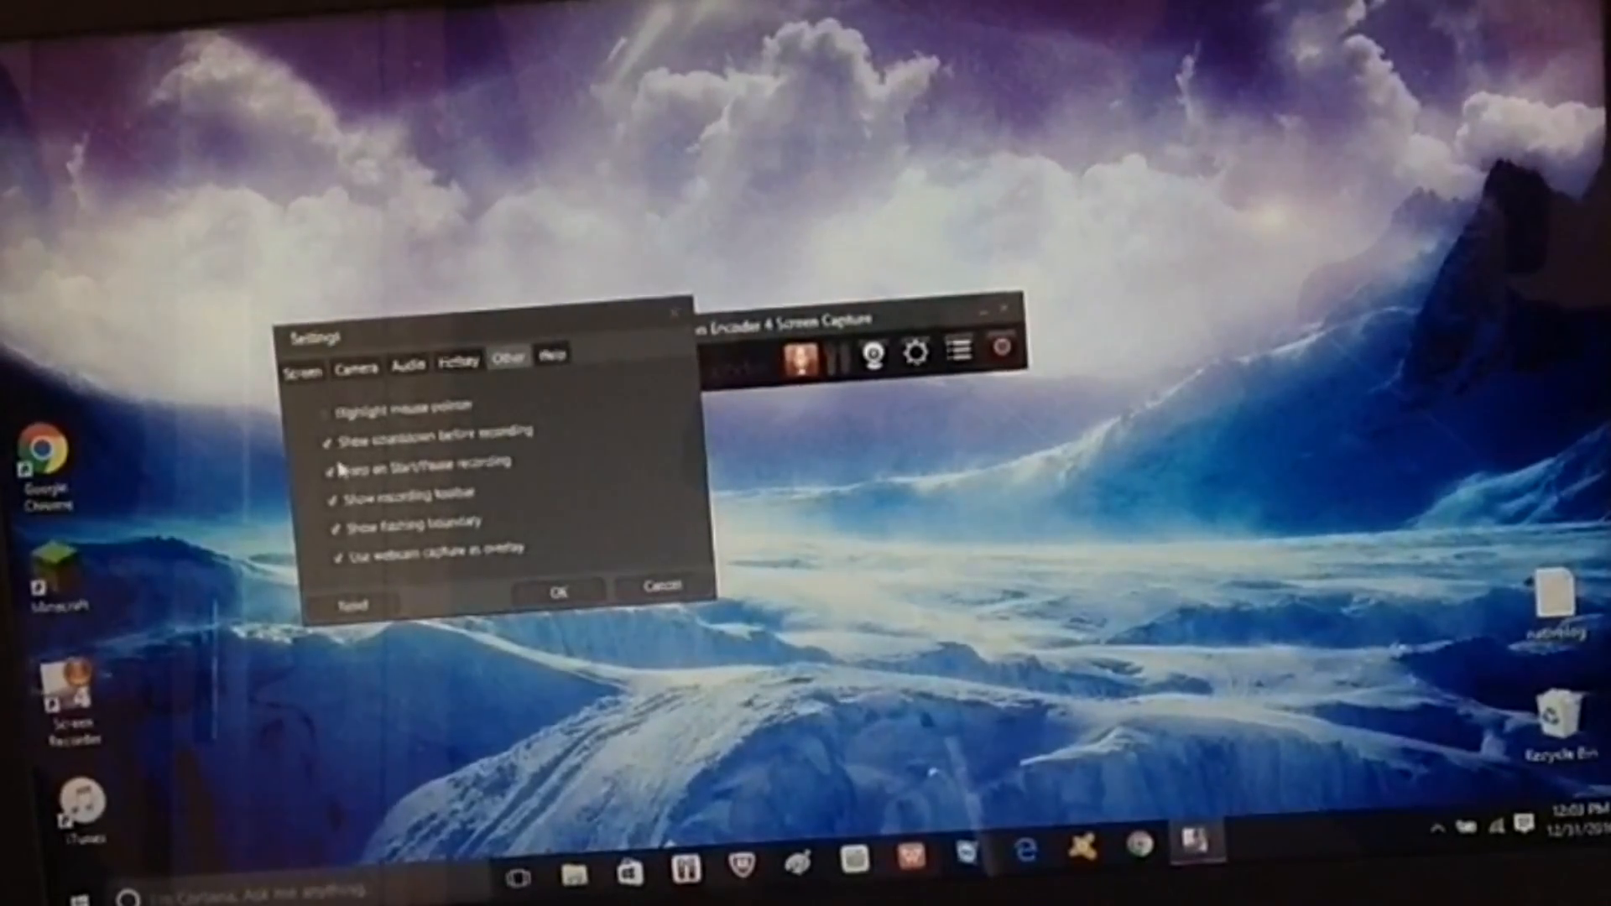
left_click(332, 549)
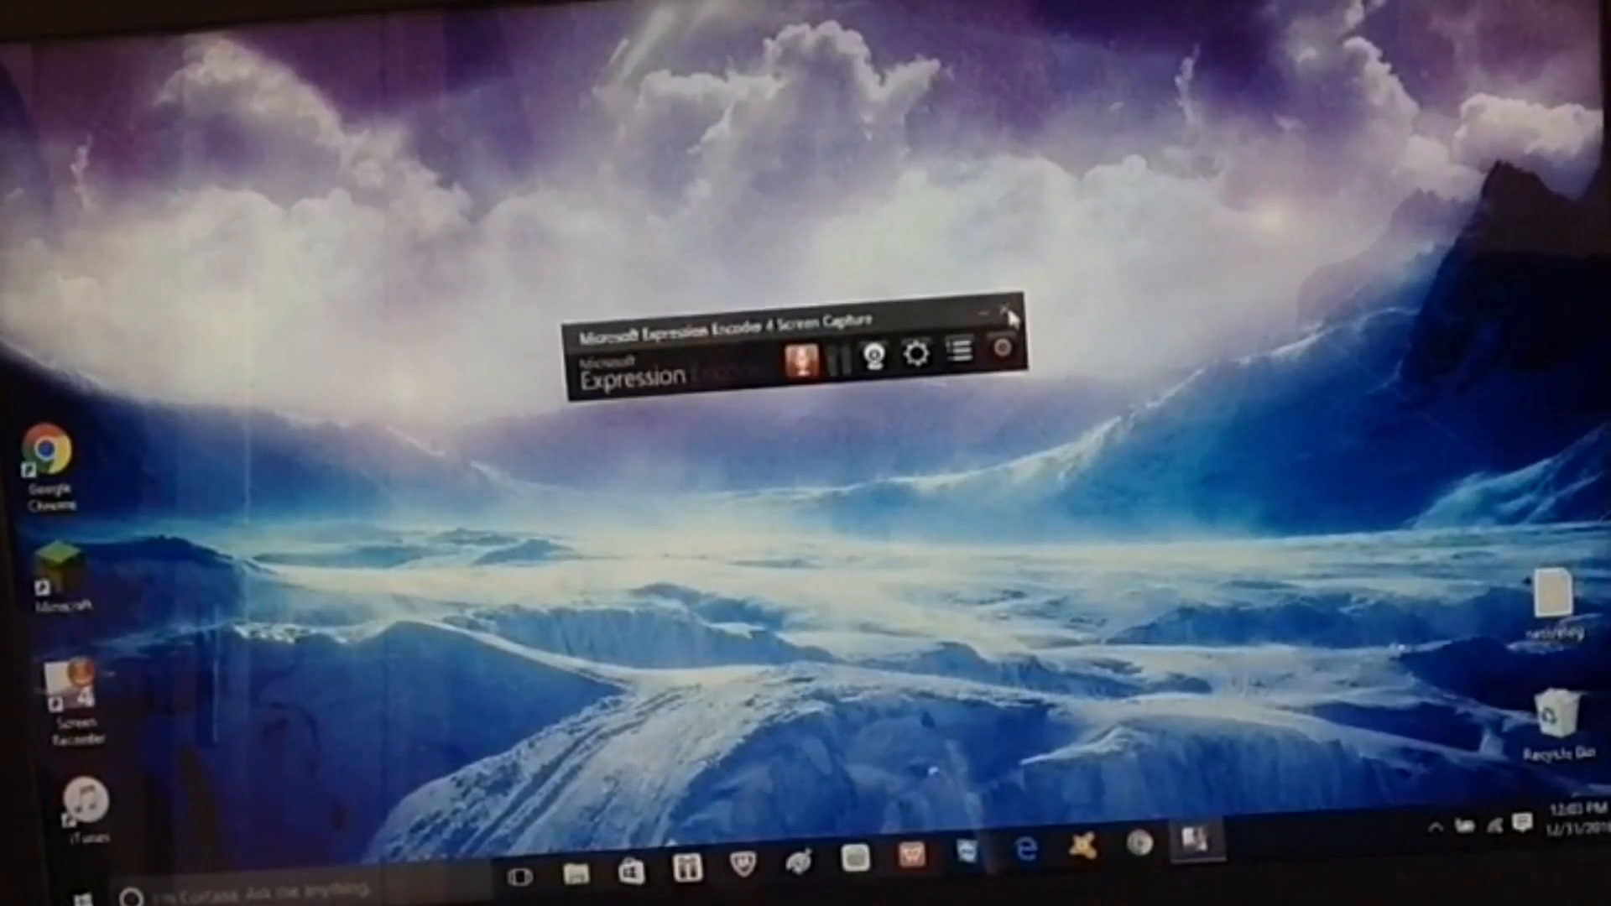
left_click(991, 312)
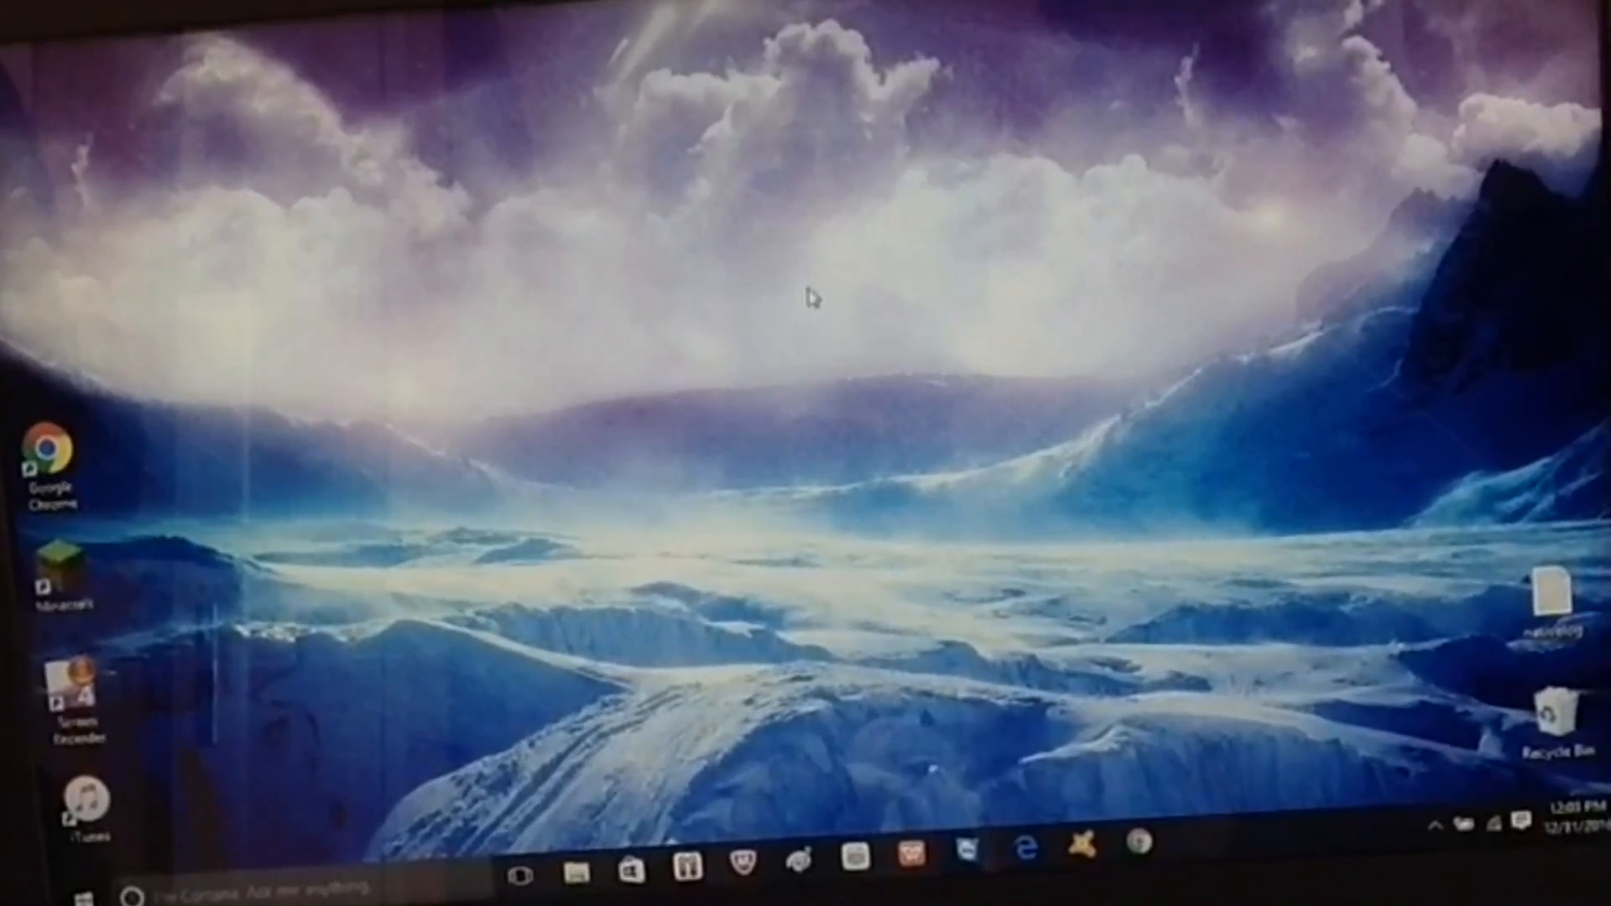